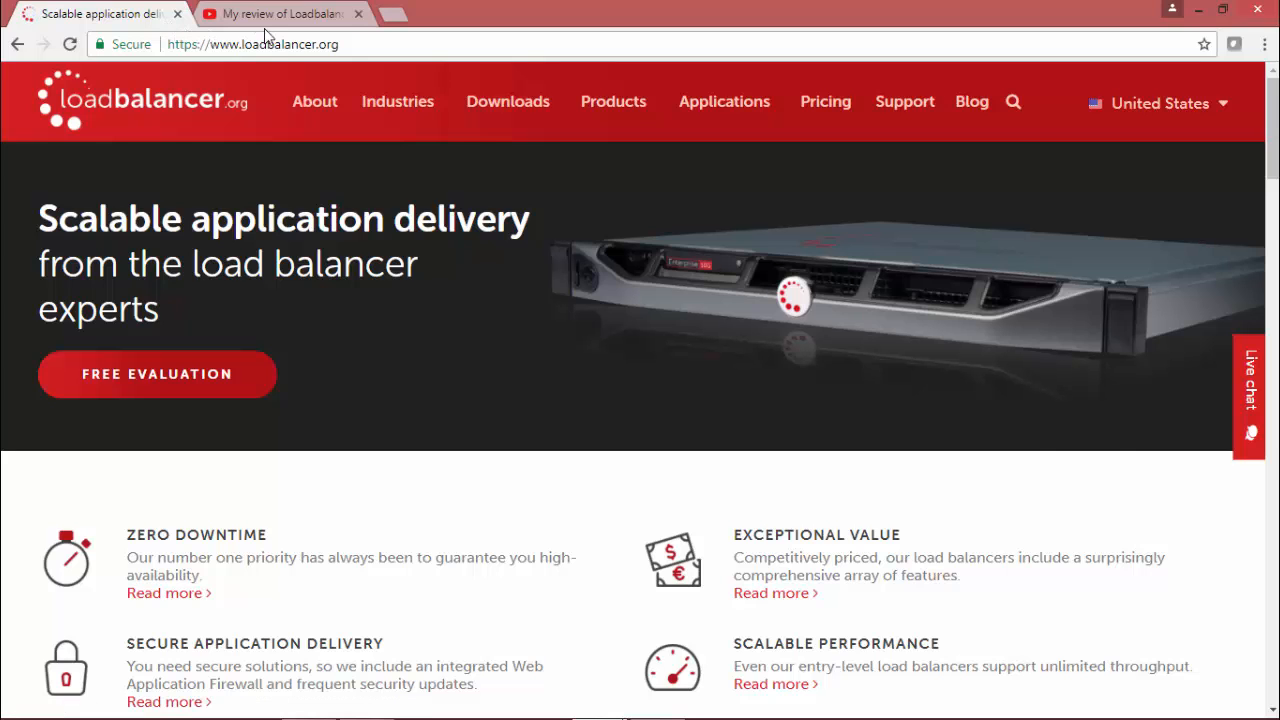
pyautogui.click(280, 12)
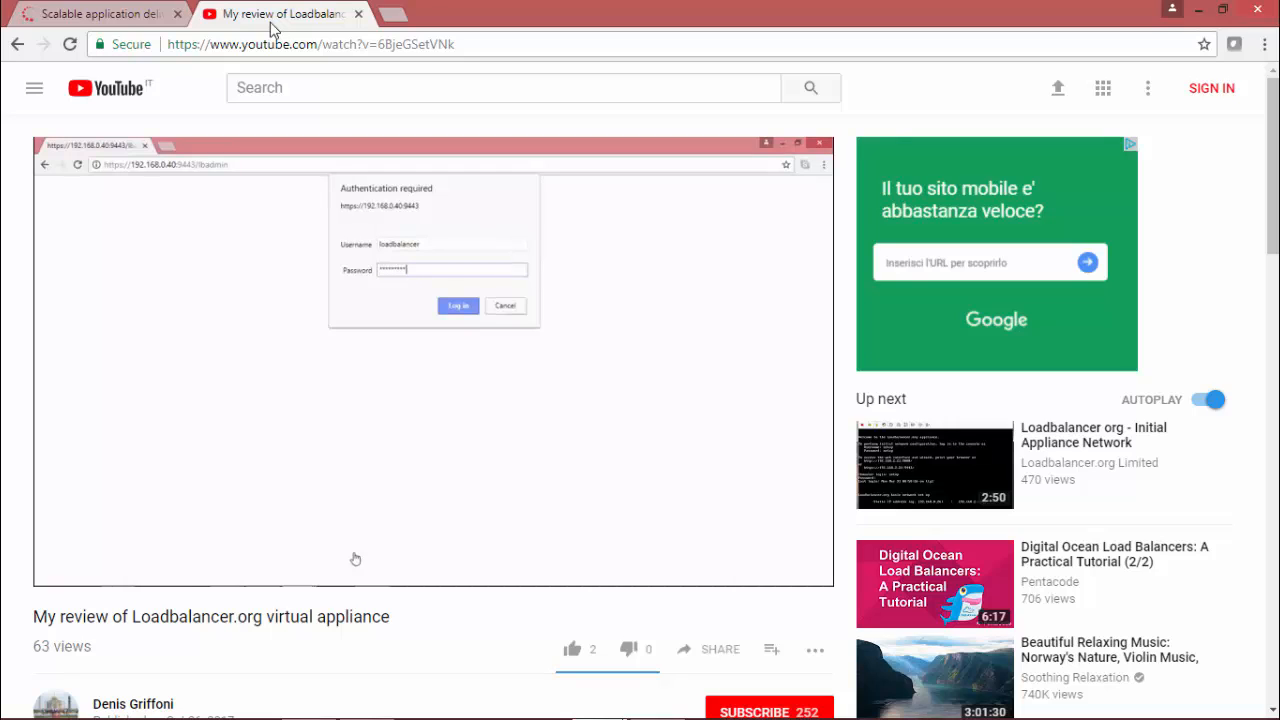
pyautogui.click(456, 304)
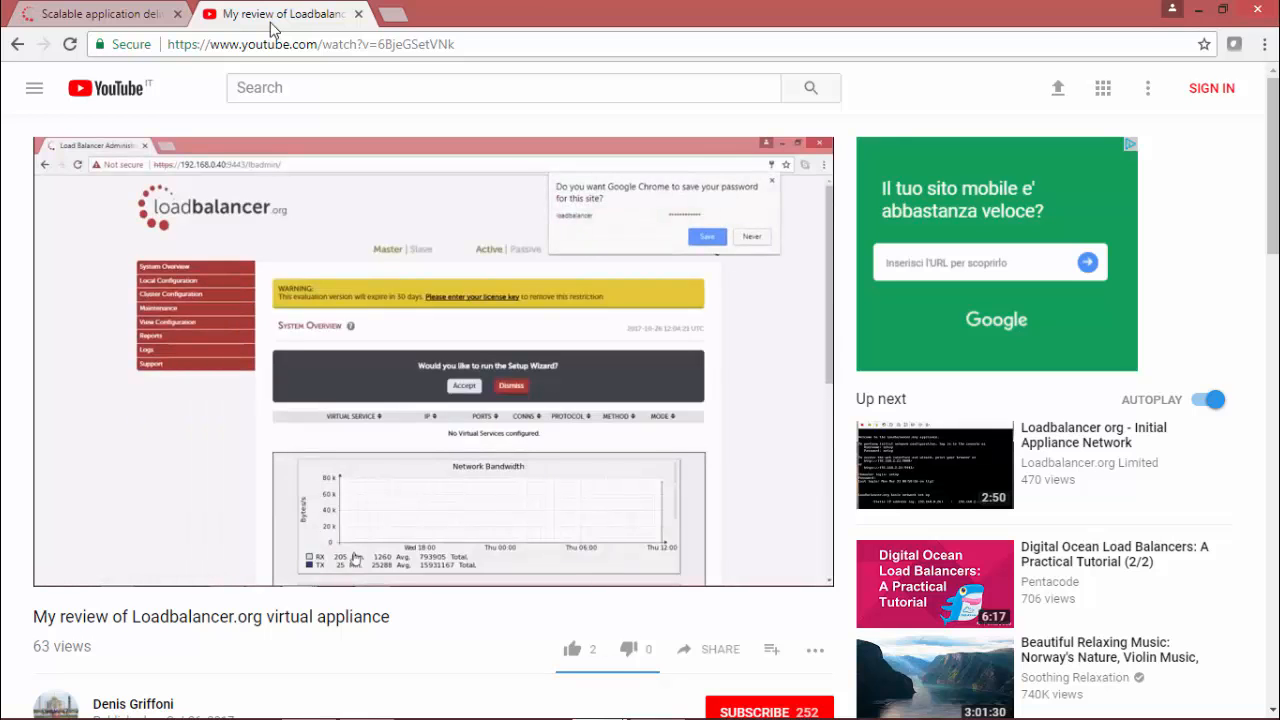
pyautogui.click(108, 14)
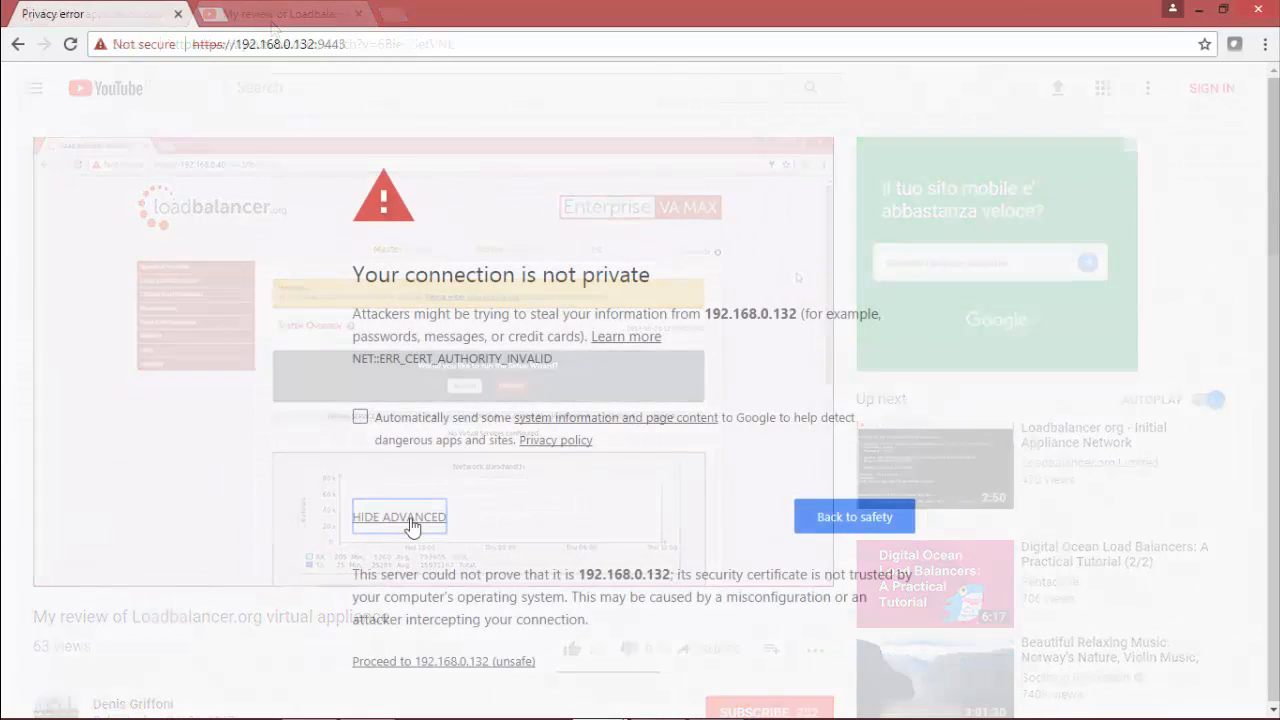
pyautogui.click(440, 660)
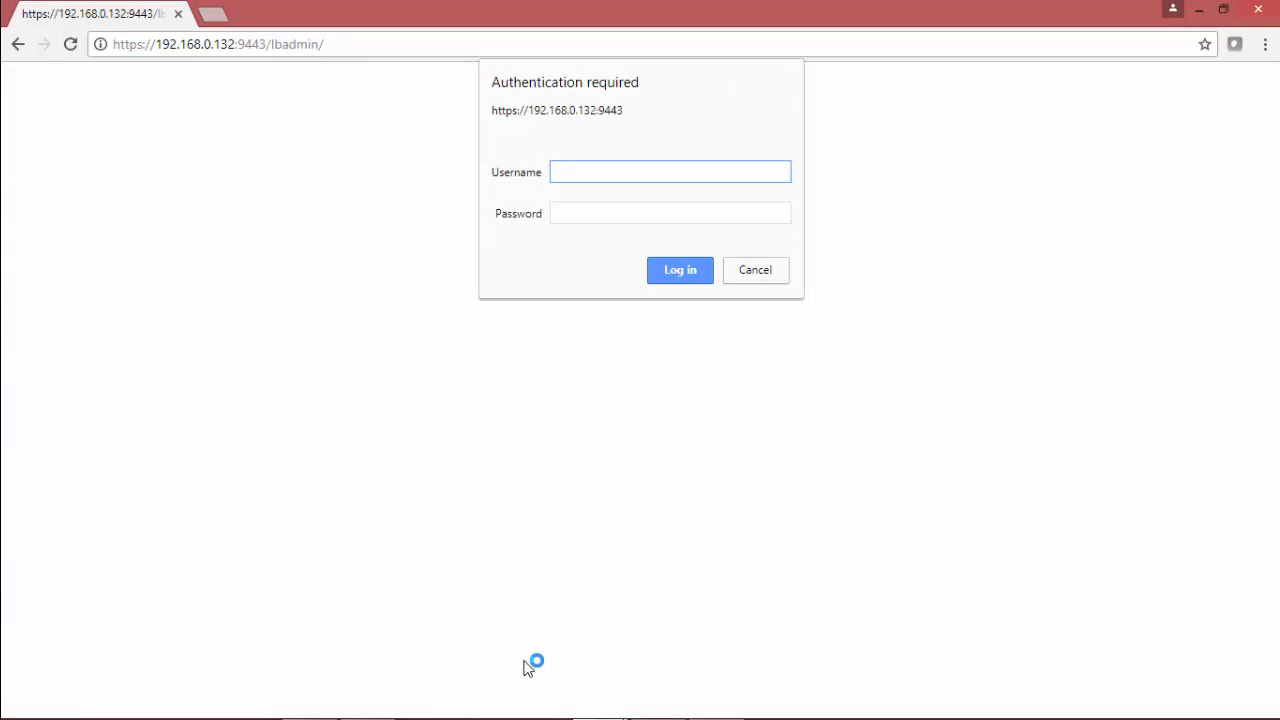
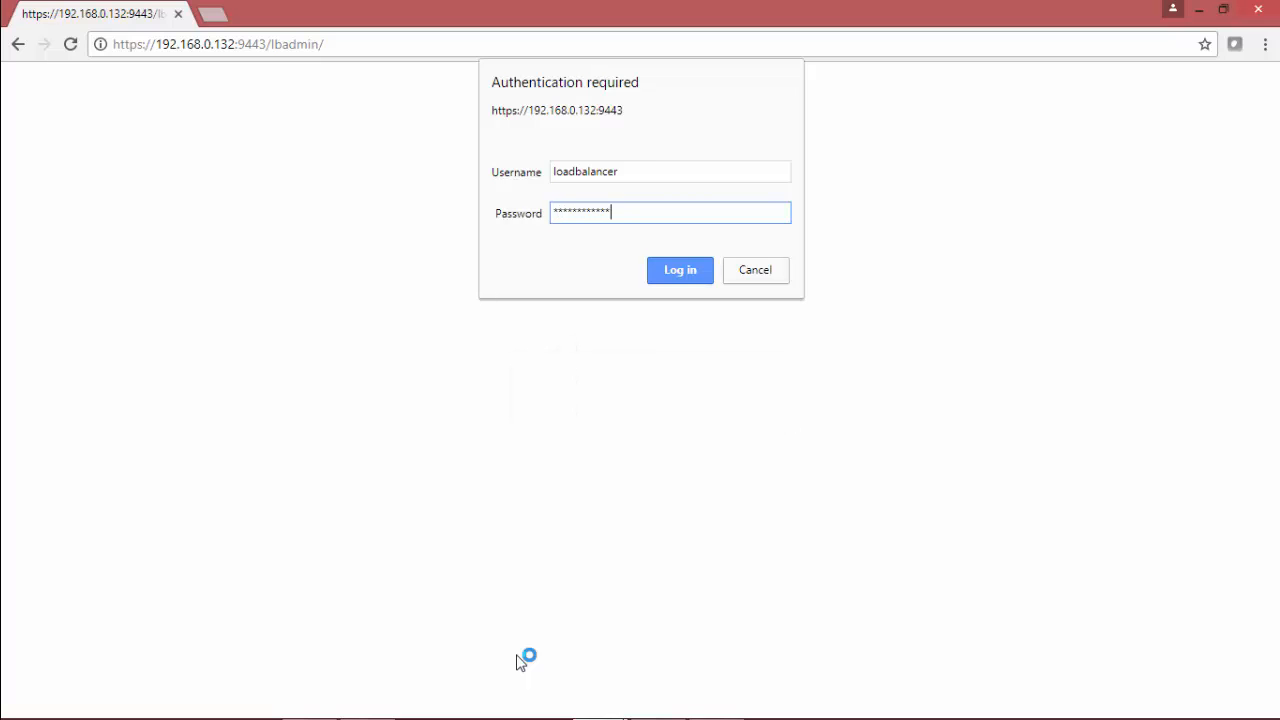
pyautogui.click(680, 270)
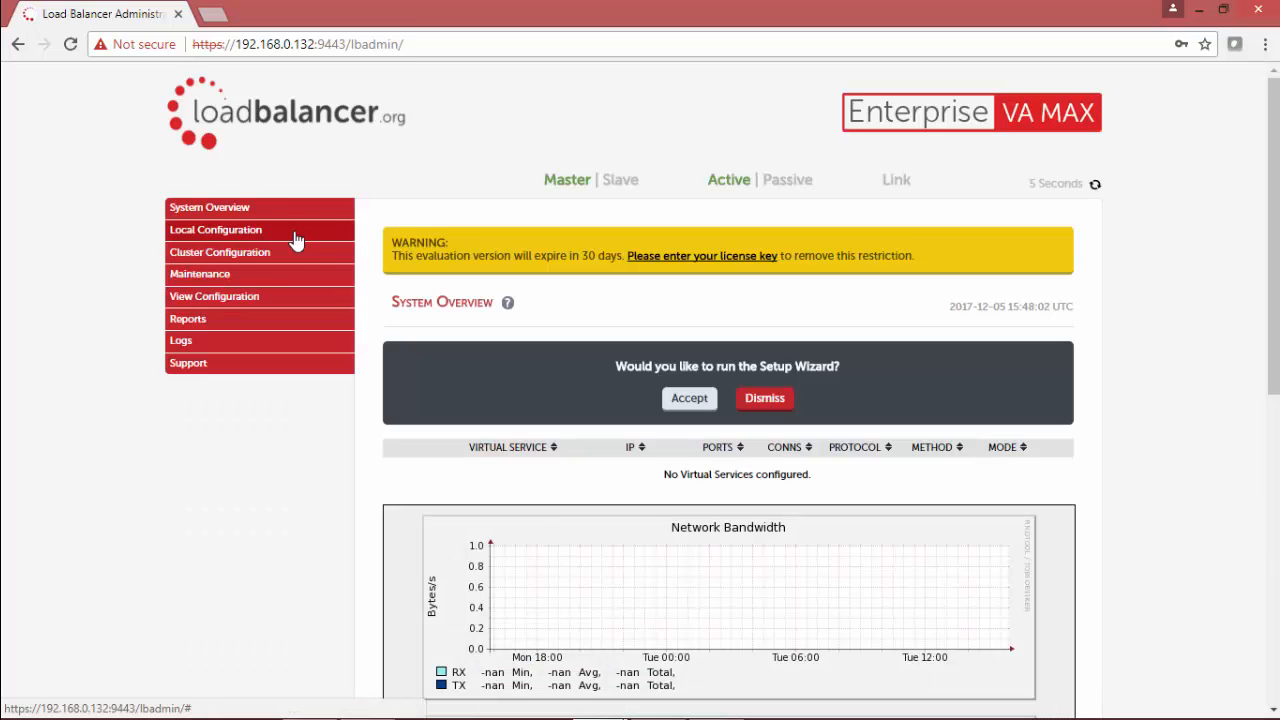
# Go to Local Configuration > Hostname & DNS, then switch to the administration manual PDF
pyautogui.click(216, 228)
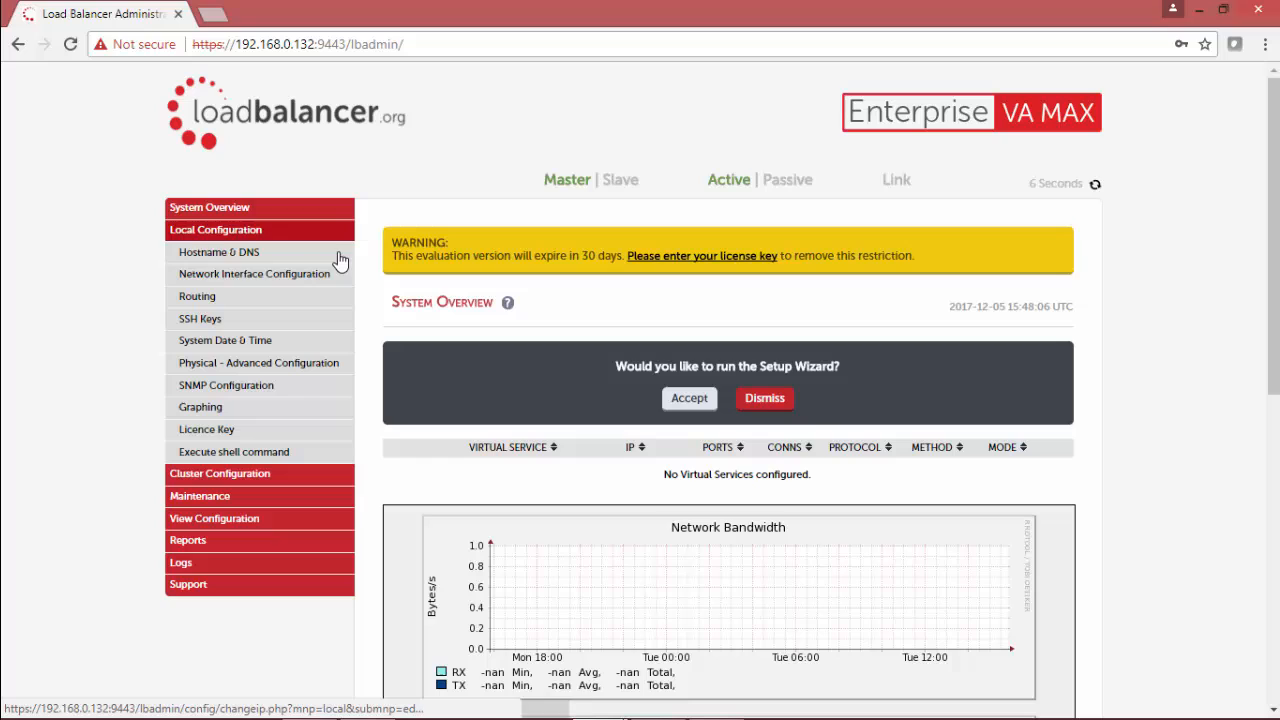
pyautogui.click(218, 252)
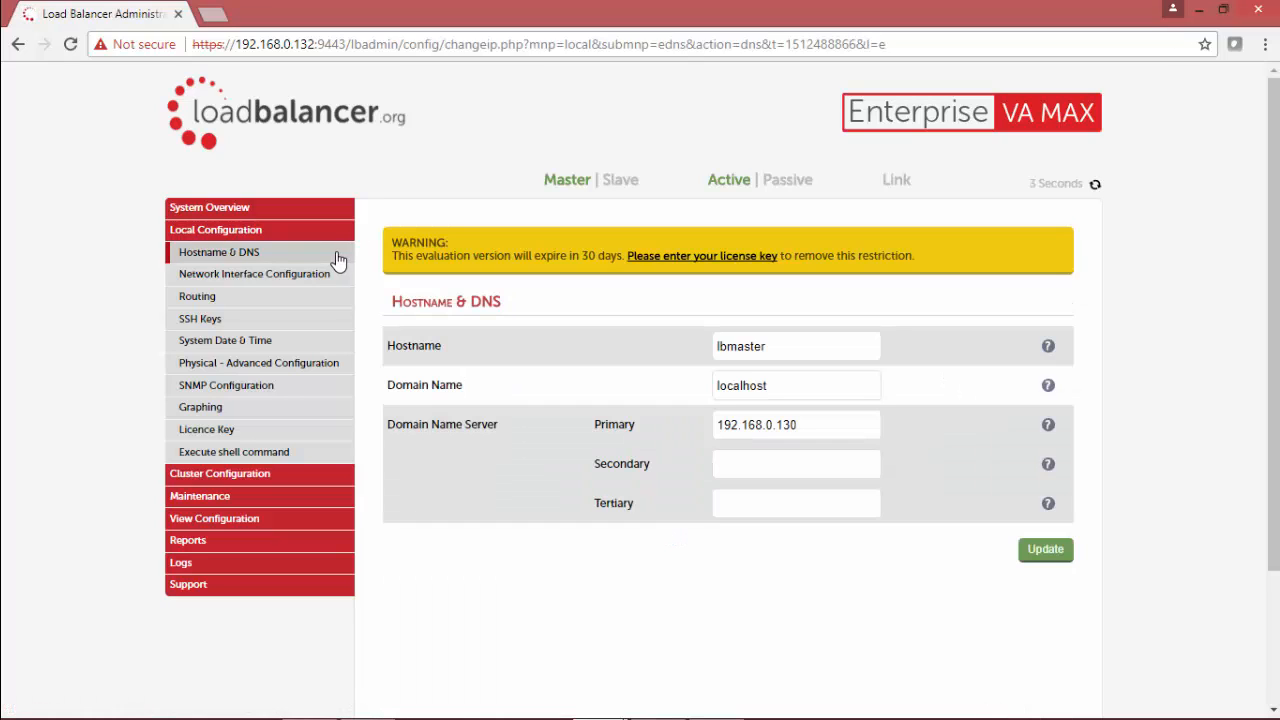
pyautogui.moveTo(386, 292)
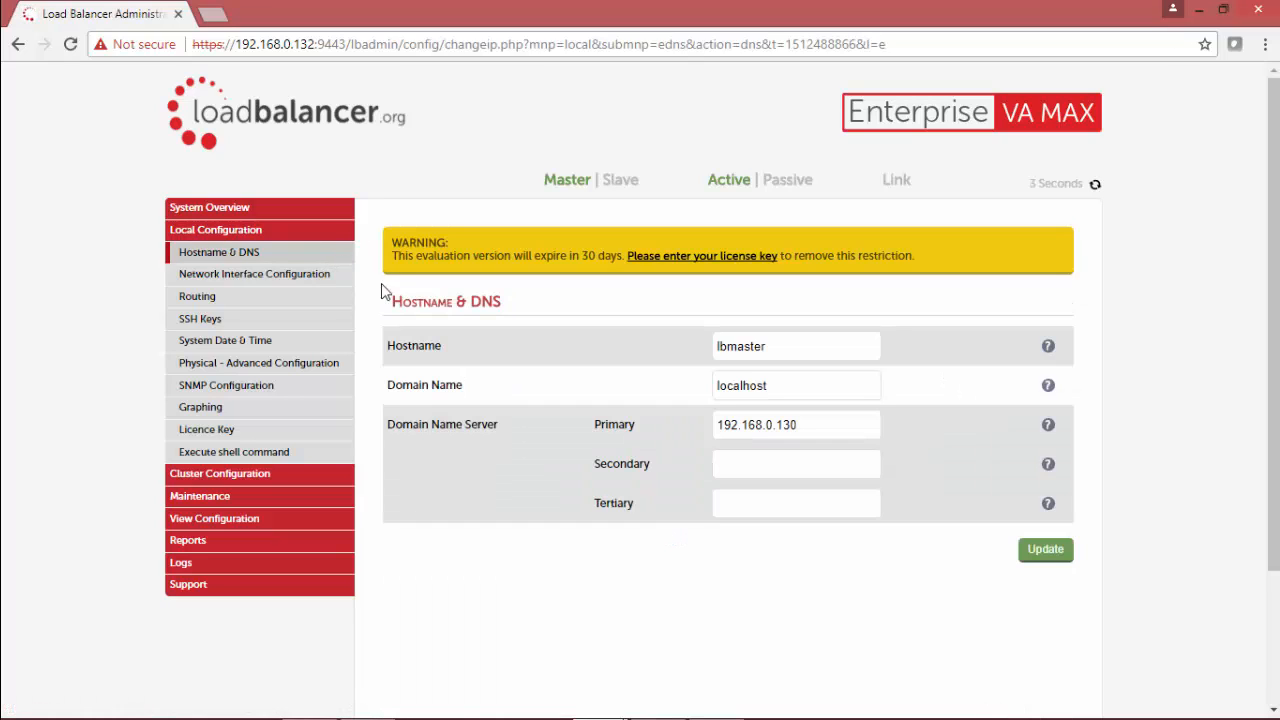
pyautogui.moveTo(968, 350)
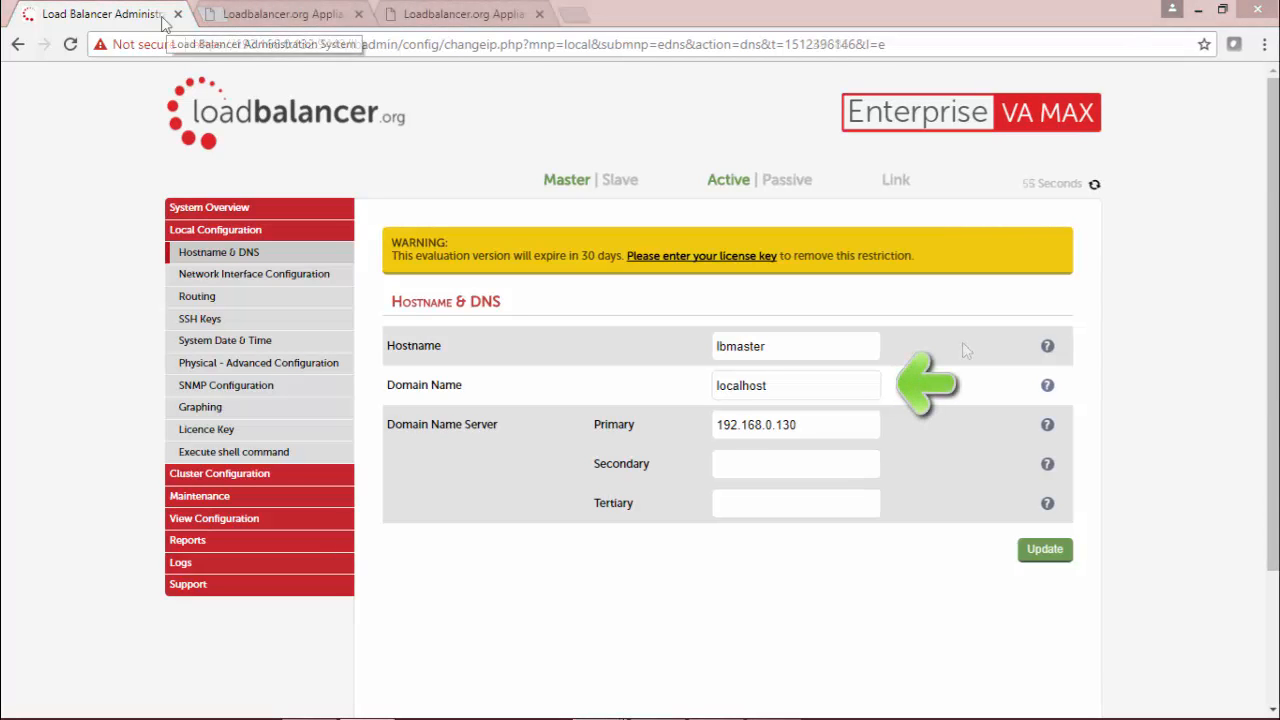
pyautogui.click(280, 12)
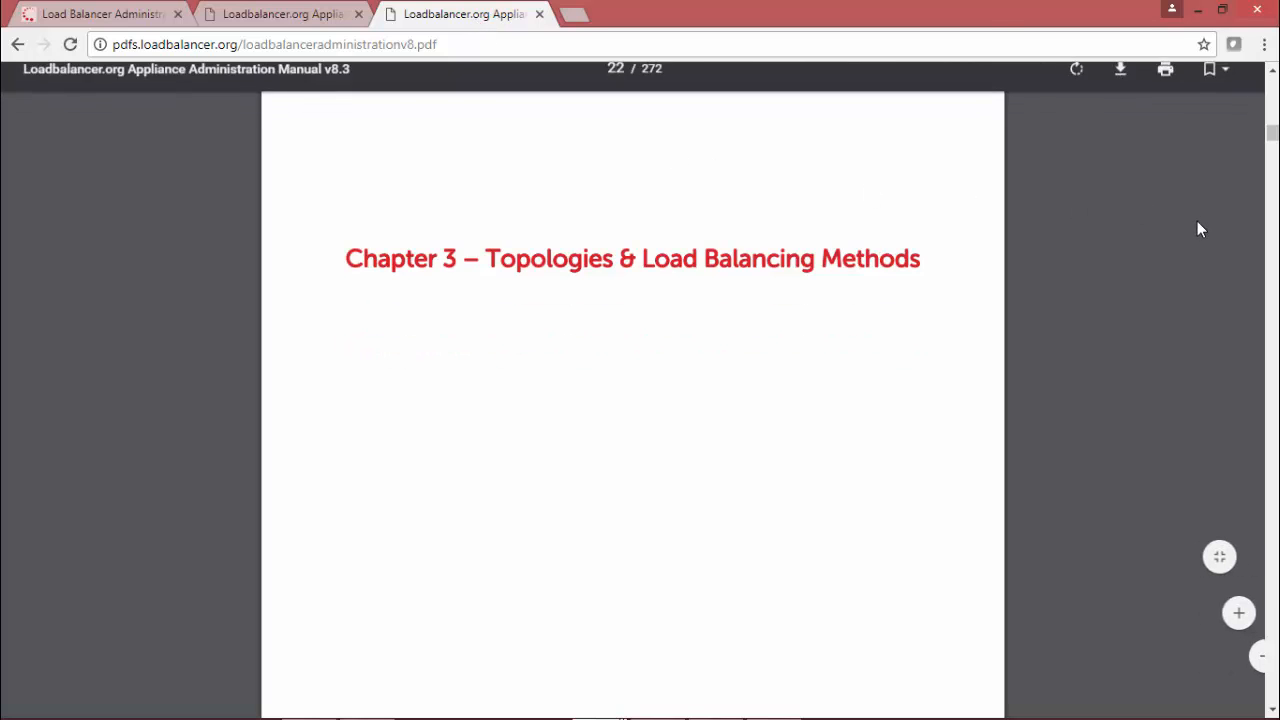
# Scroll through Chapter 3 of the manual covering topologies, load balancing methods, DR and NAT
pyautogui.scroll(-3)
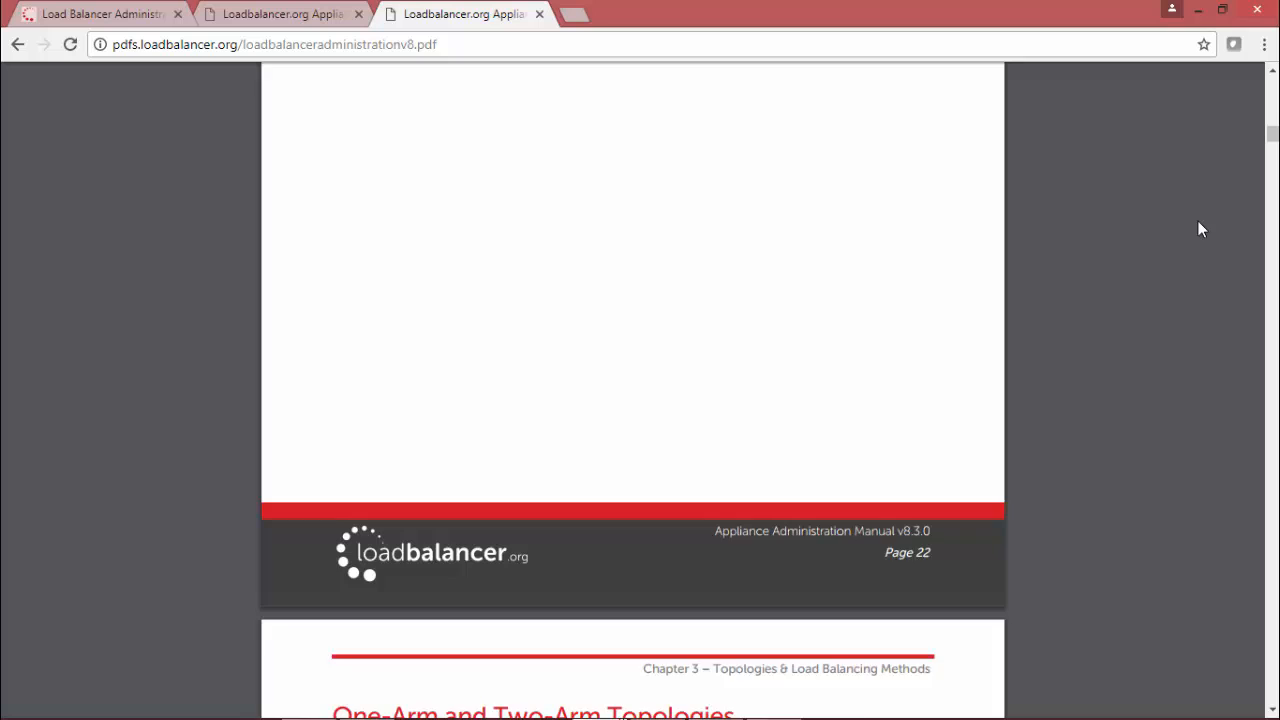
pyautogui.scroll(-3)
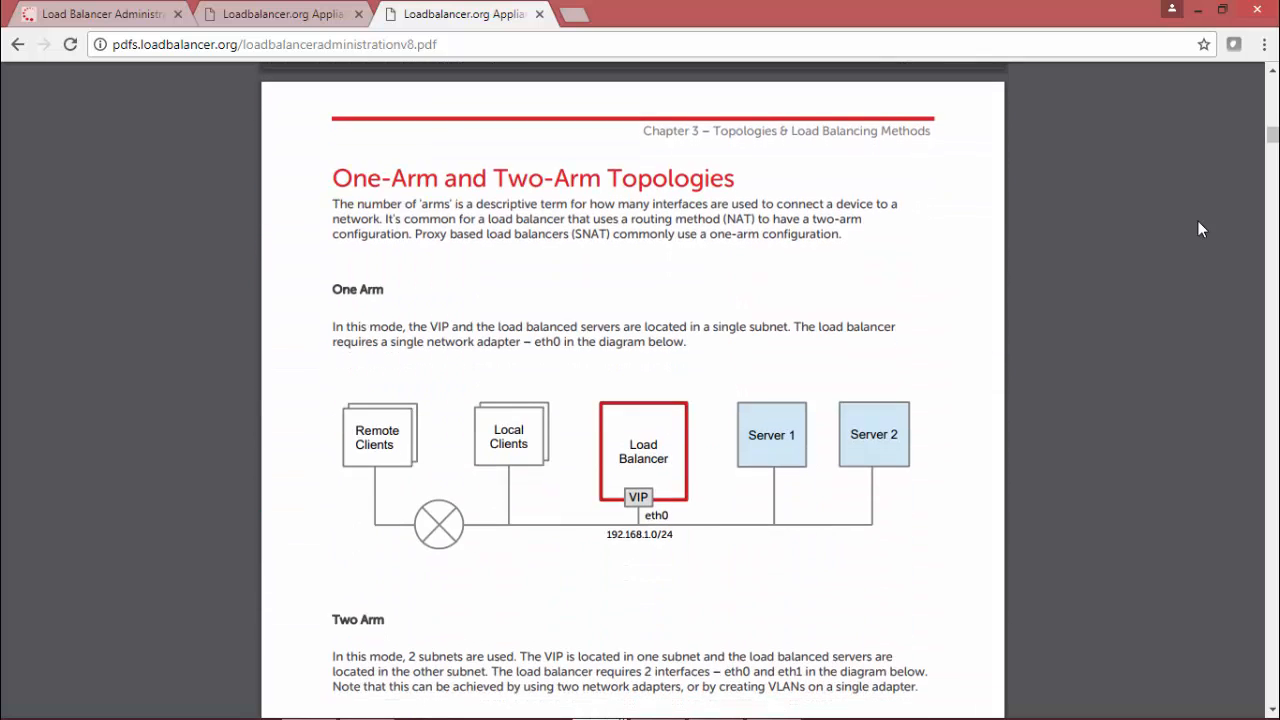
pyautogui.scroll(-3)
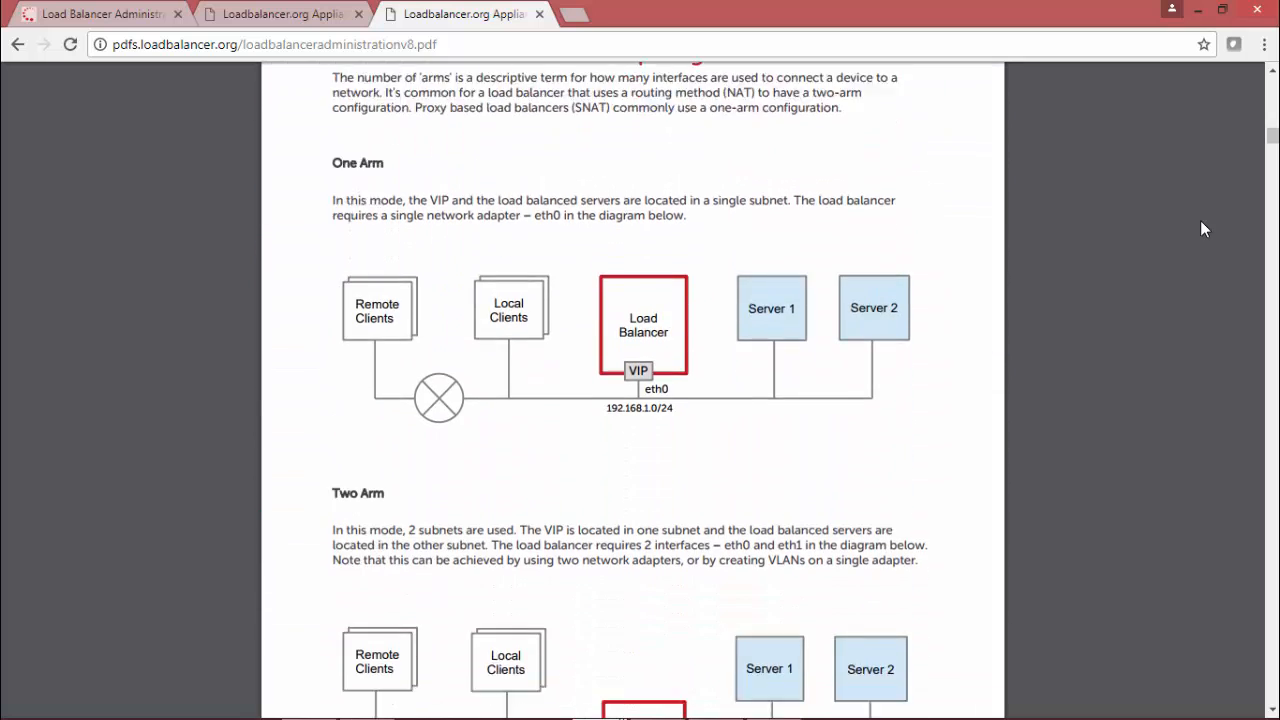
pyautogui.scroll(-3)
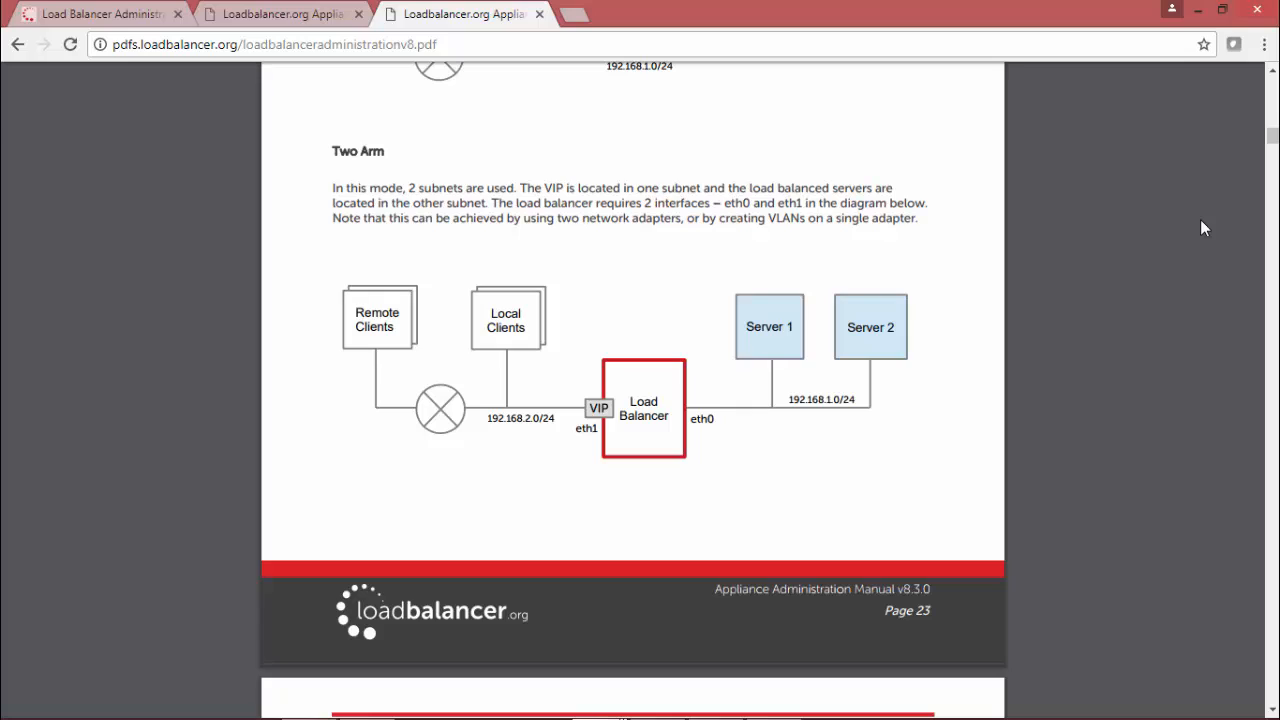
pyautogui.scroll(-3)
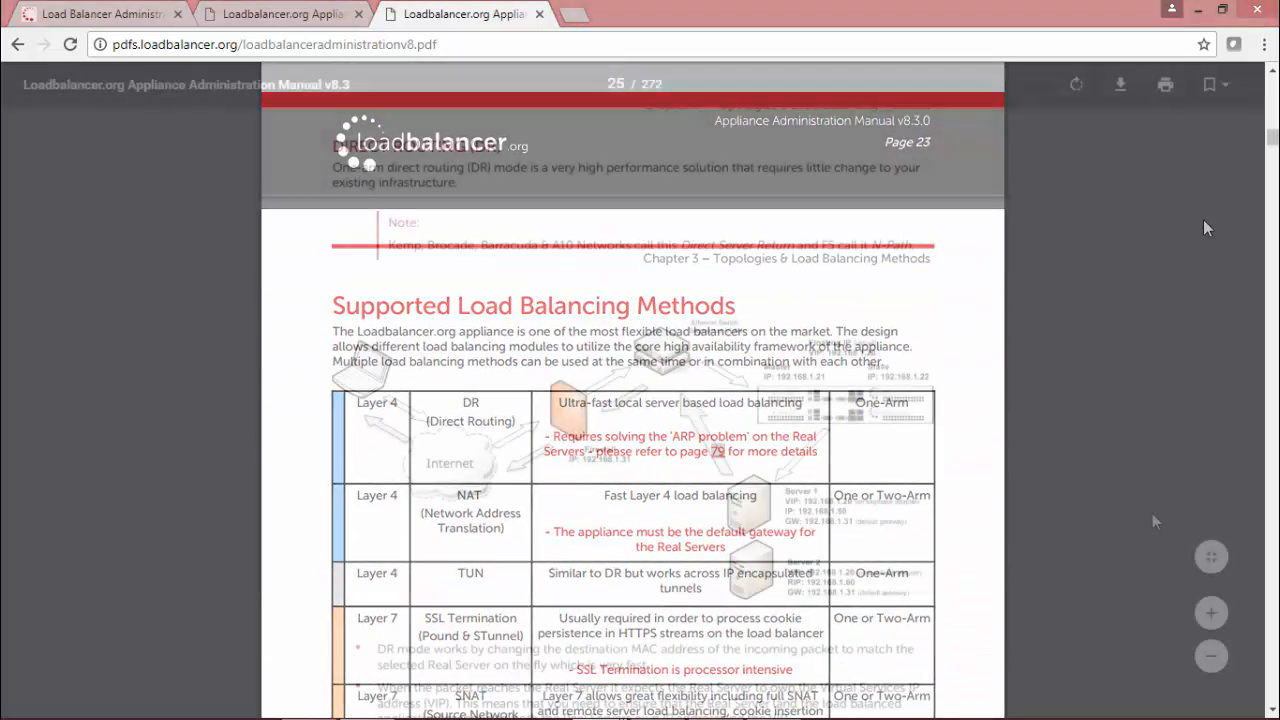
pyautogui.scroll(-3)
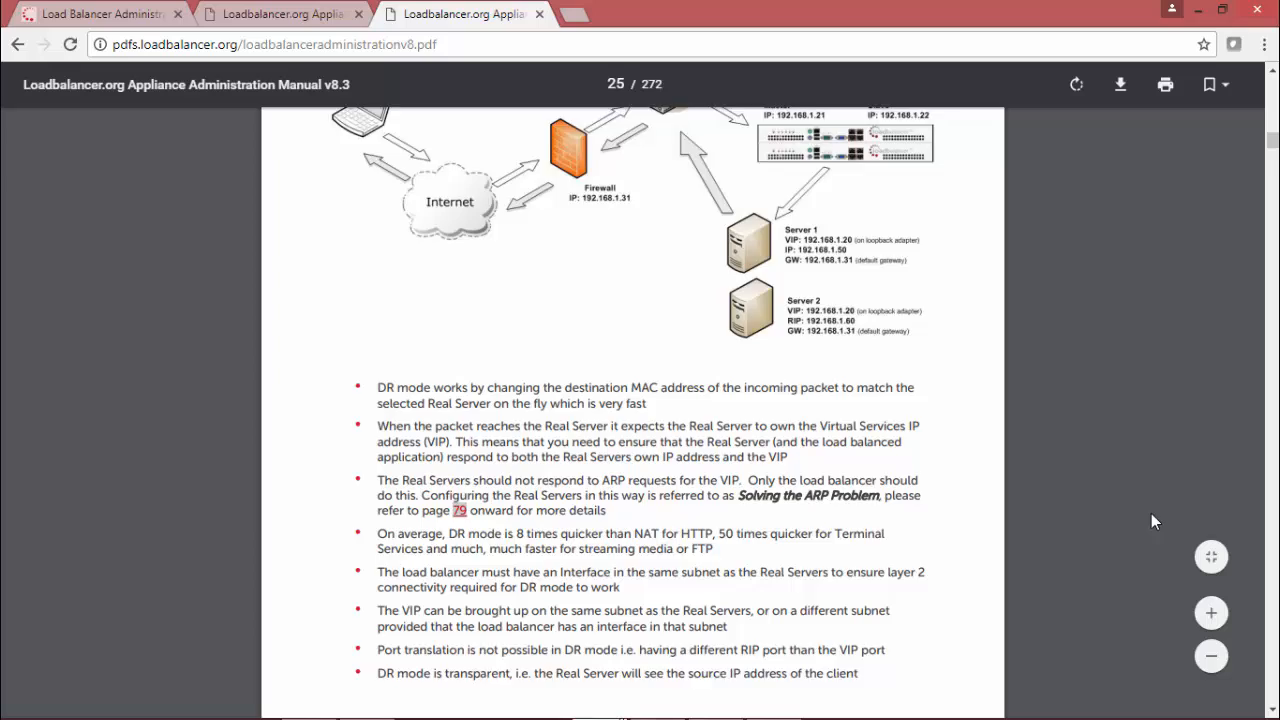
pyautogui.scroll(-3)
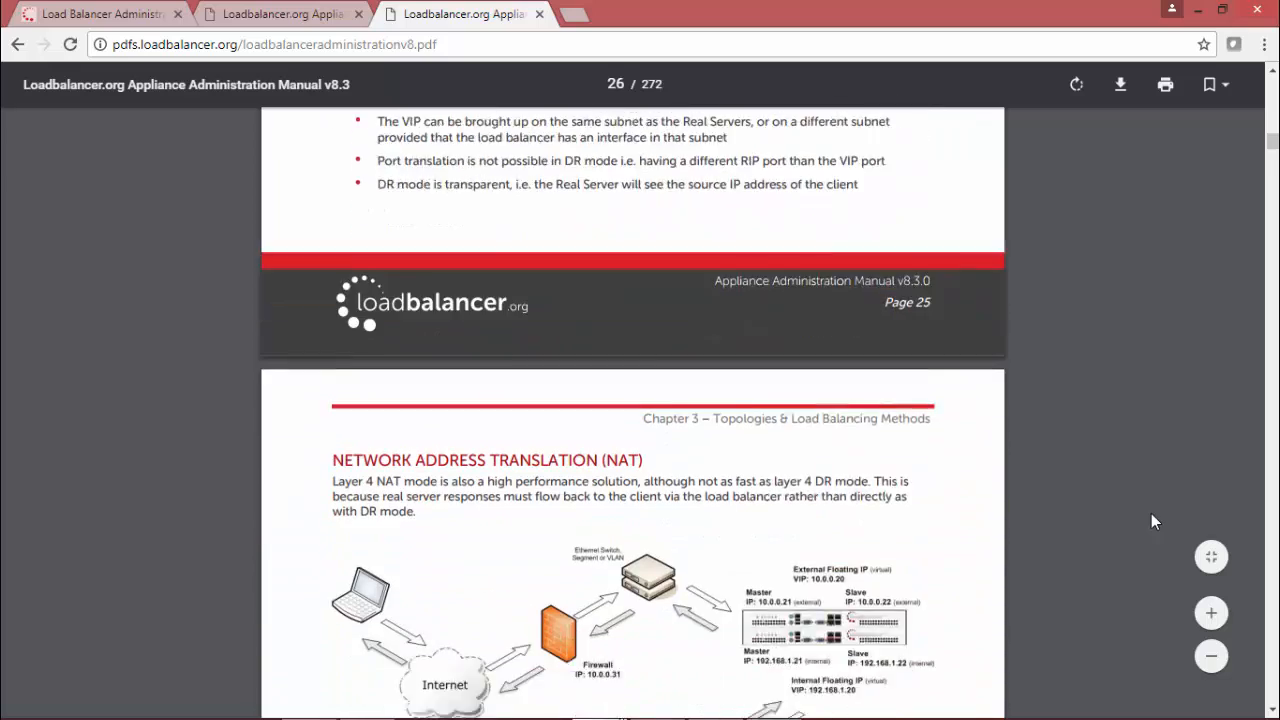
pyautogui.scroll(-3)
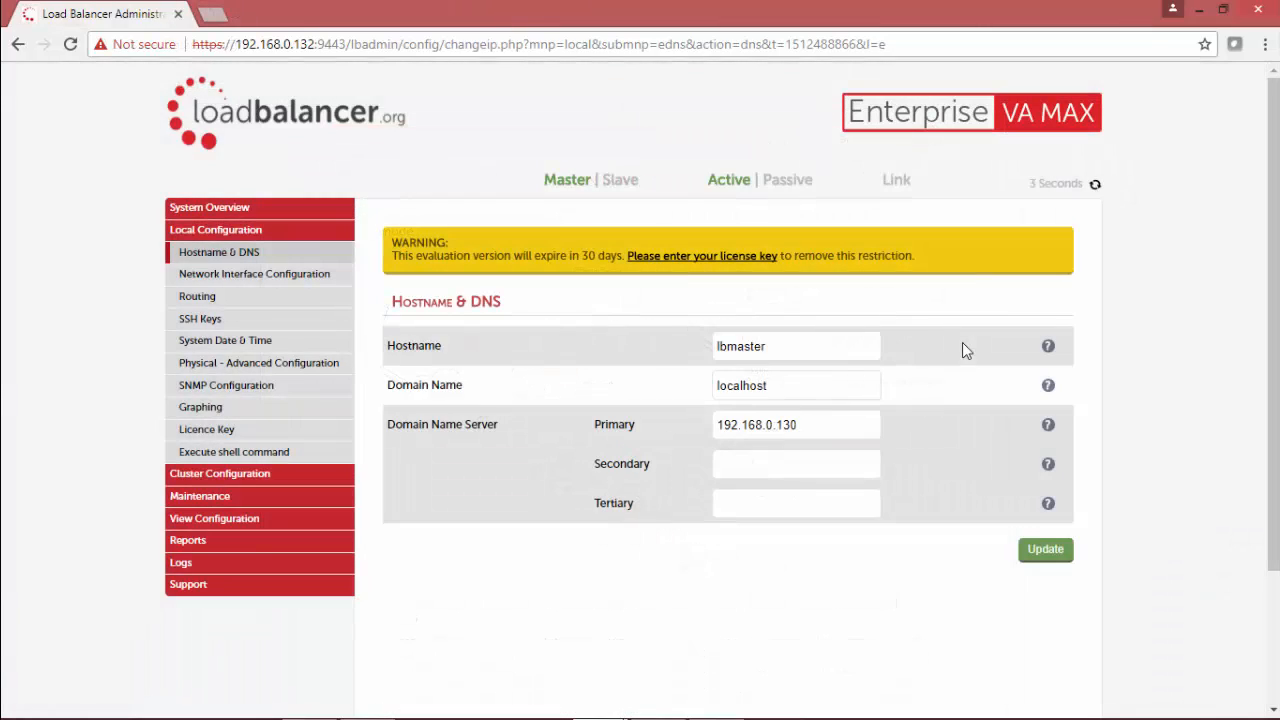
pyautogui.moveTo(1048, 344)
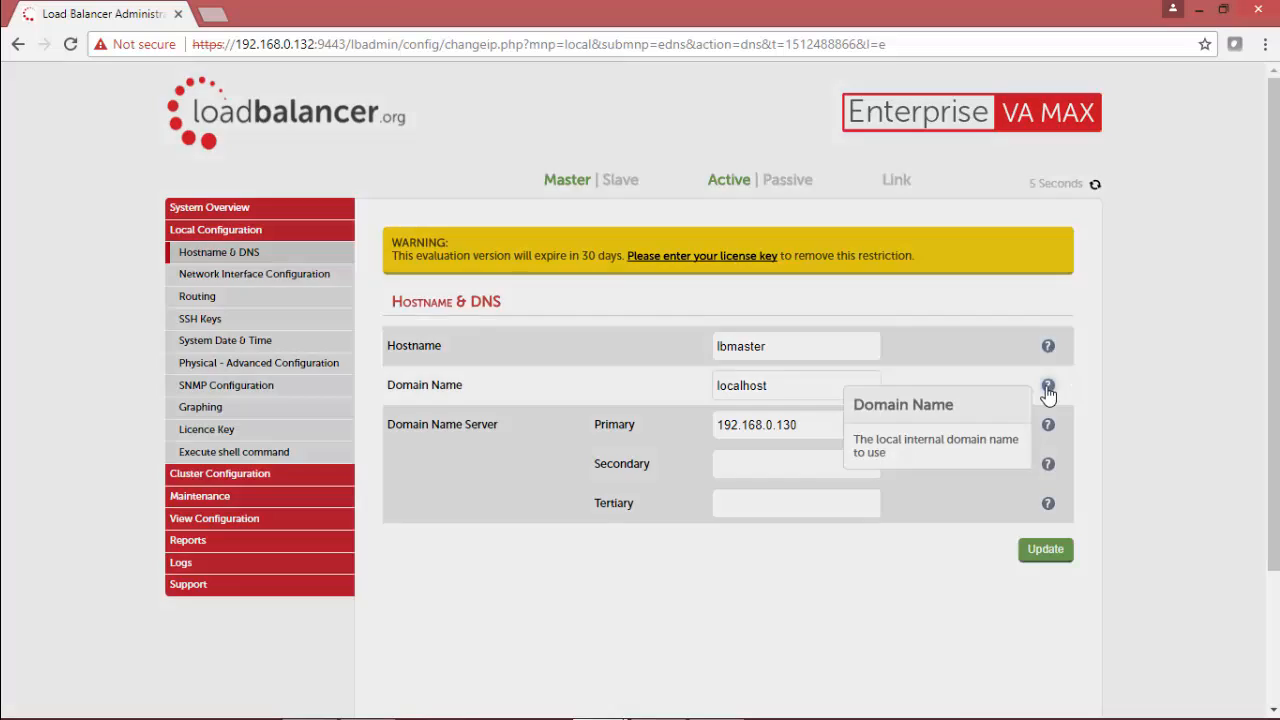
# Read the Domain Name help, then view Network Interface Configuration and its bonding mode explanation
pyautogui.click(1048, 384)
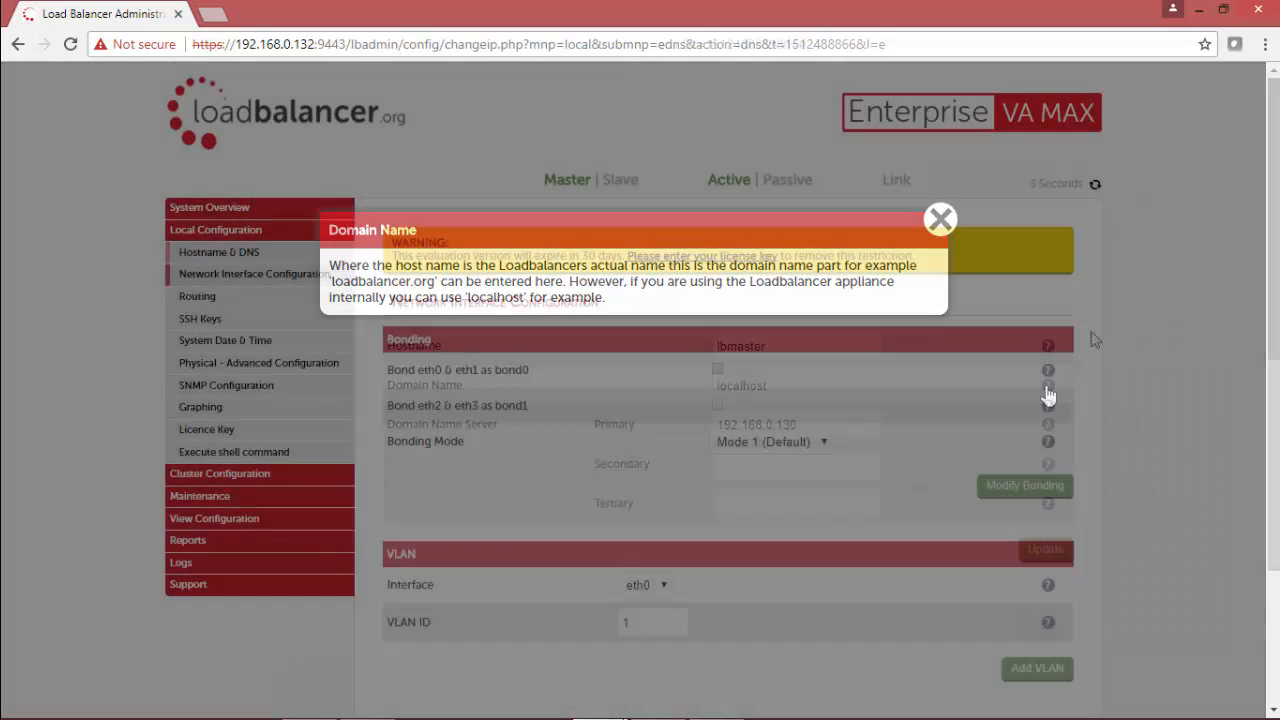
pyautogui.click(940, 218)
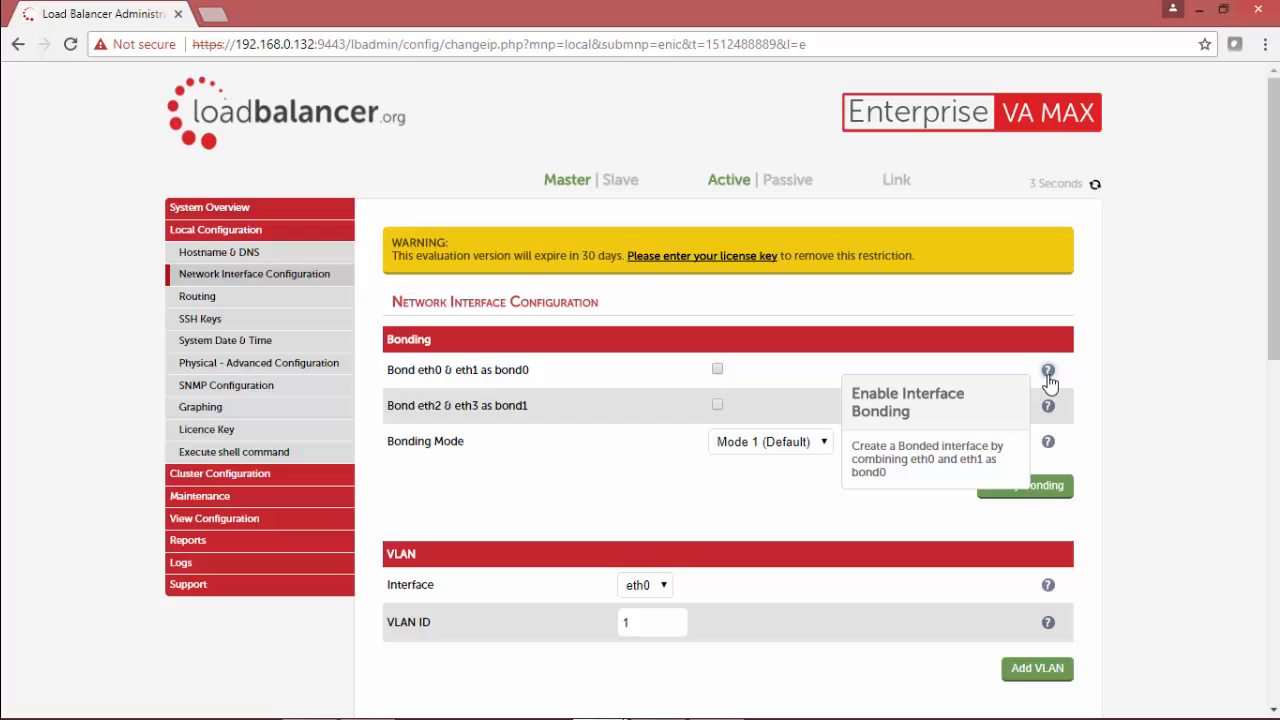
pyautogui.moveTo(864, 528)
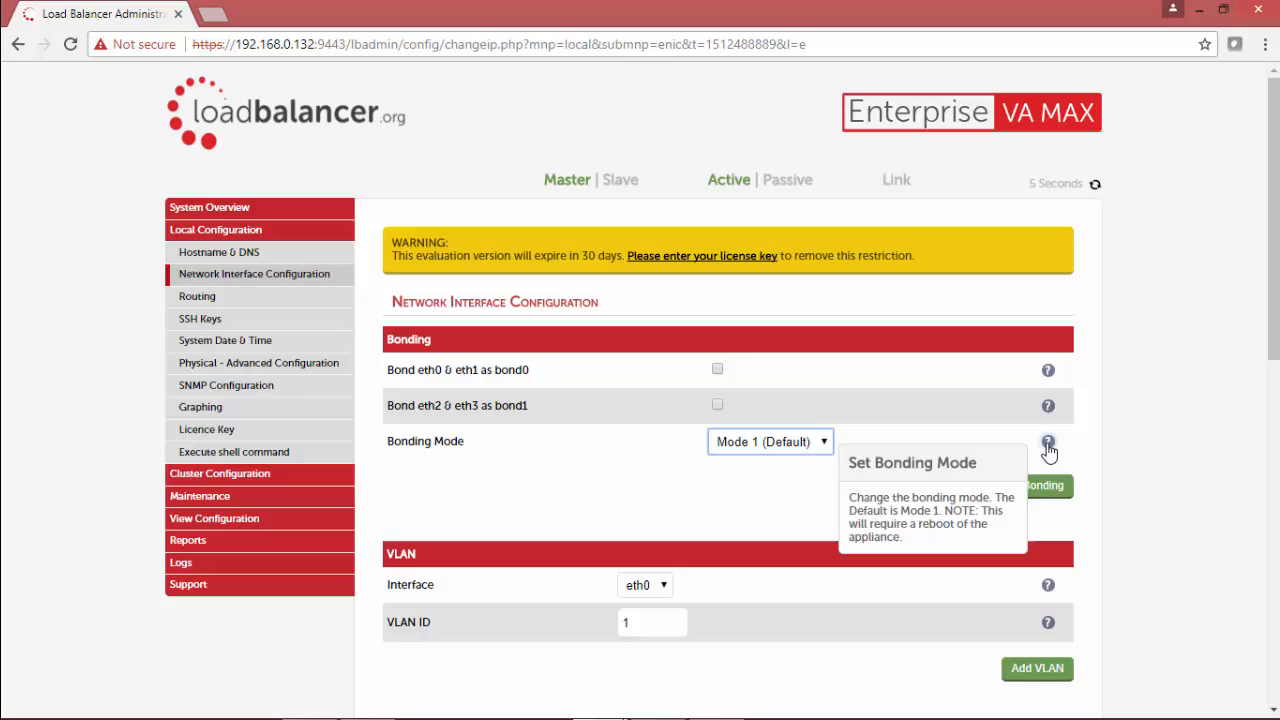
pyautogui.click(1048, 444)
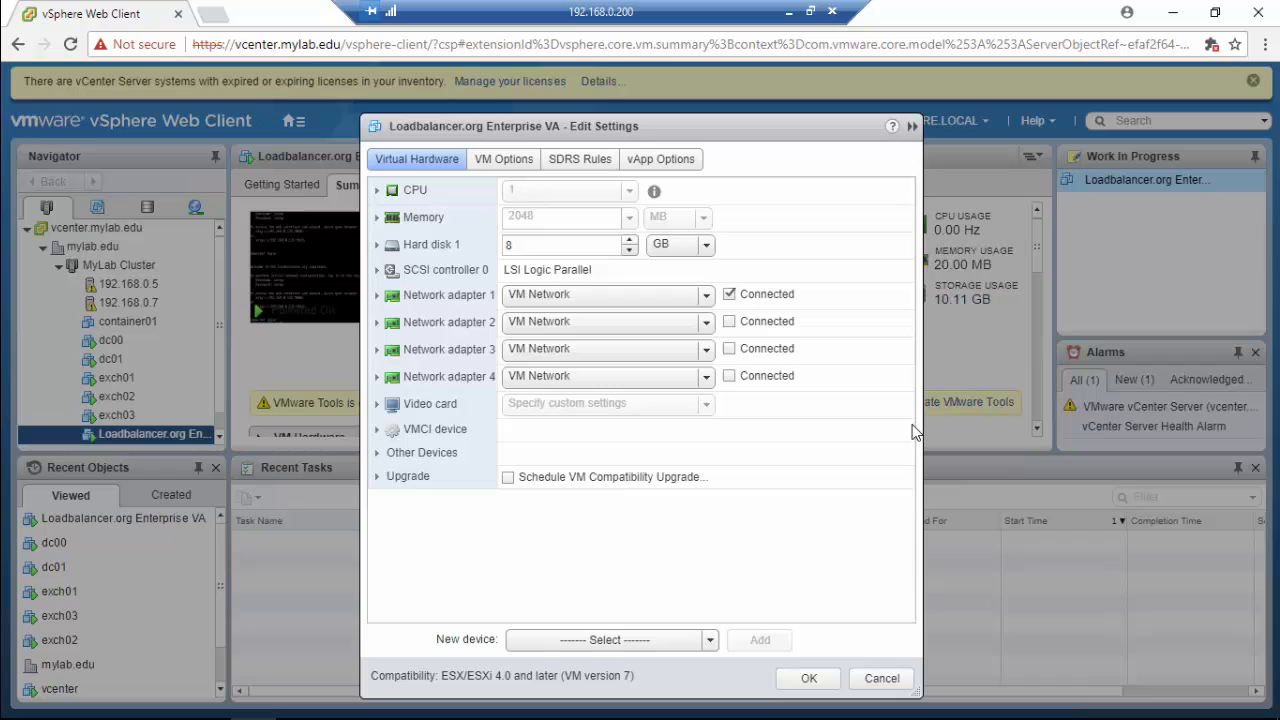
# Mark Network adapter 2 of the Loadbalancer.org VM as Connected
pyautogui.click(728, 320)
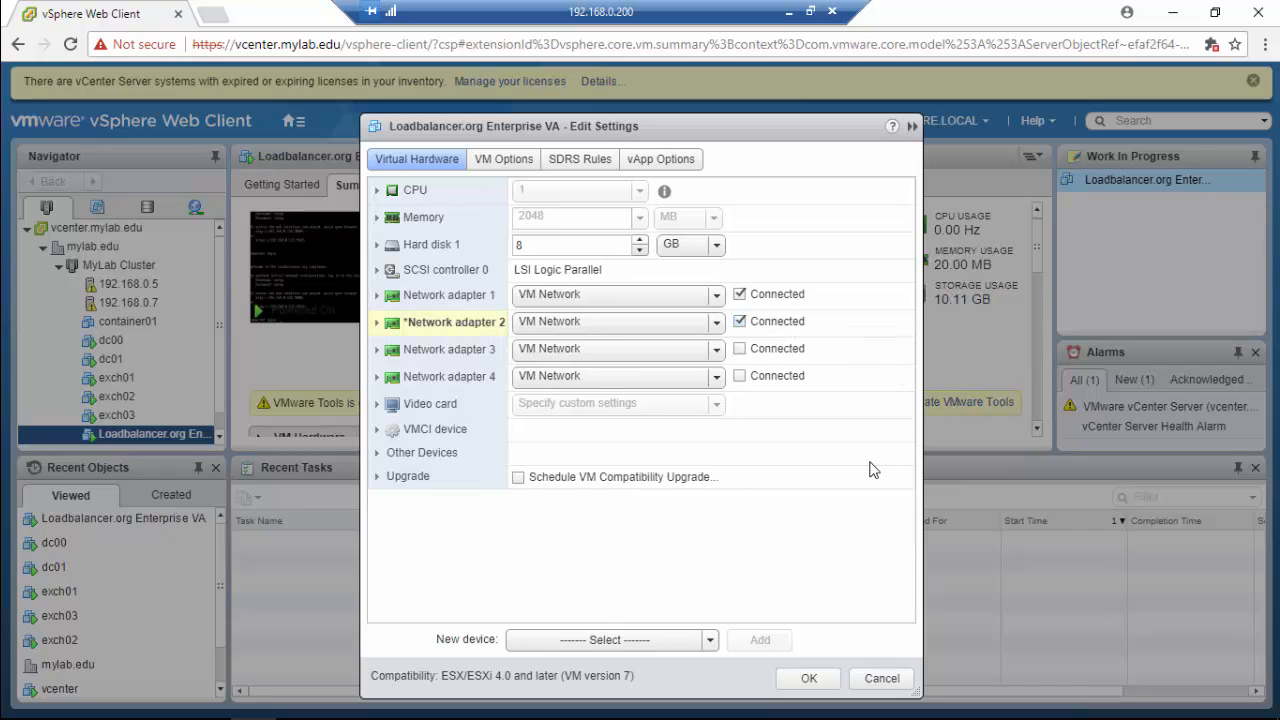
pyautogui.moveTo(886, 488)
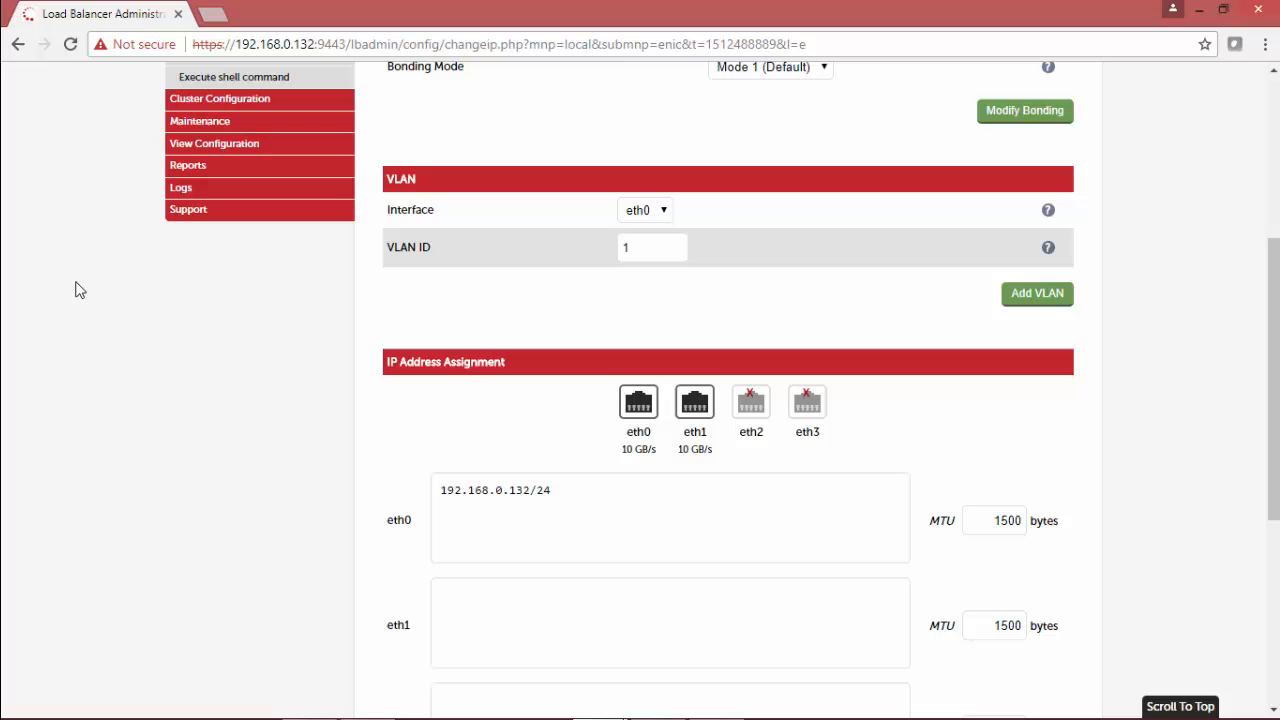
pyautogui.moveTo(1148, 248)
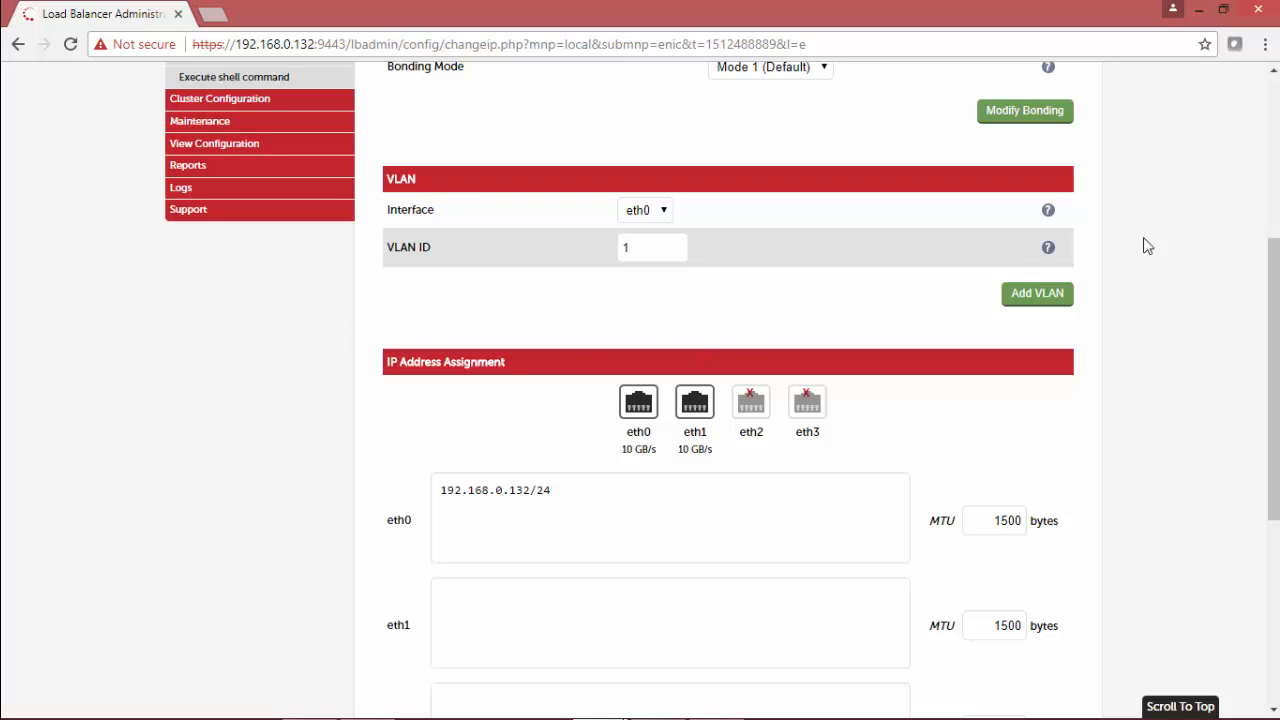
# Enable bonding of eth0 and eth1 as bond0 and apply the bonding settings
pyautogui.scroll(3)
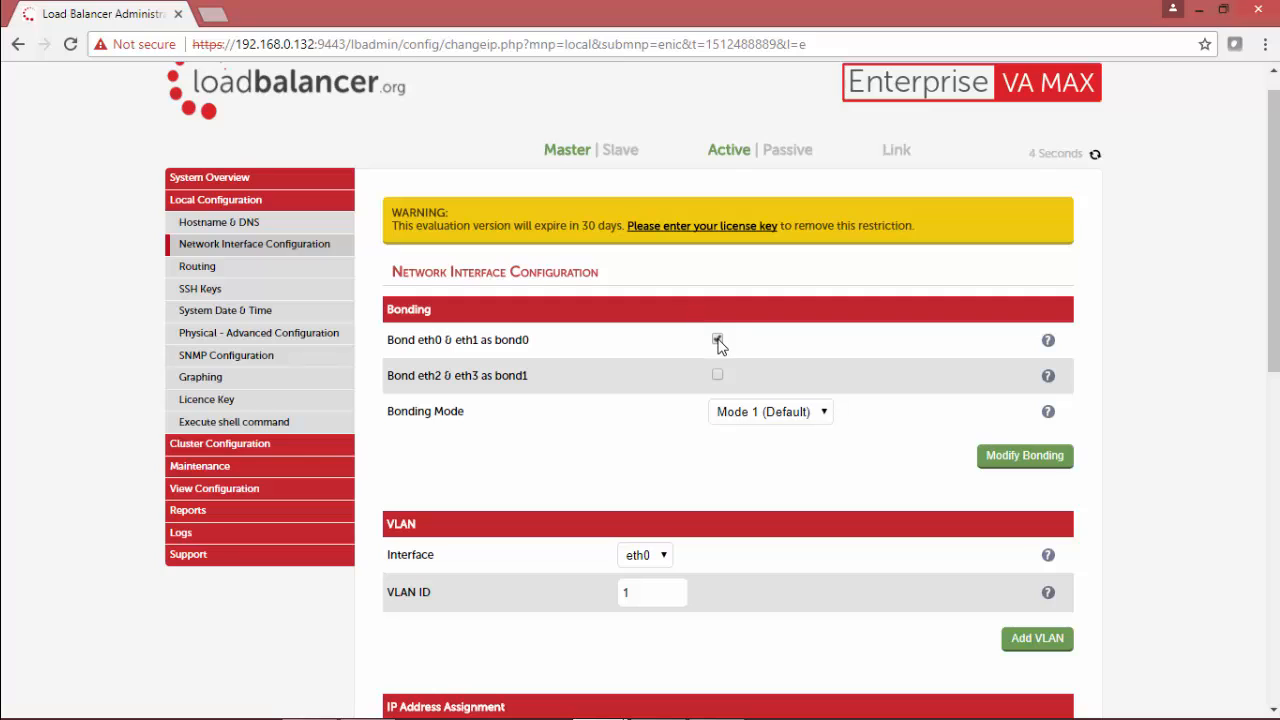
pyautogui.click(716, 340)
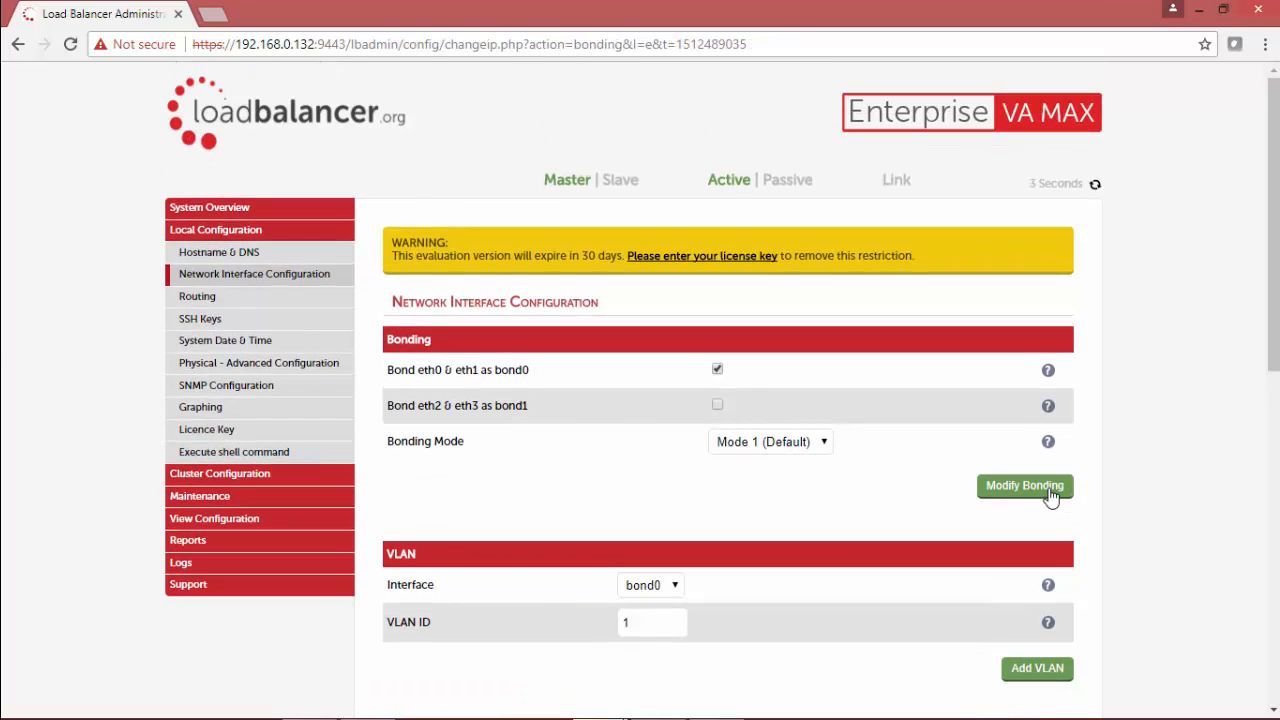
pyautogui.click(1024, 486)
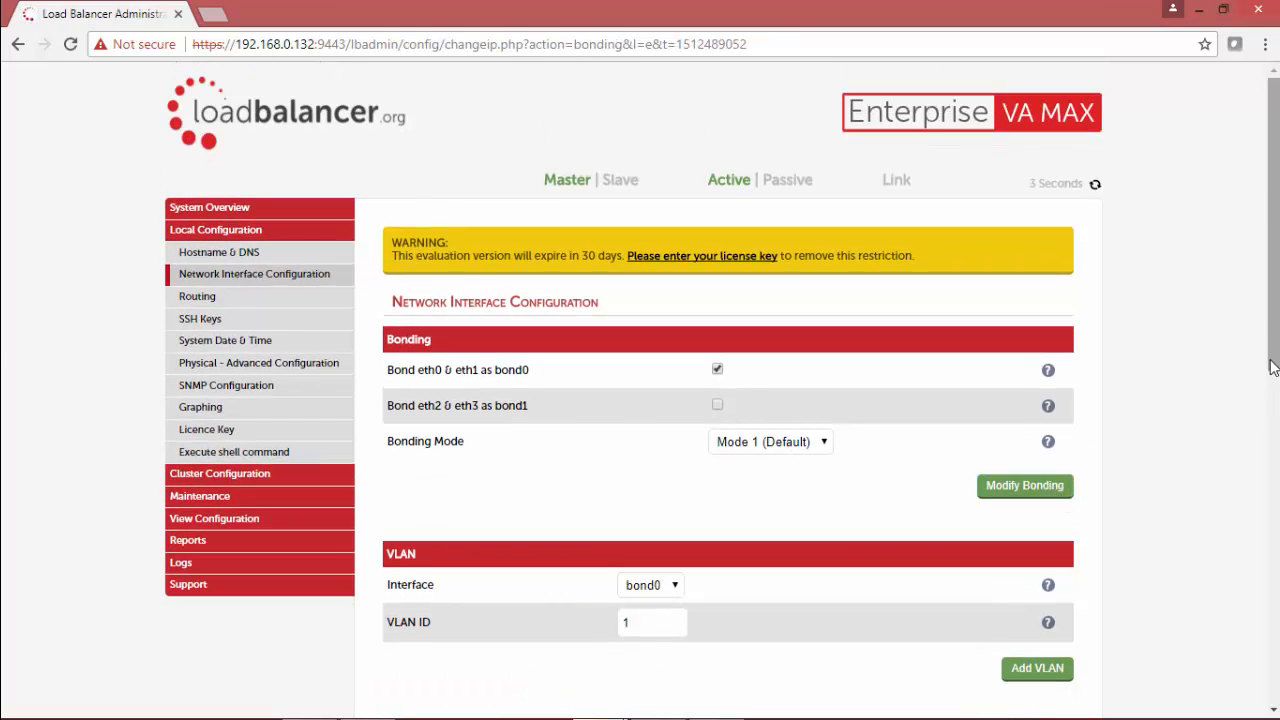
# Add 172.24.0.132/24 to bond0 alongside 192.168.0.132/24 and configure the interfaces
pyautogui.scroll(-3)
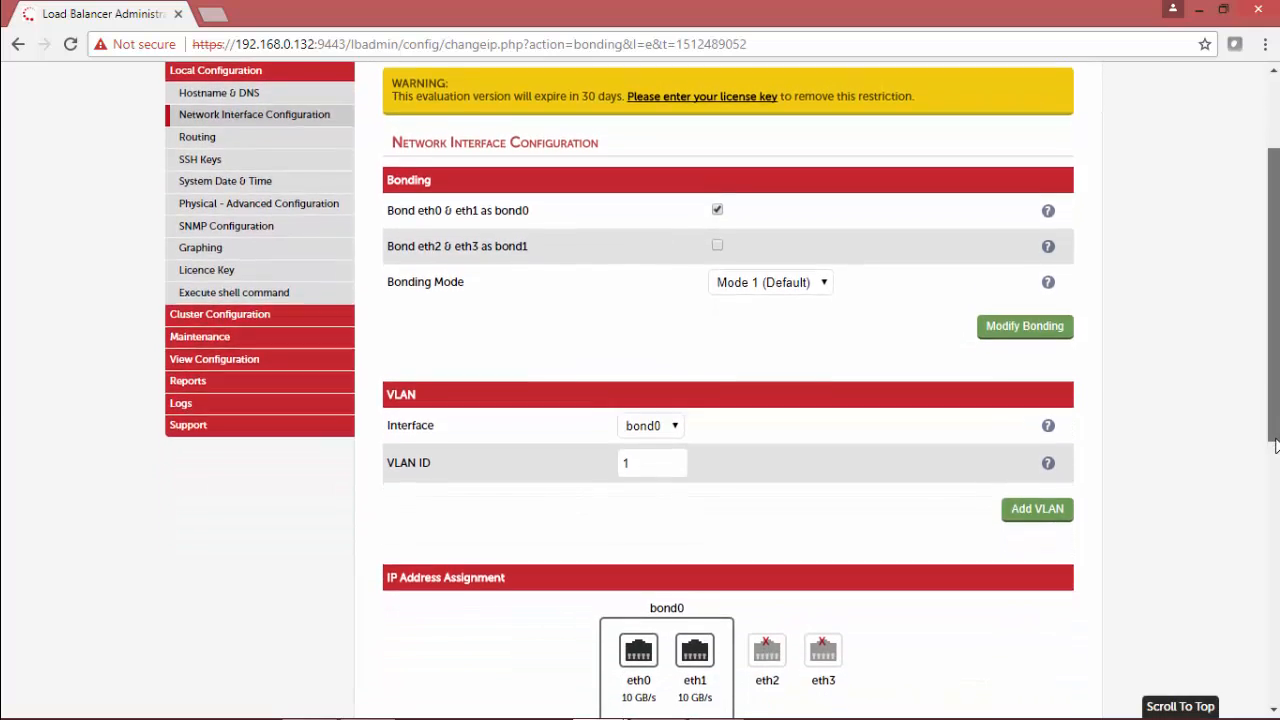
pyautogui.scroll(-3)
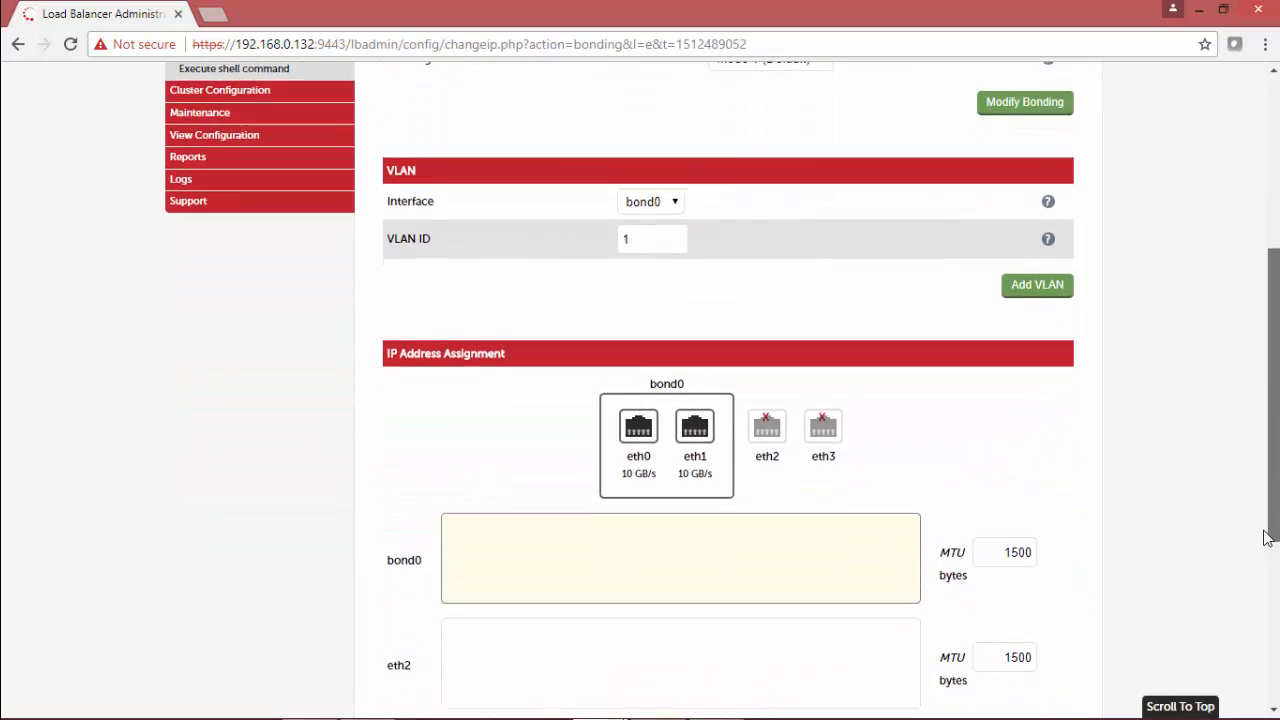
pyautogui.scroll(-3)
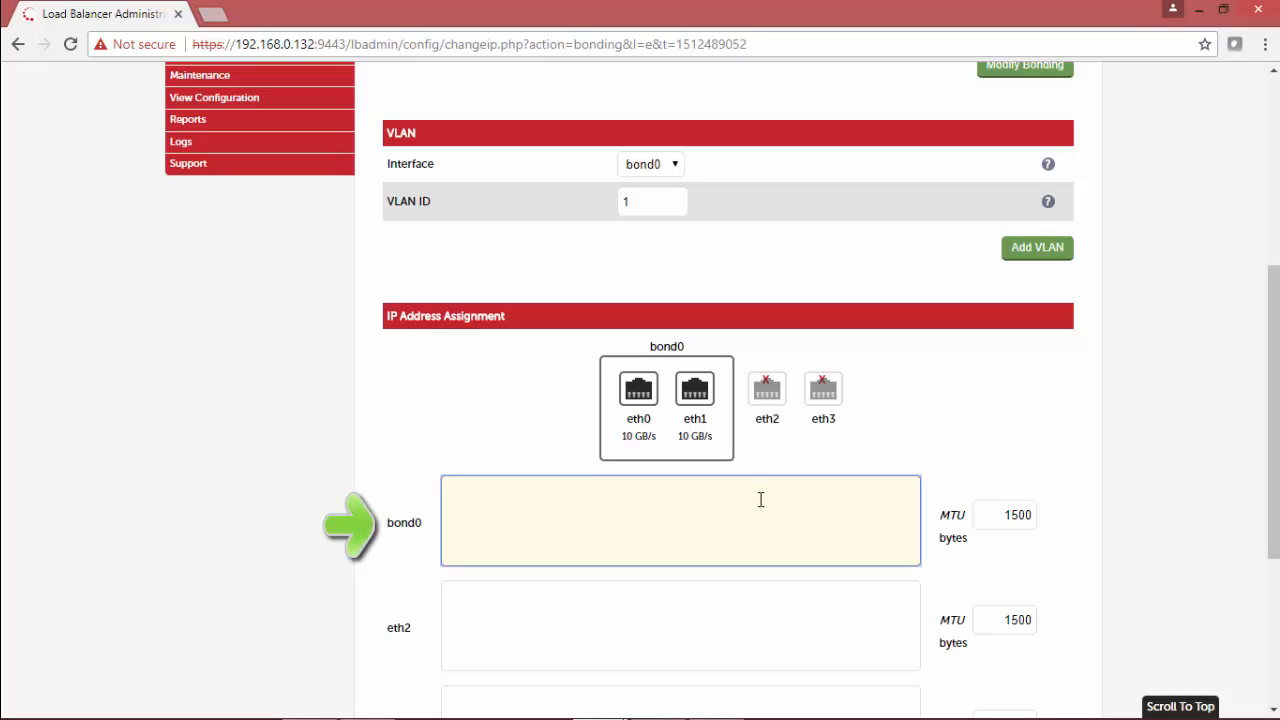
pyautogui.write('192.168.0.132')
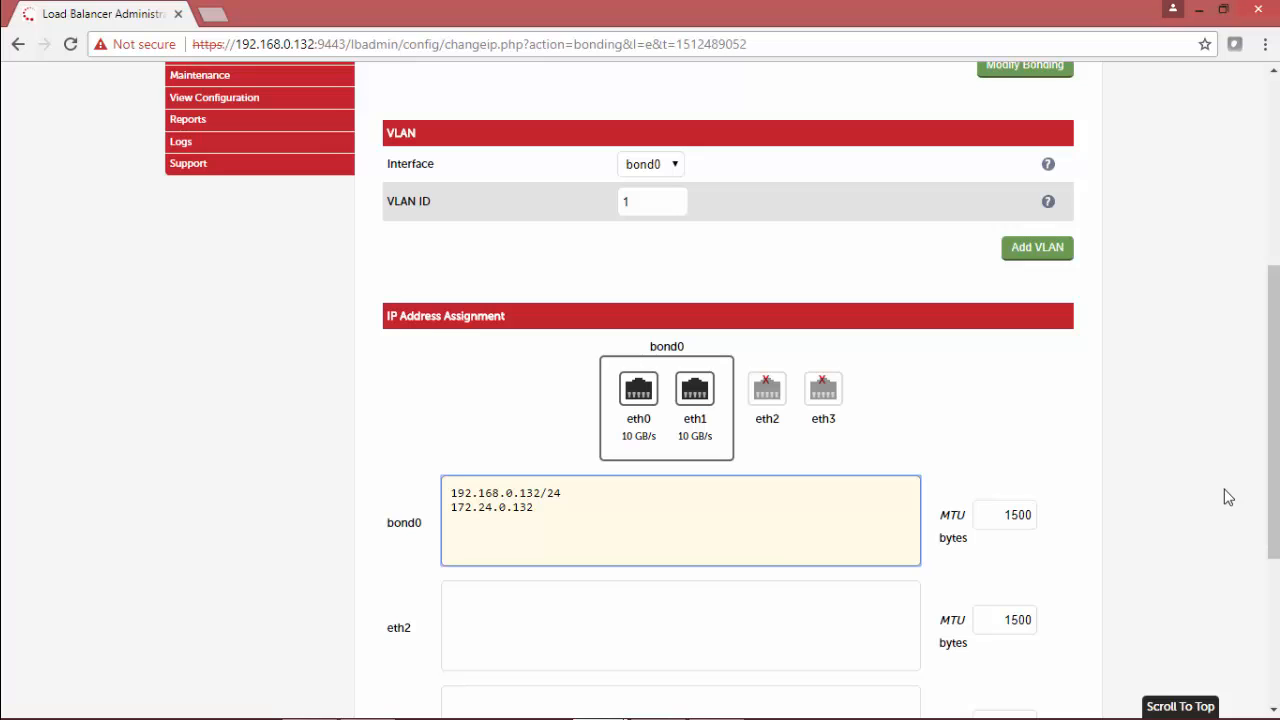
pyautogui.write('/')
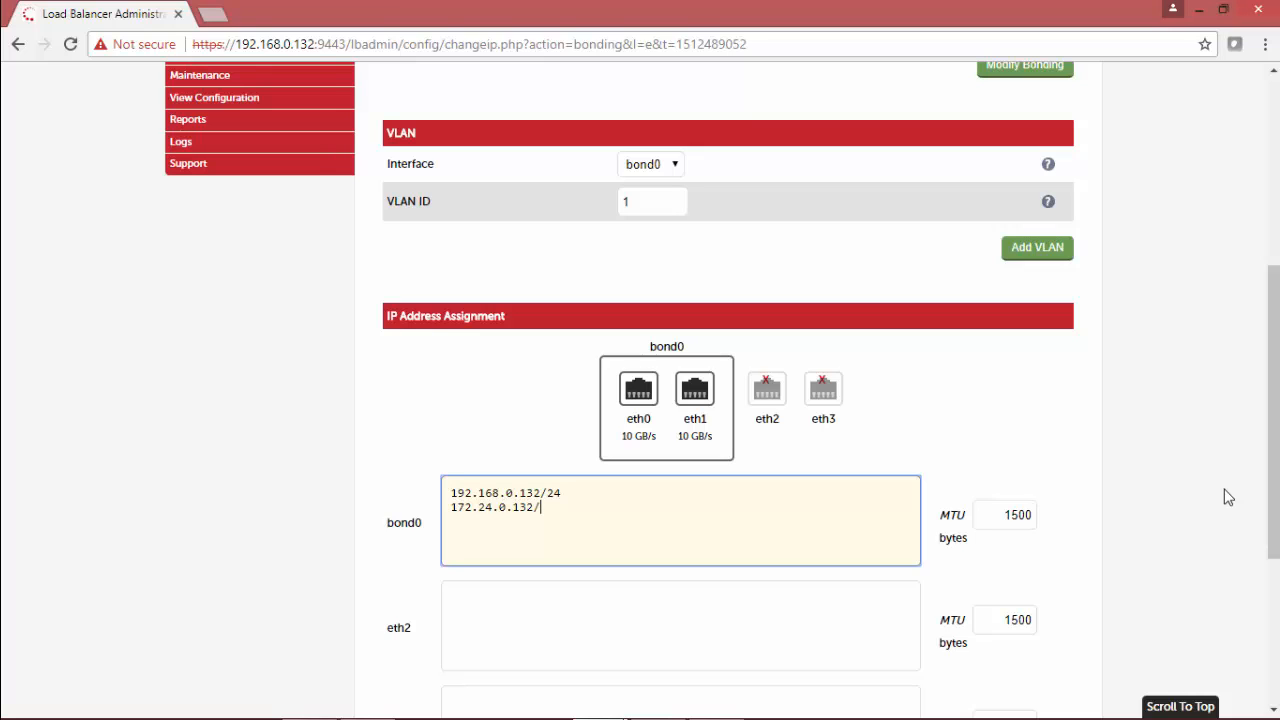
pyautogui.write('24')
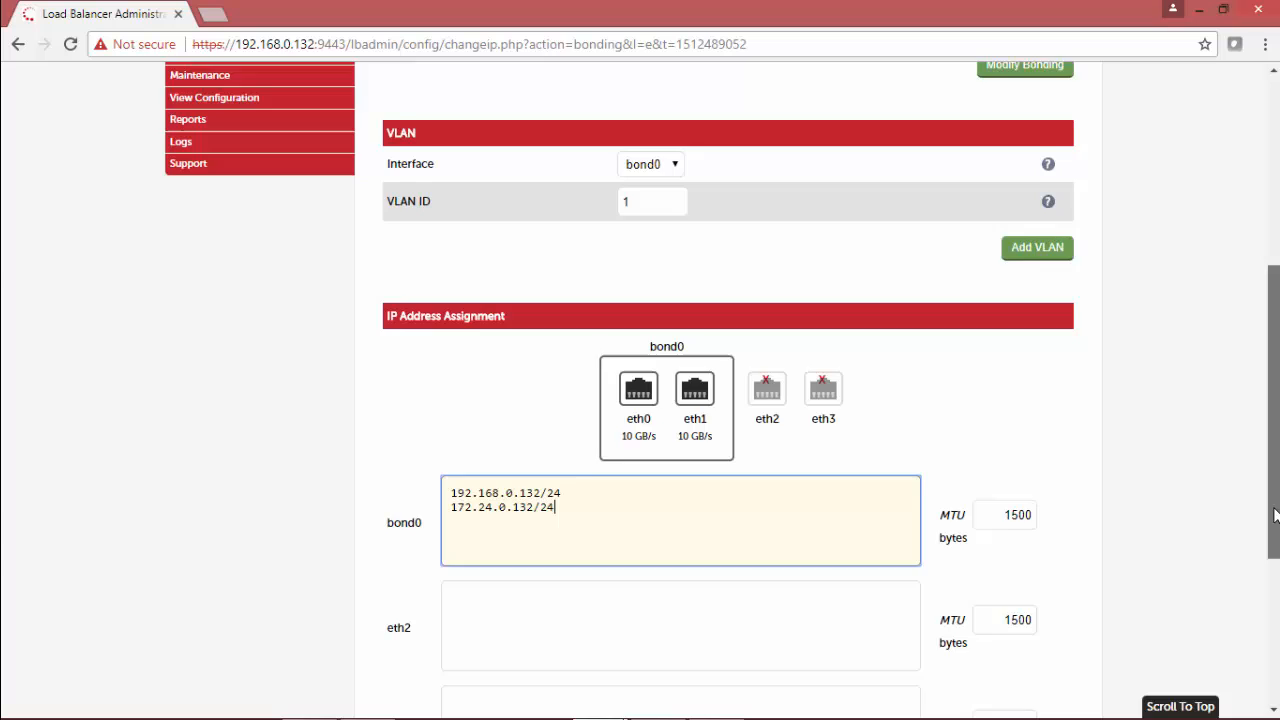
pyautogui.scroll(-3)
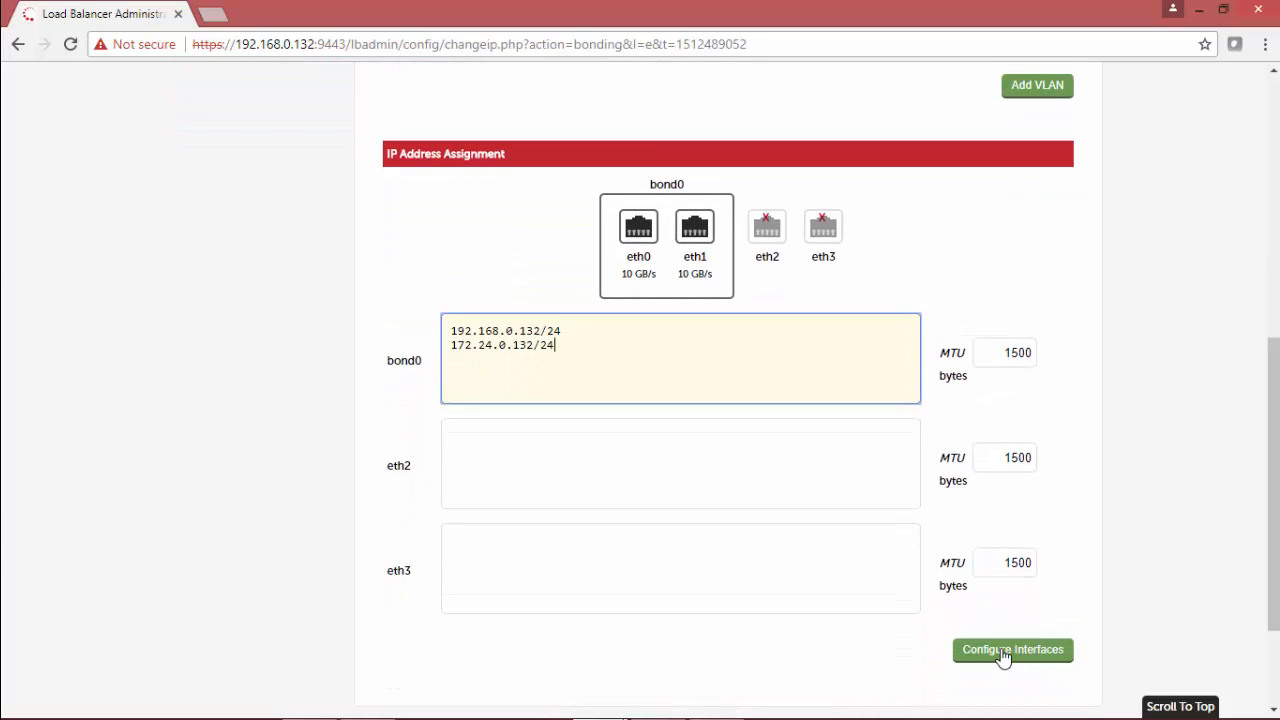
pyautogui.click(1012, 648)
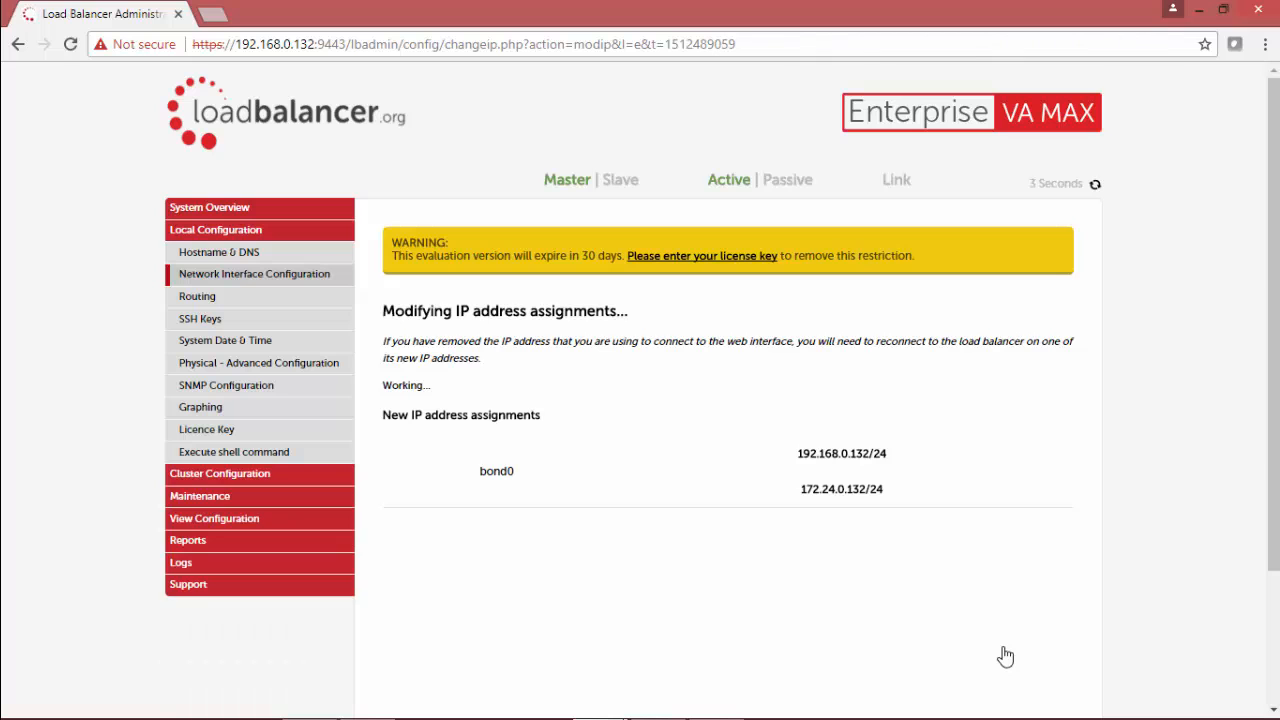
# View the Routing page's default IPv4 gateway 192.168.0.1 help, then move on to the SSH keys settings
pyautogui.click(196, 296)
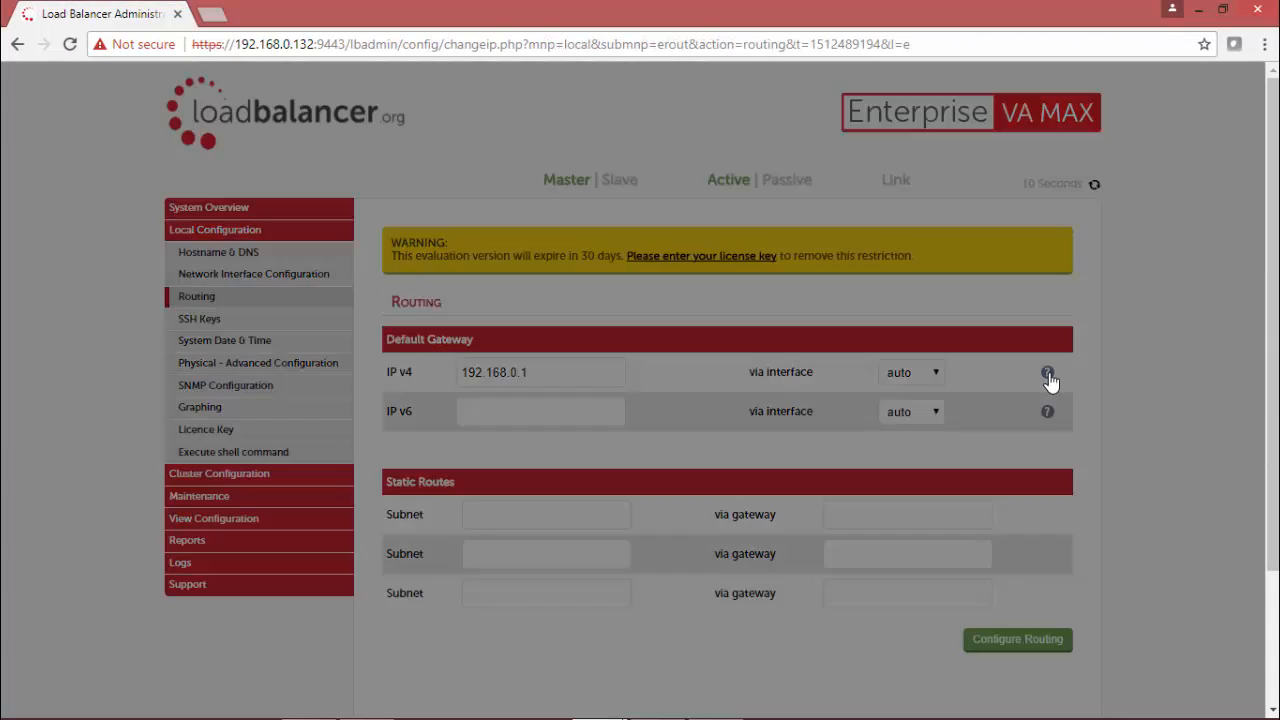
pyautogui.click(1048, 372)
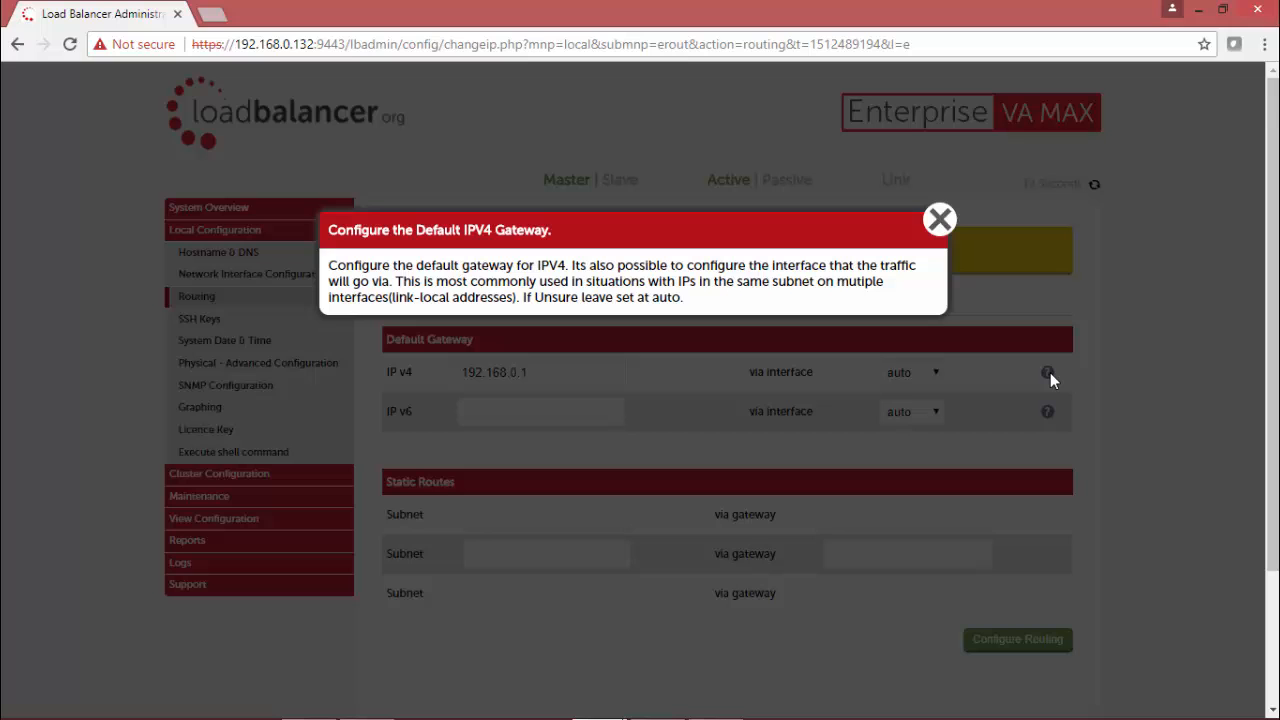
pyautogui.moveTo(940, 218)
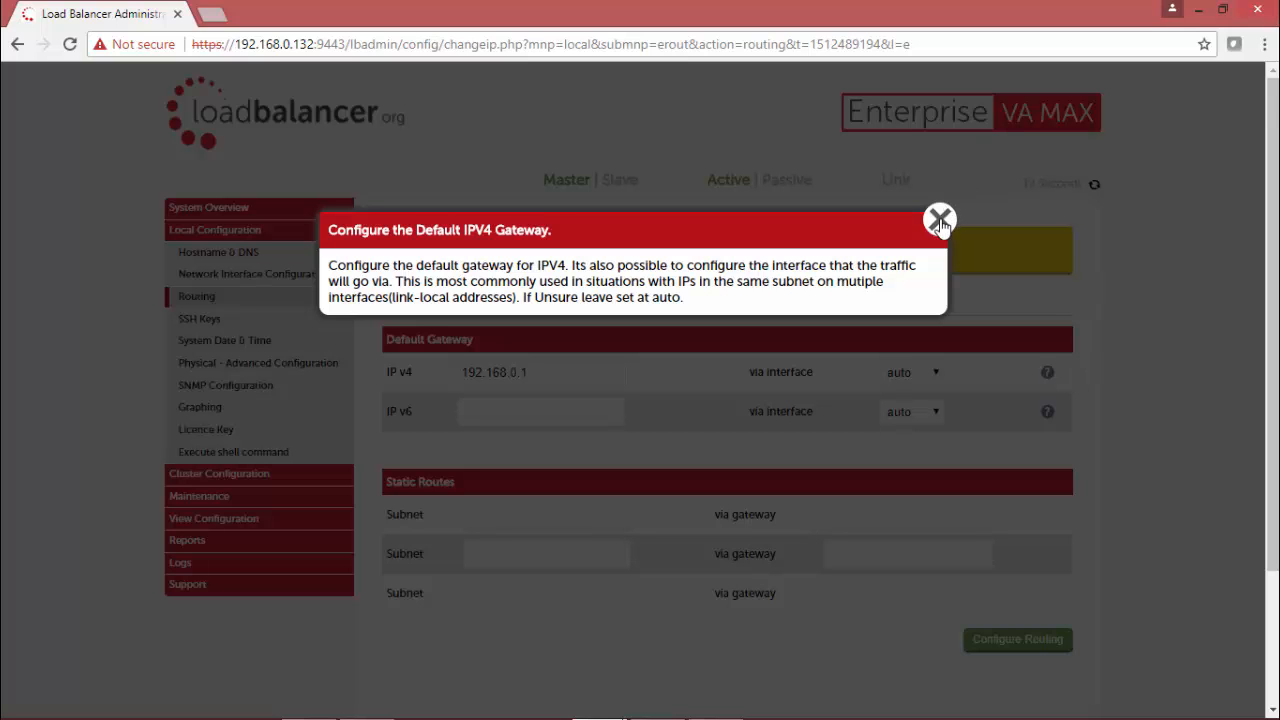
pyautogui.click(938, 218)
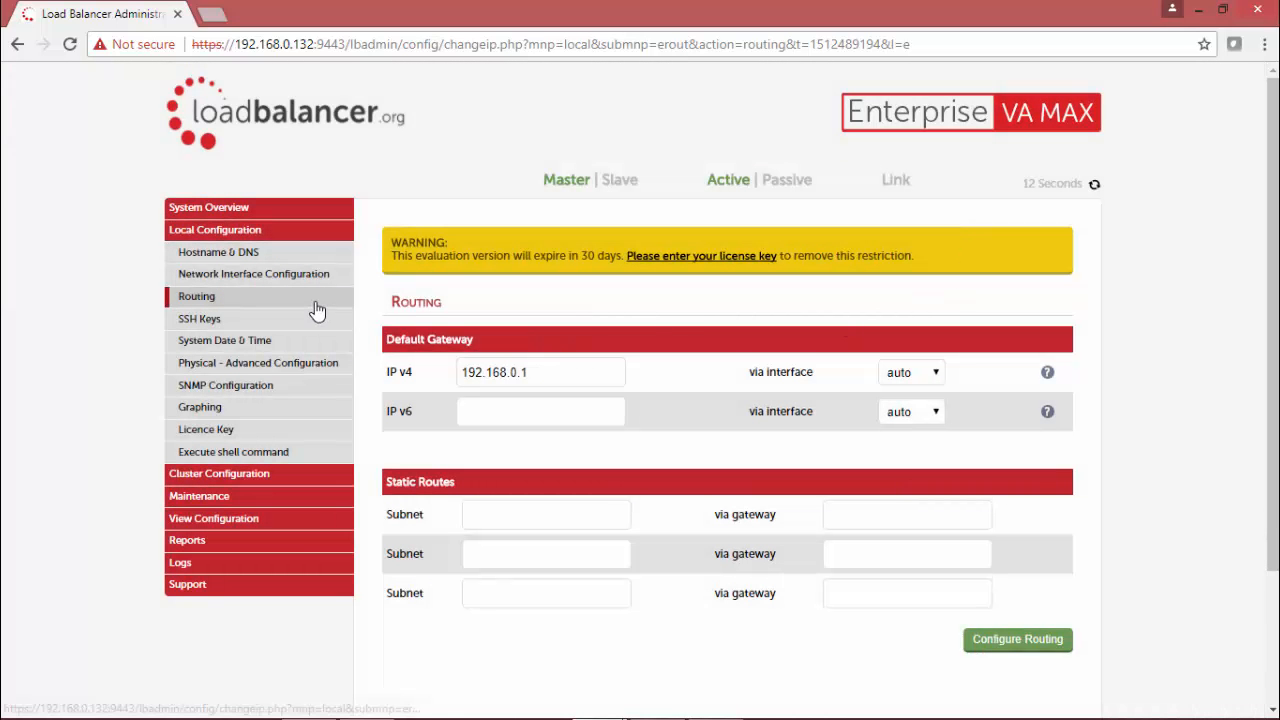
pyautogui.click(200, 318)
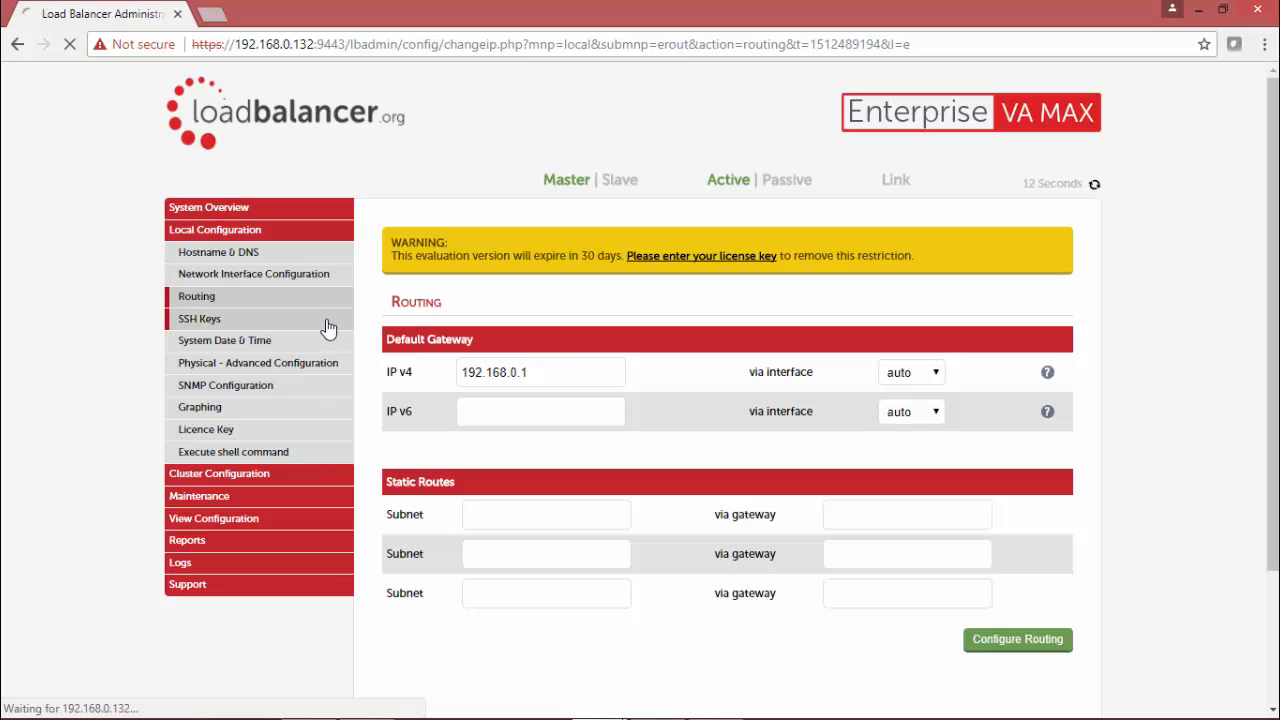
pyautogui.click(200, 318)
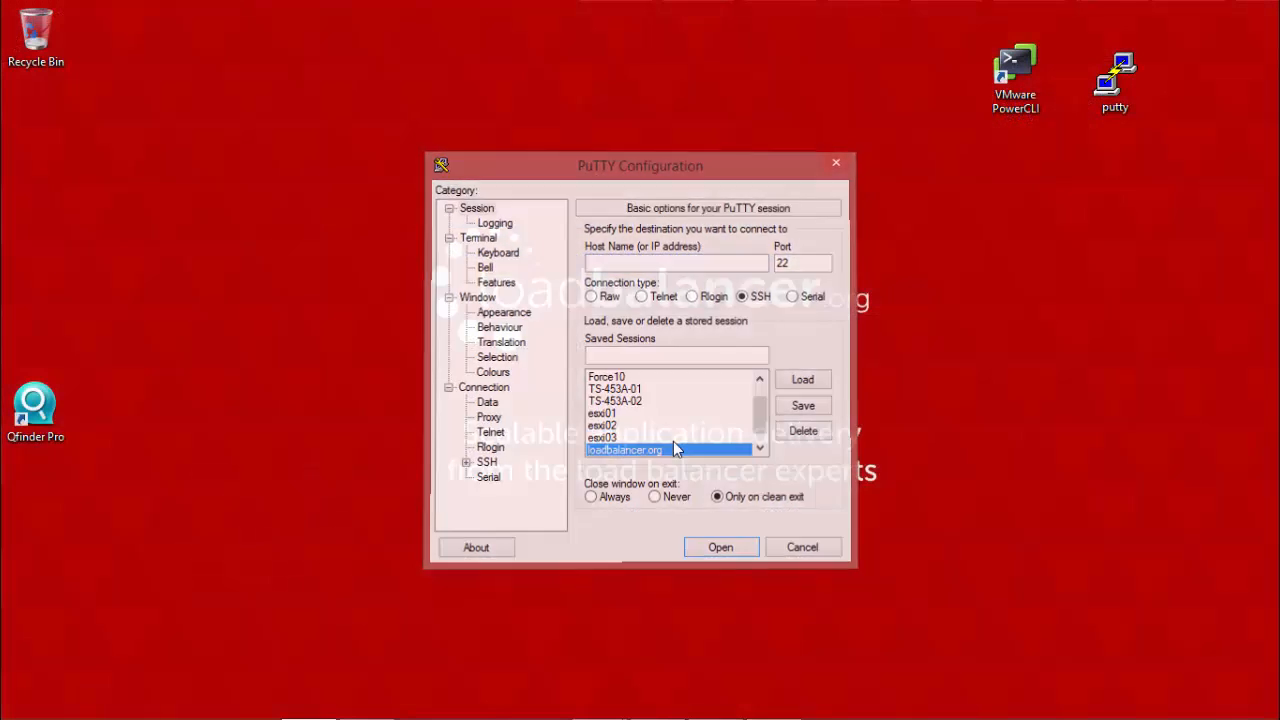
# Start the saved loadbalancer.org PuTTY session and log in as root
pyautogui.click(720, 548)
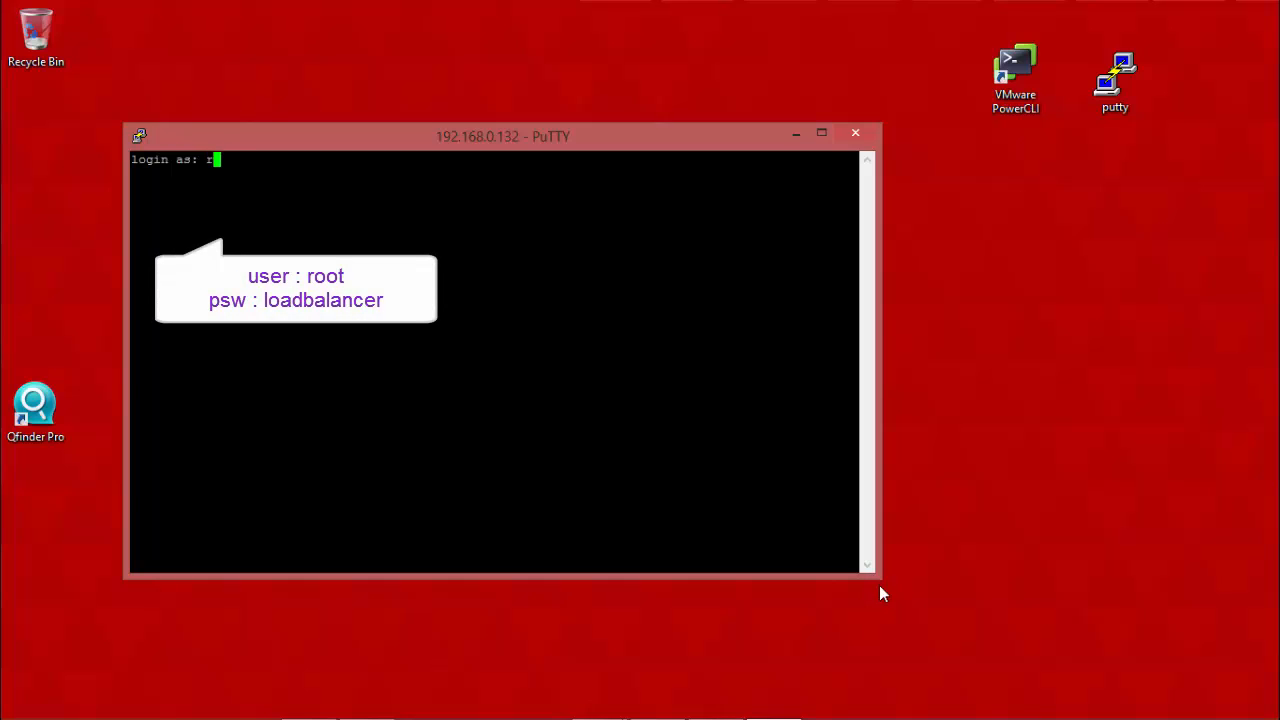
pyautogui.press('Return')
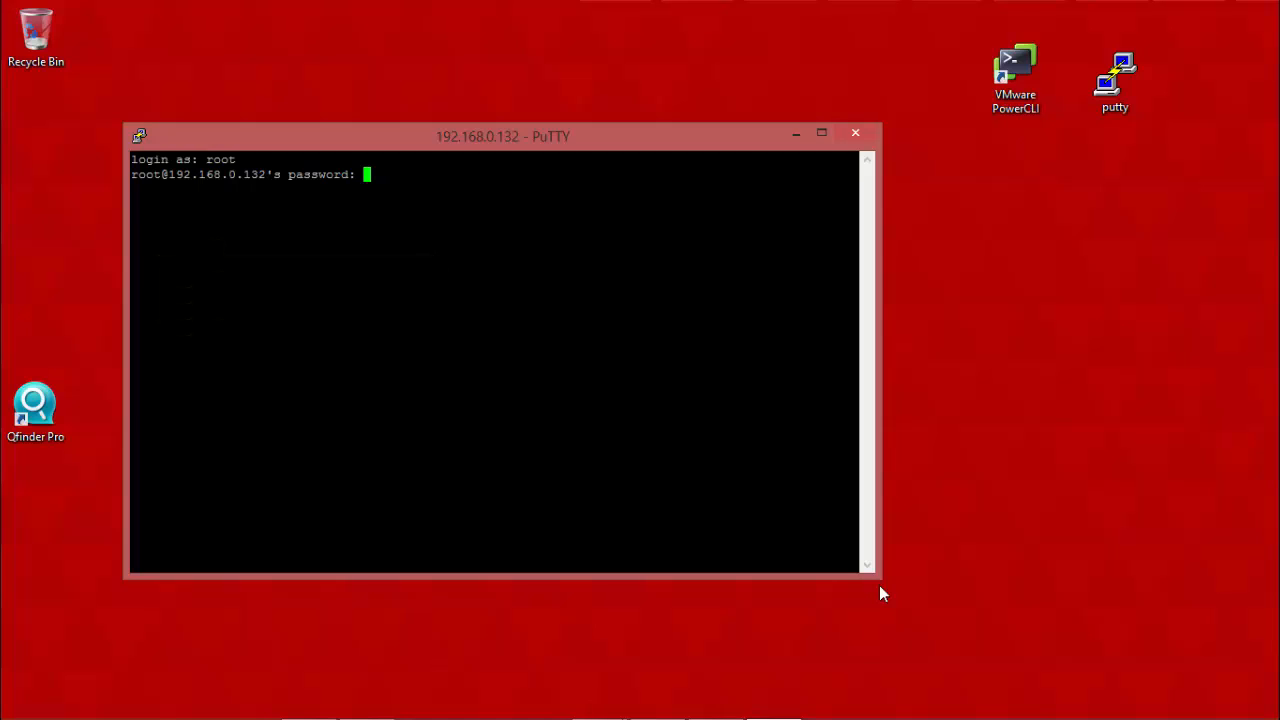
pyautogui.press('Return')
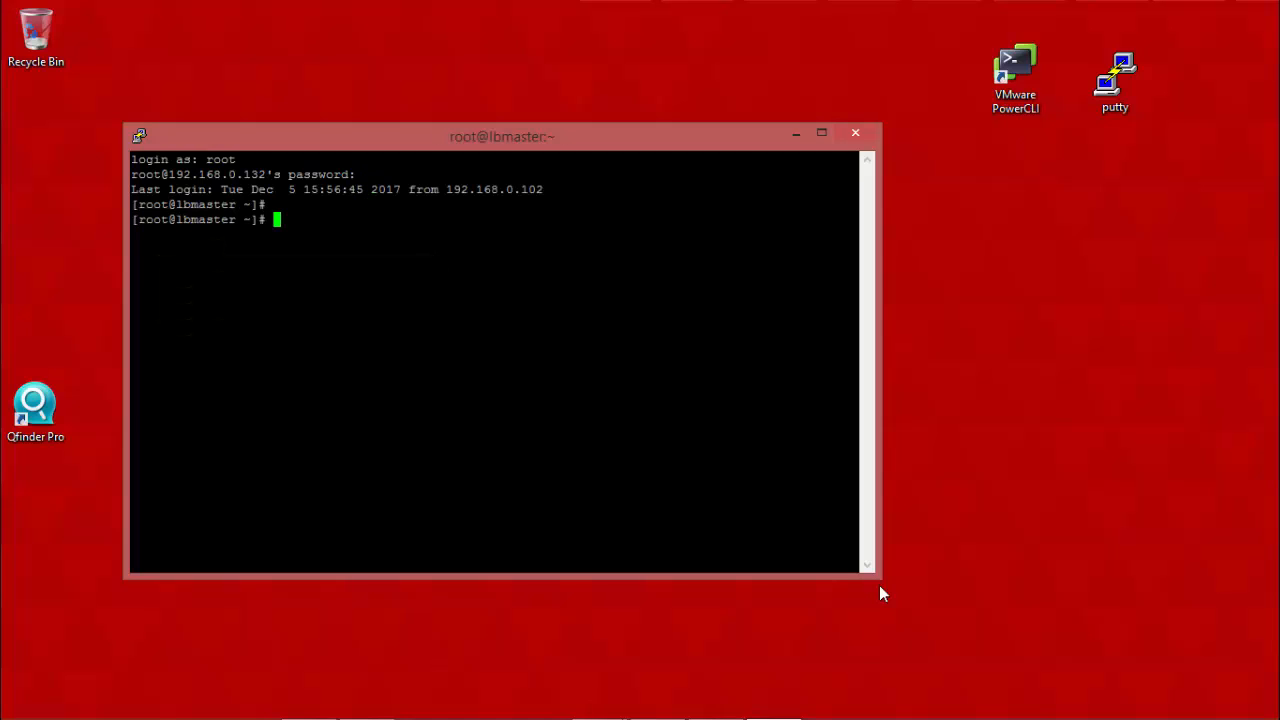
# Run tail -f /var/log/lbadmin.log to follow the admin log live
pyautogui.write('t')
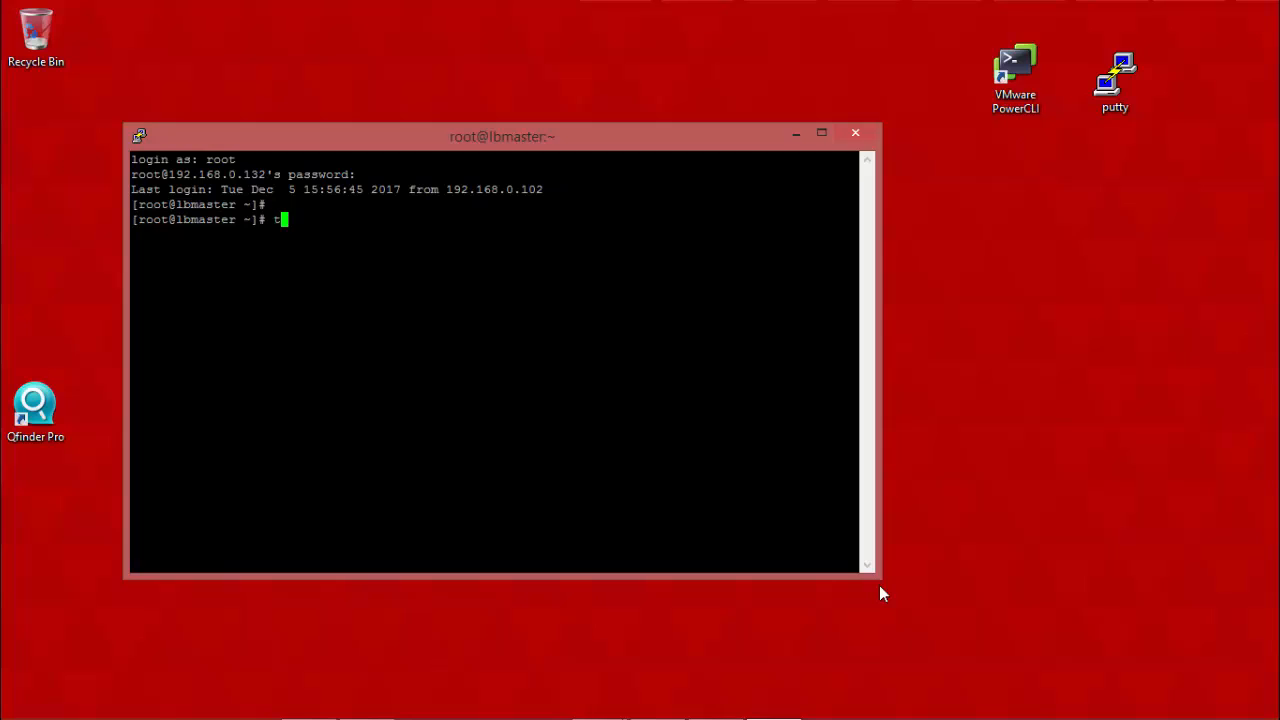
pyautogui.write('ail -f')
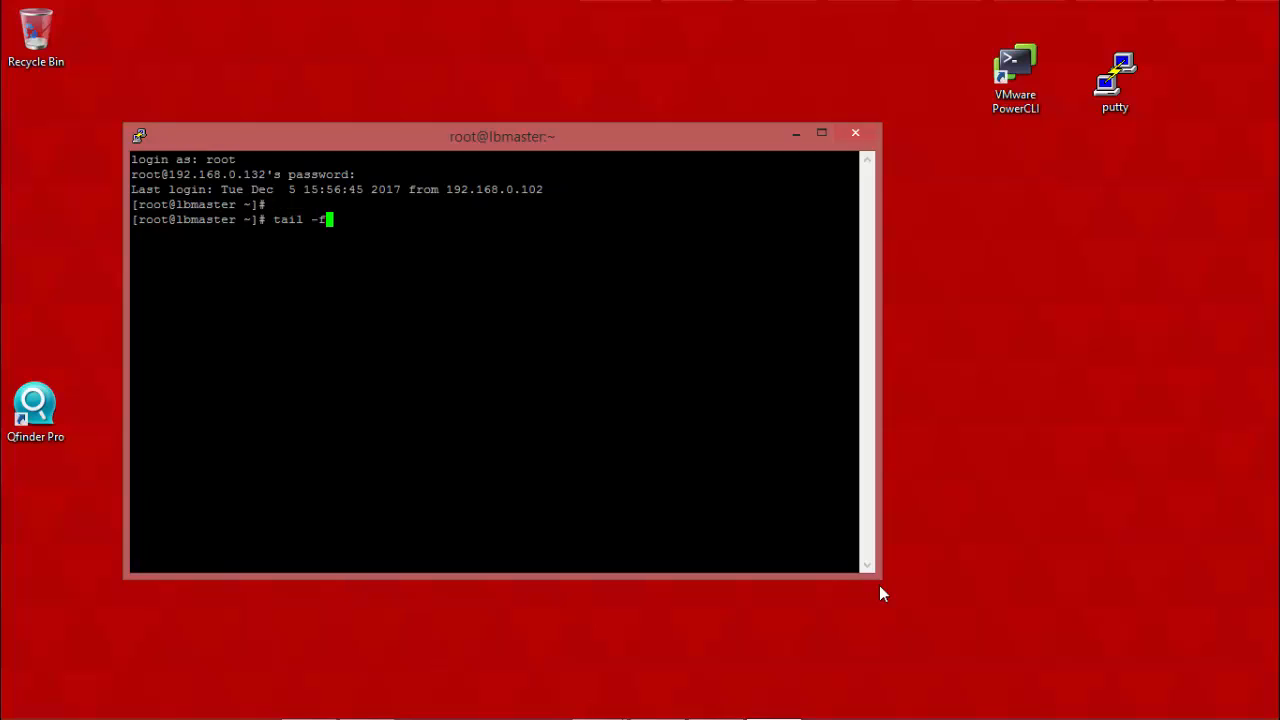
pyautogui.write('/v')
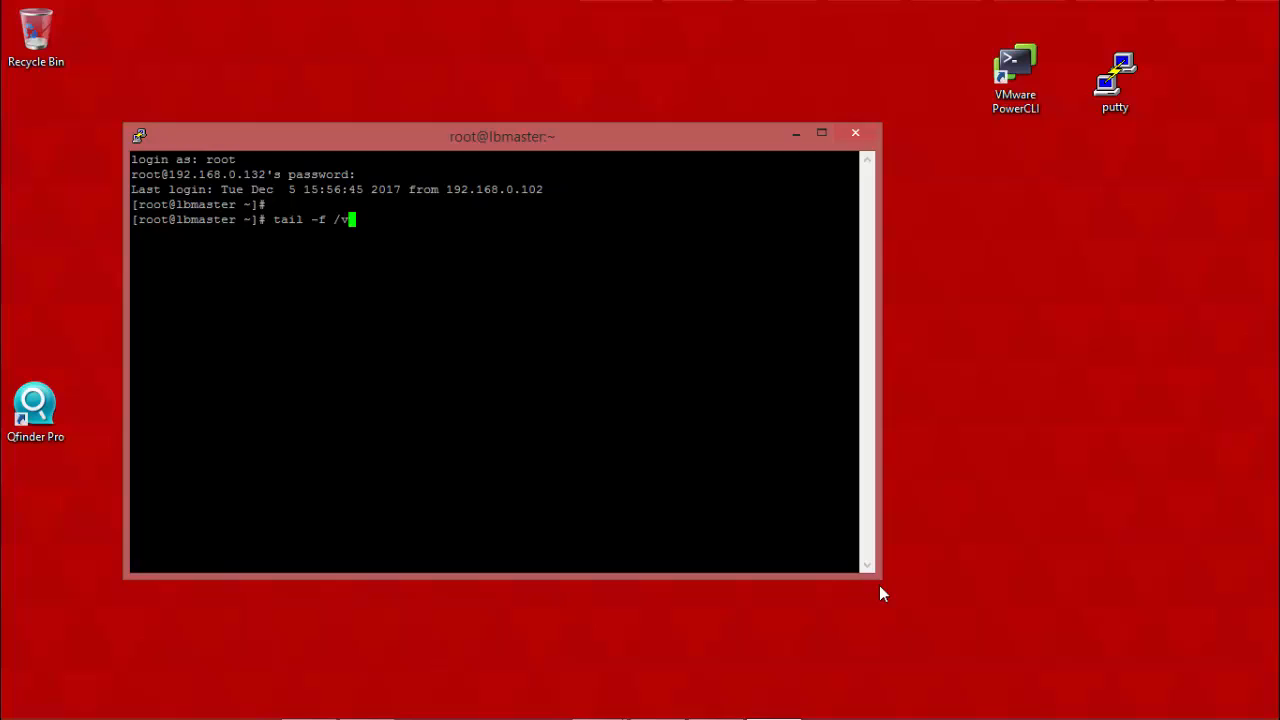
pyautogui.write('ar/log')
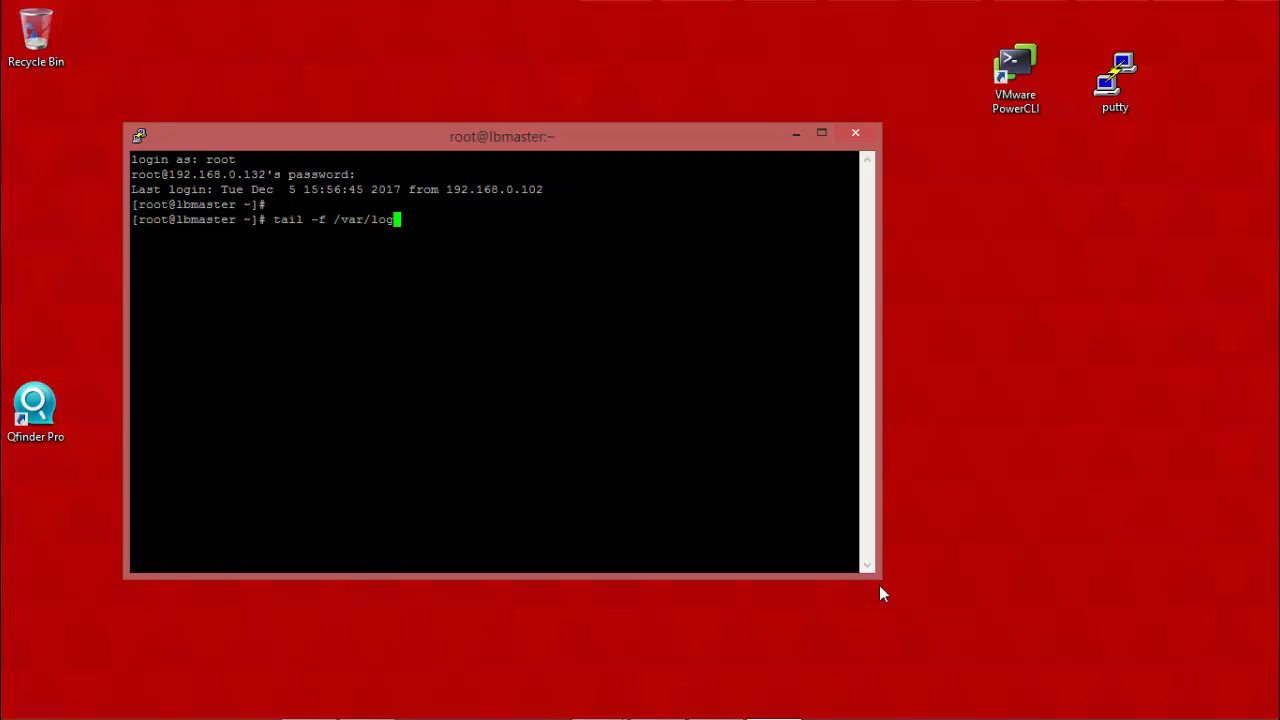
pyautogui.write('/lb')
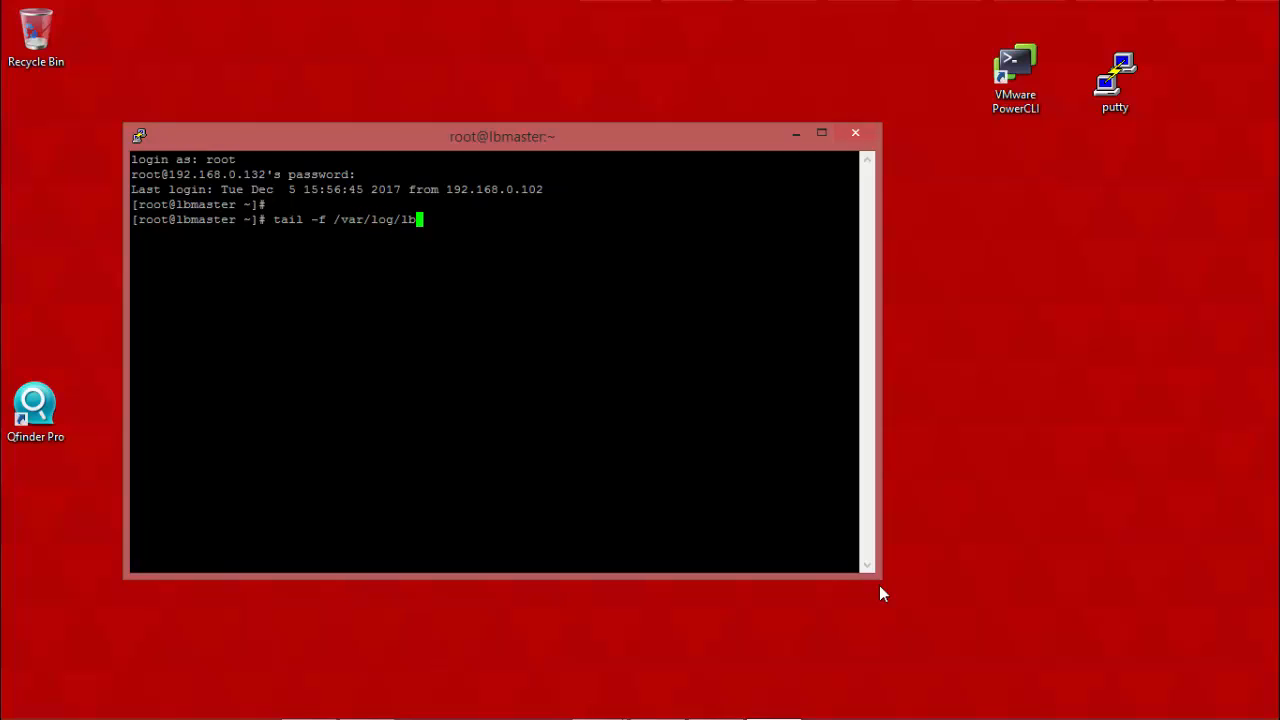
pyautogui.write('admin')
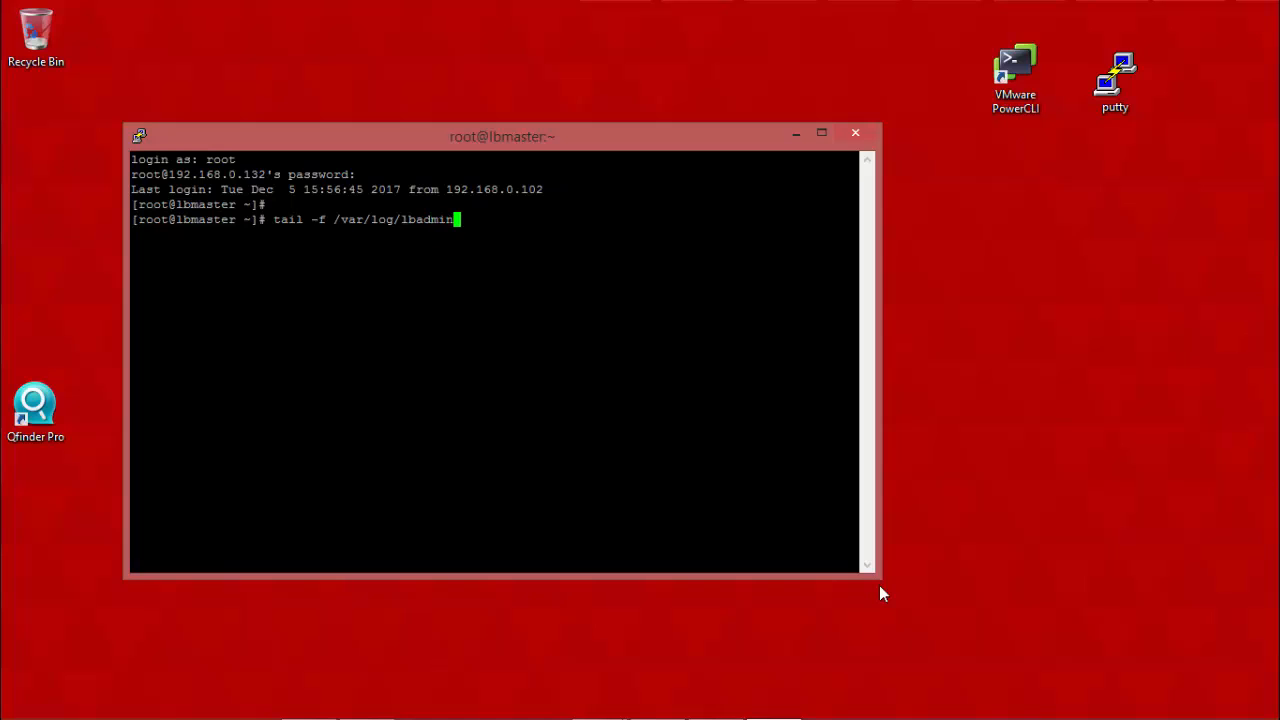
pyautogui.write('.log')
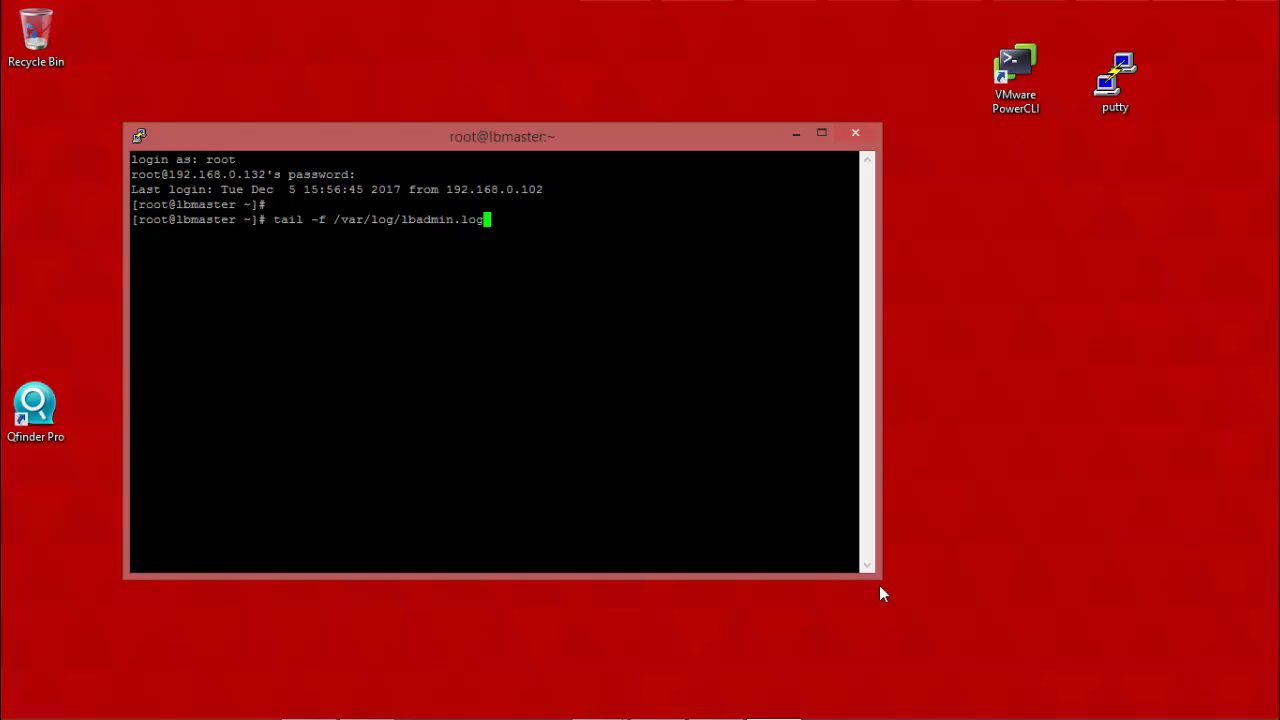
pyautogui.press('Return')
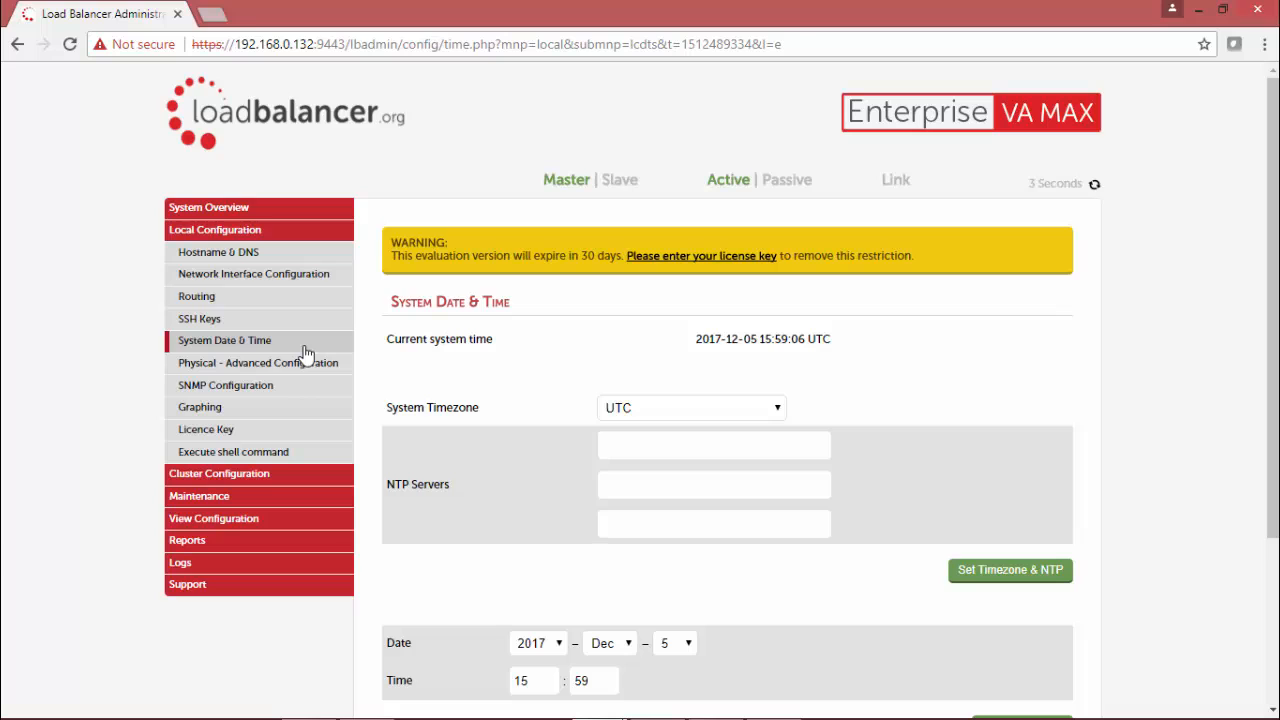
# Review System Date & Time and Physical Advanced Configuration, reading the HTTP proxy help
pyautogui.click(258, 362)
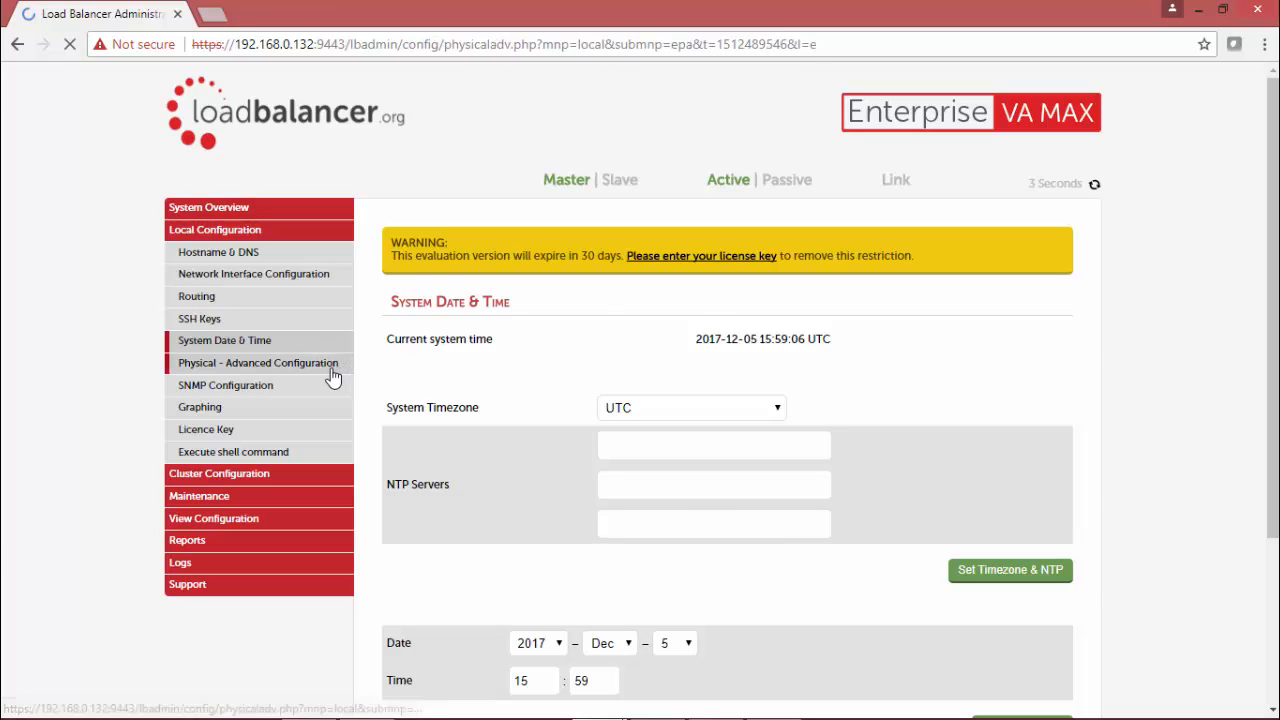
pyautogui.click(258, 362)
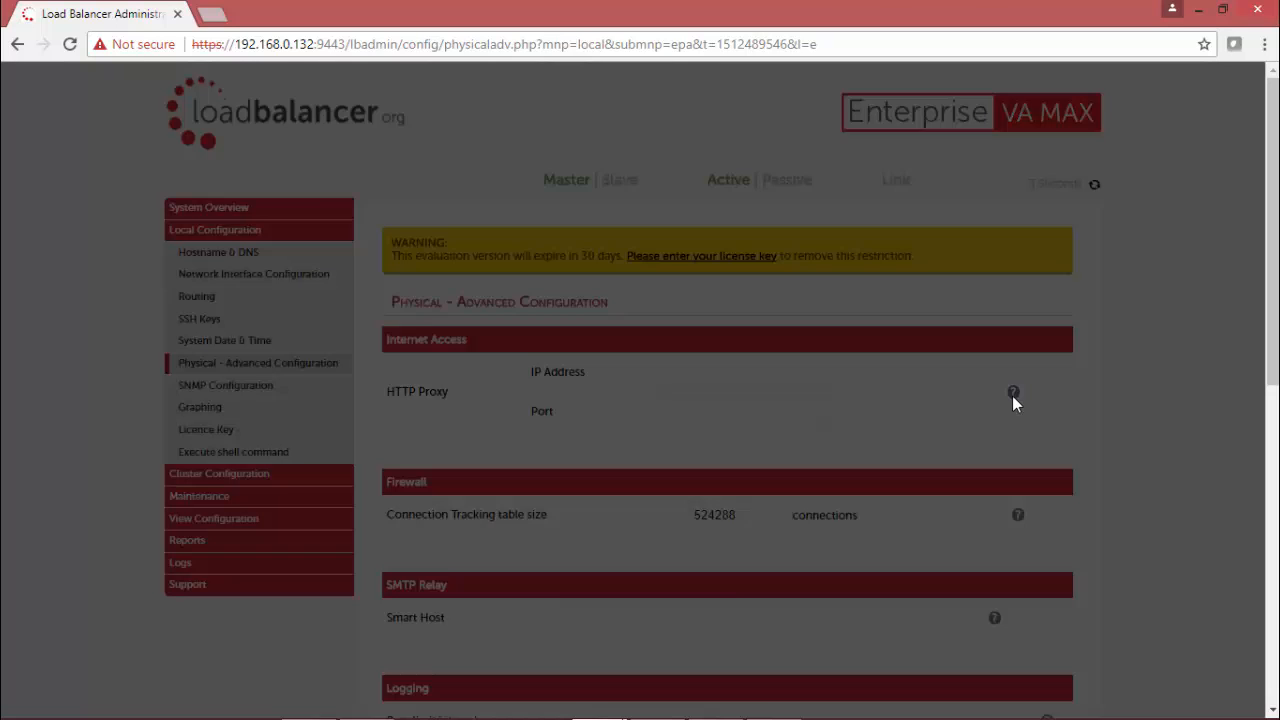
pyautogui.click(1012, 390)
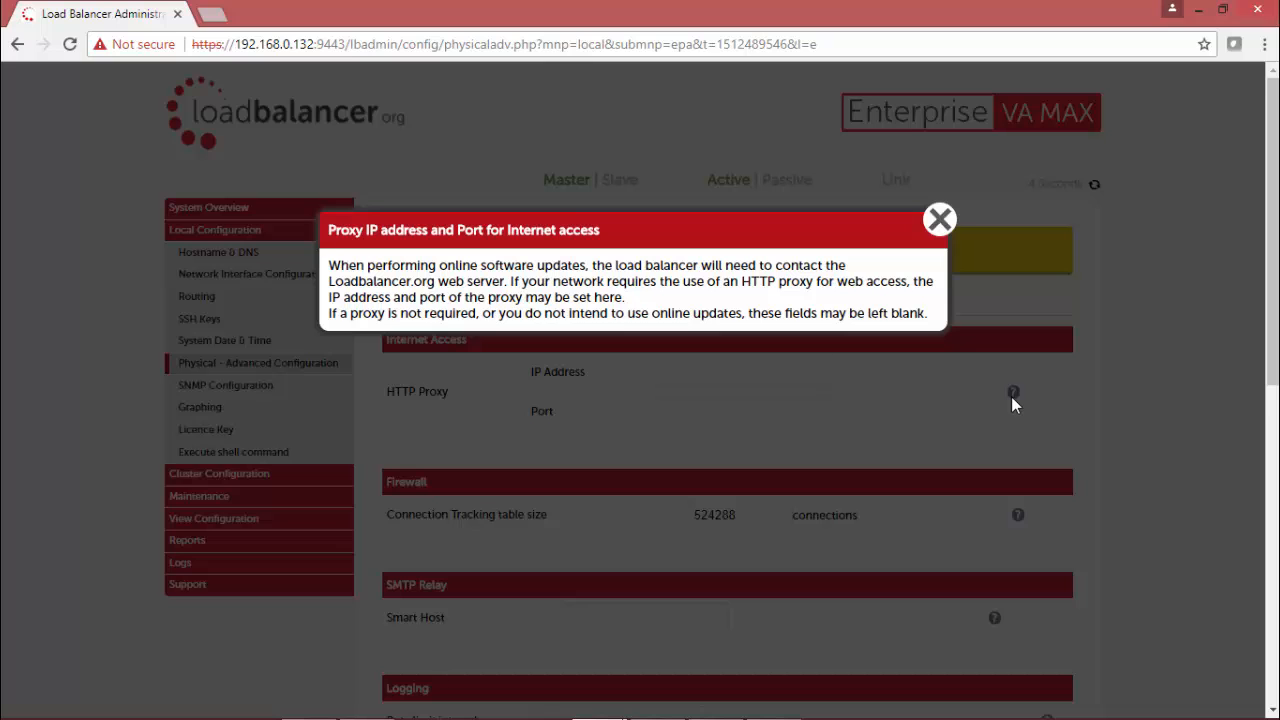
pyautogui.click(938, 218)
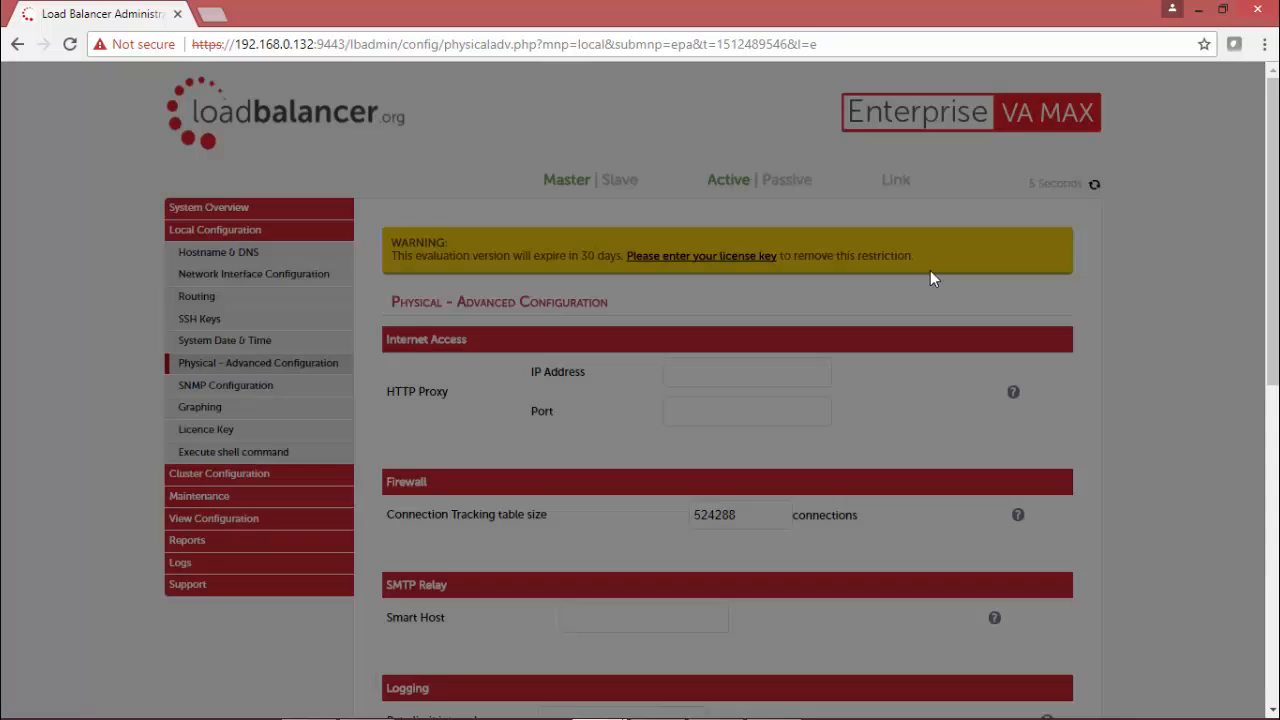
# Review the SNMP Configuration and Graphing pages, closing the Graph Layer 4 help note
pyautogui.click(224, 384)
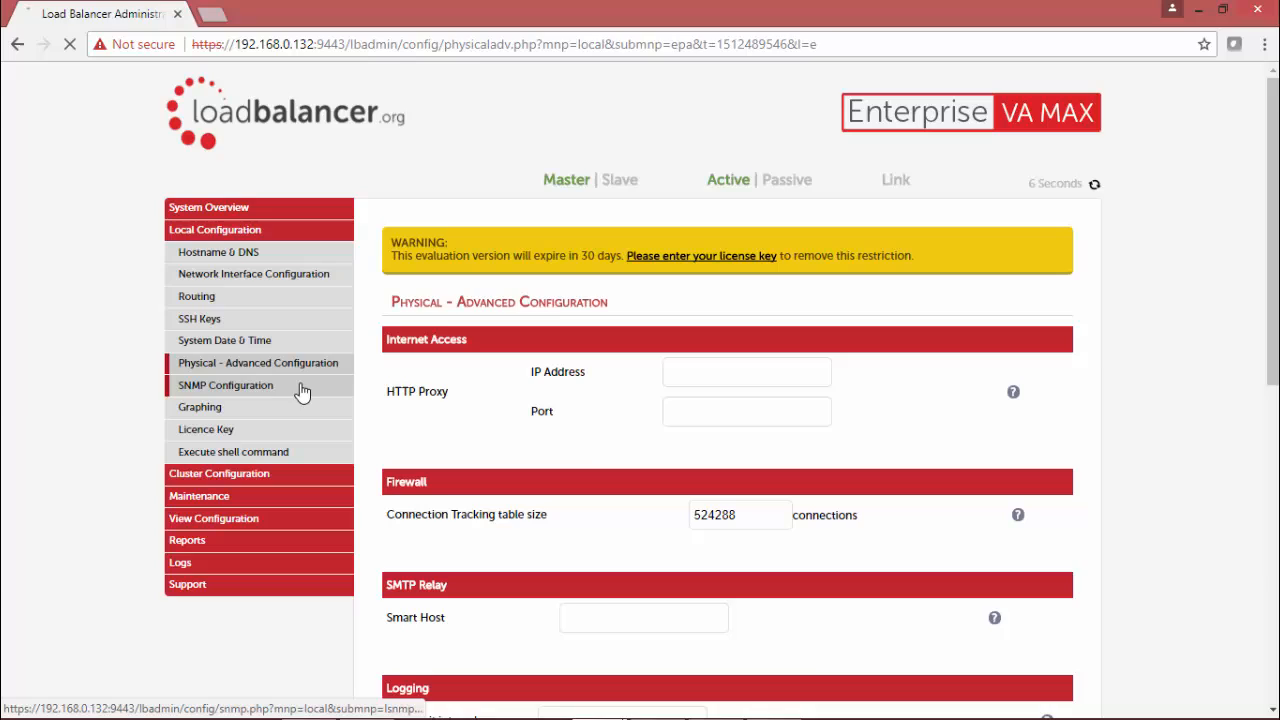
pyautogui.click(224, 384)
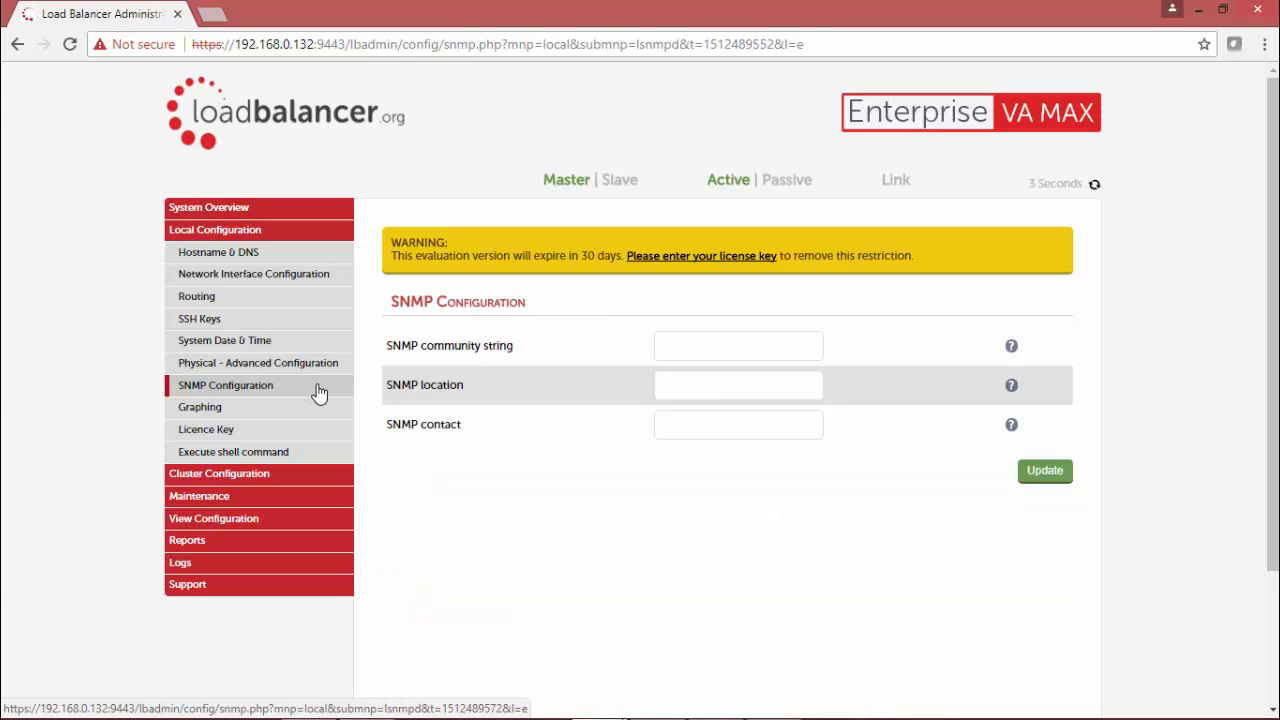
pyautogui.click(200, 406)
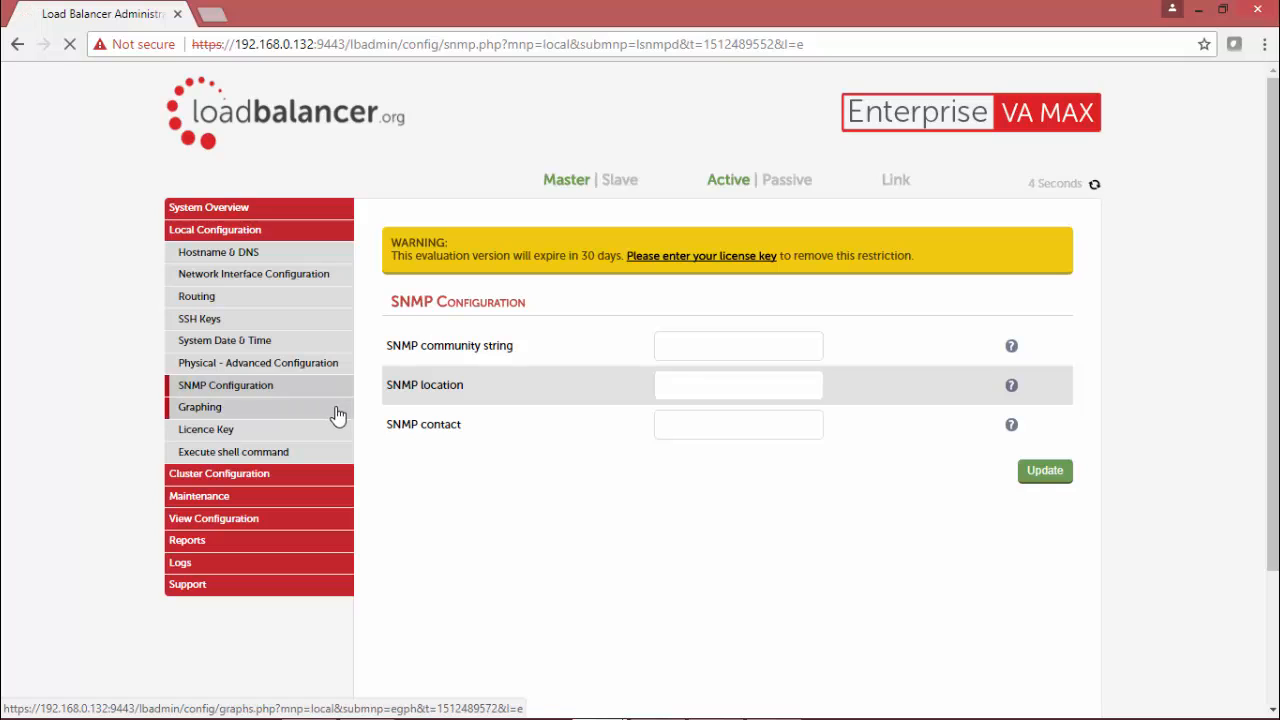
pyautogui.click(200, 408)
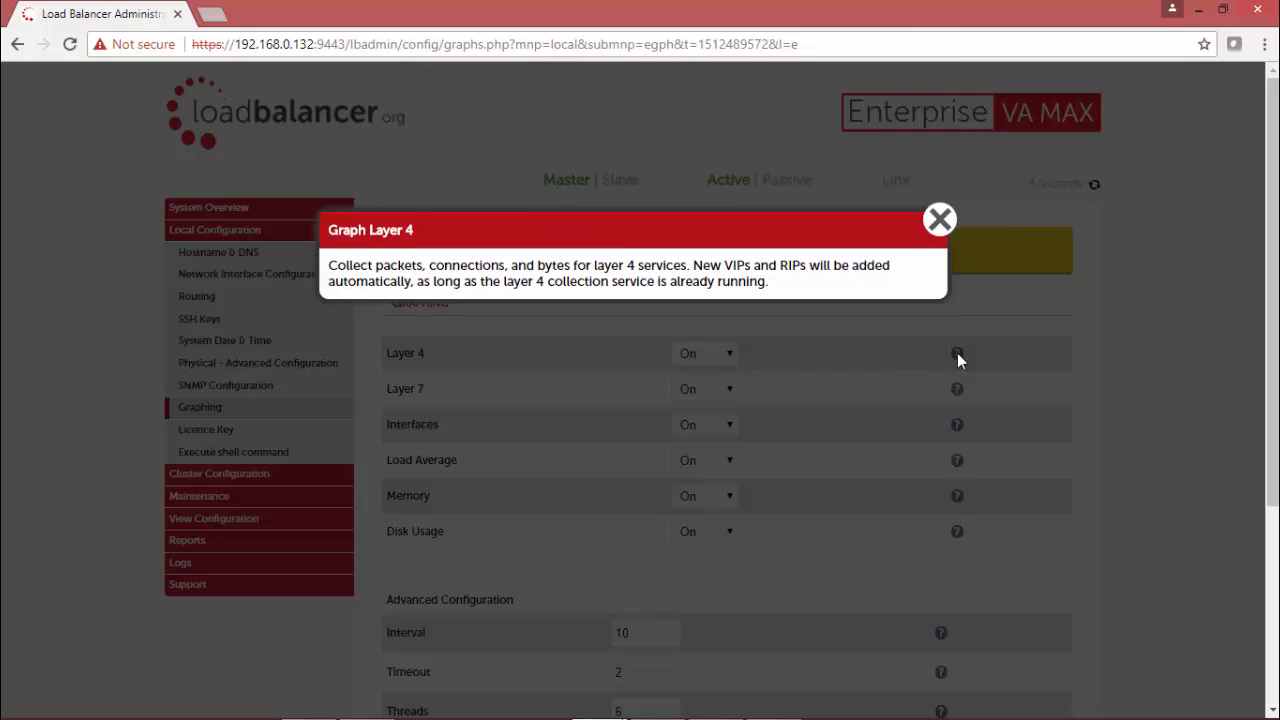
pyautogui.click(232, 452)
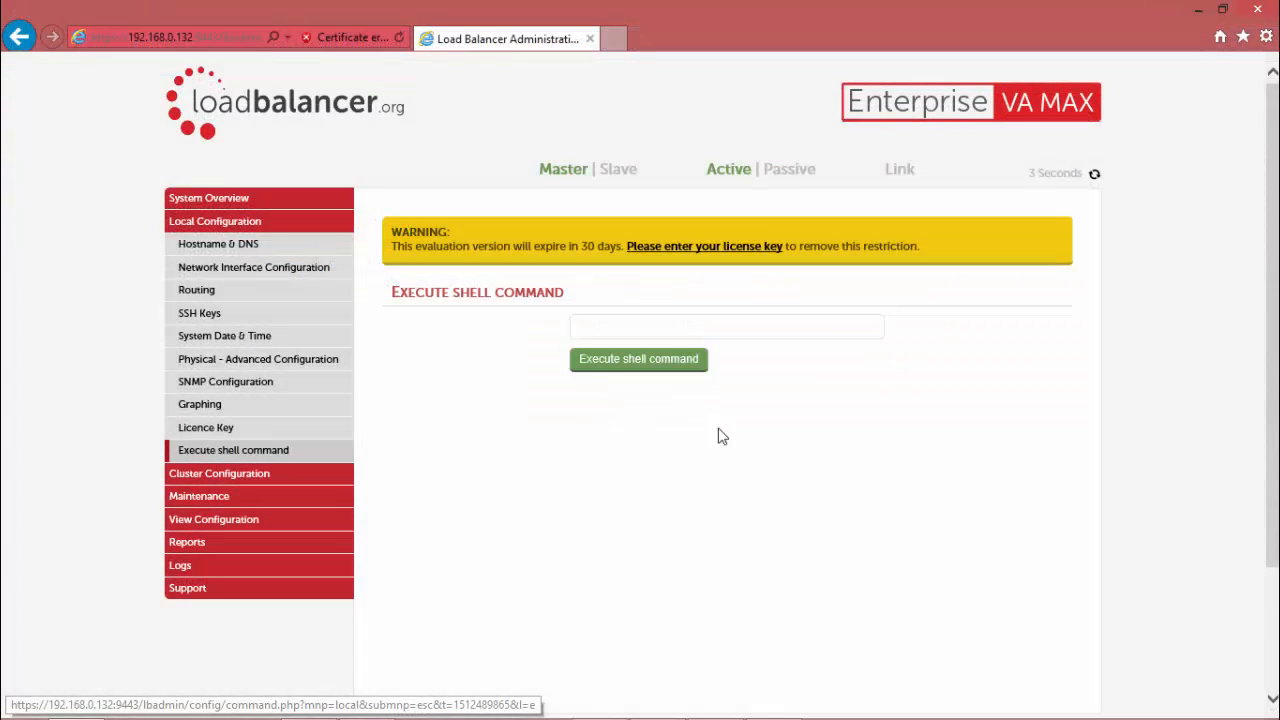
# Run ps aux through the Execute shell command page
pyautogui.click(724, 326)
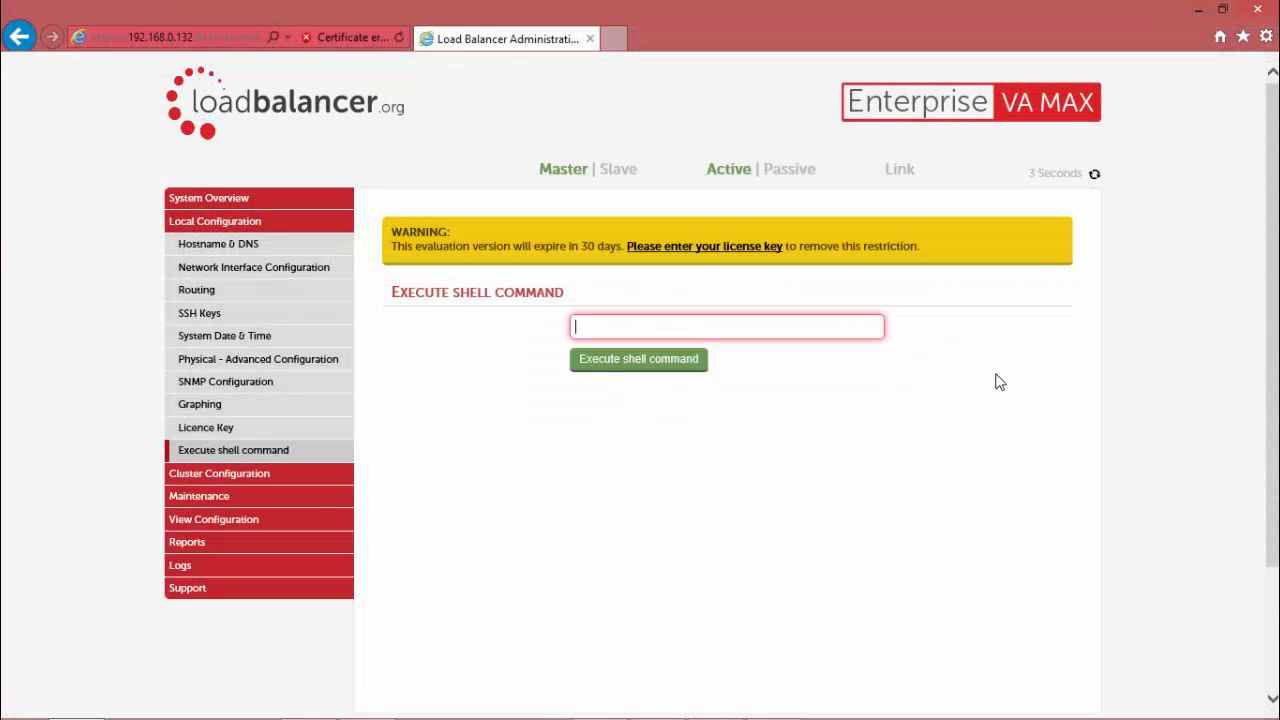
pyautogui.write('ps')
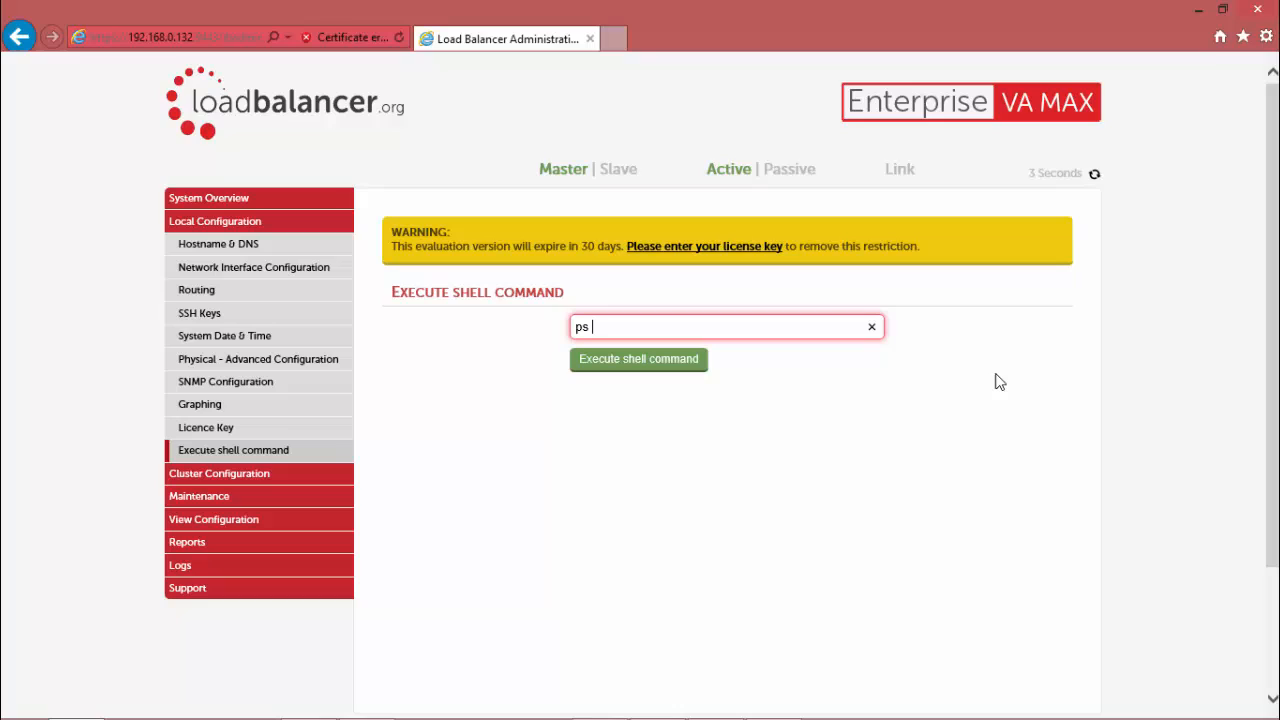
pyautogui.write('a')
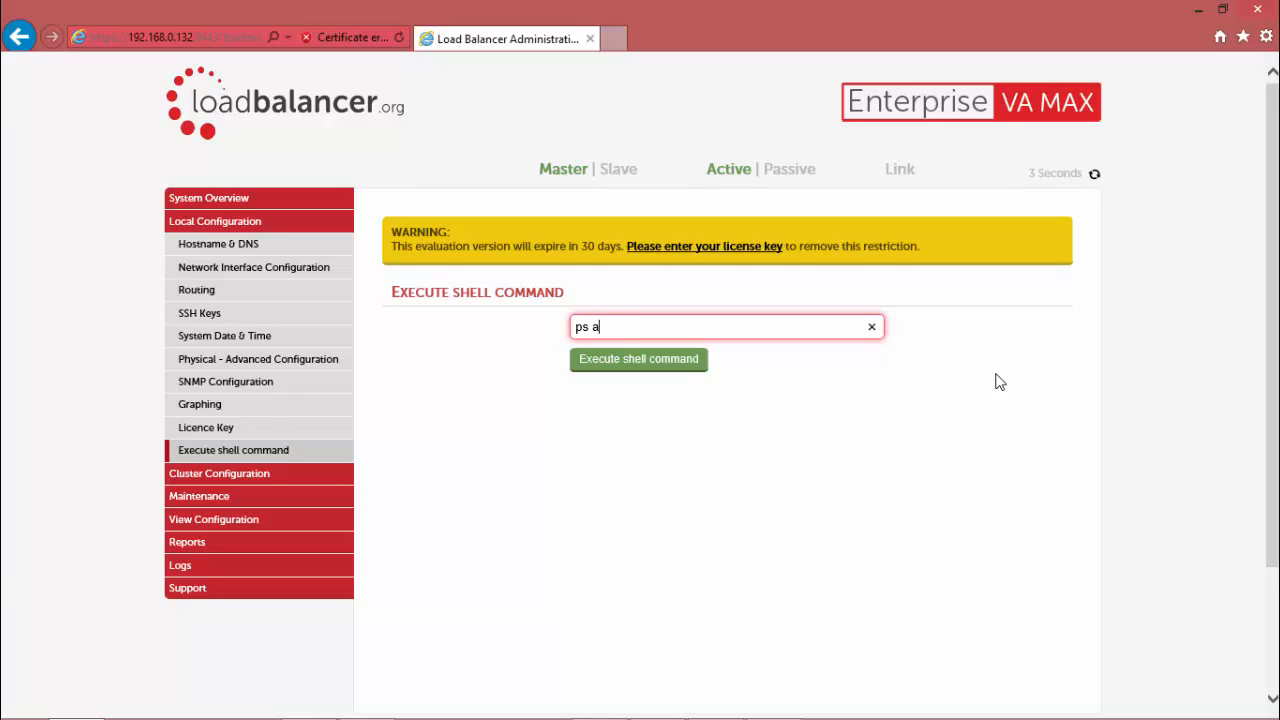
pyautogui.write('ux')
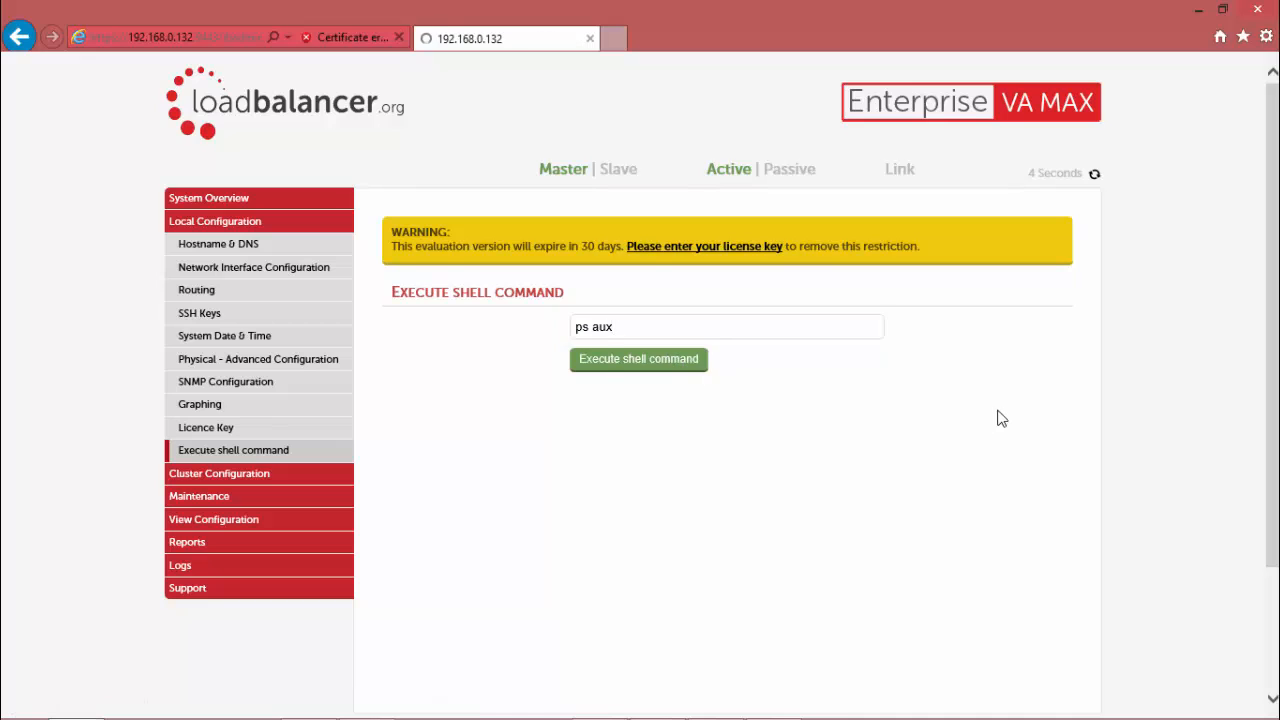
pyautogui.click(638, 358)
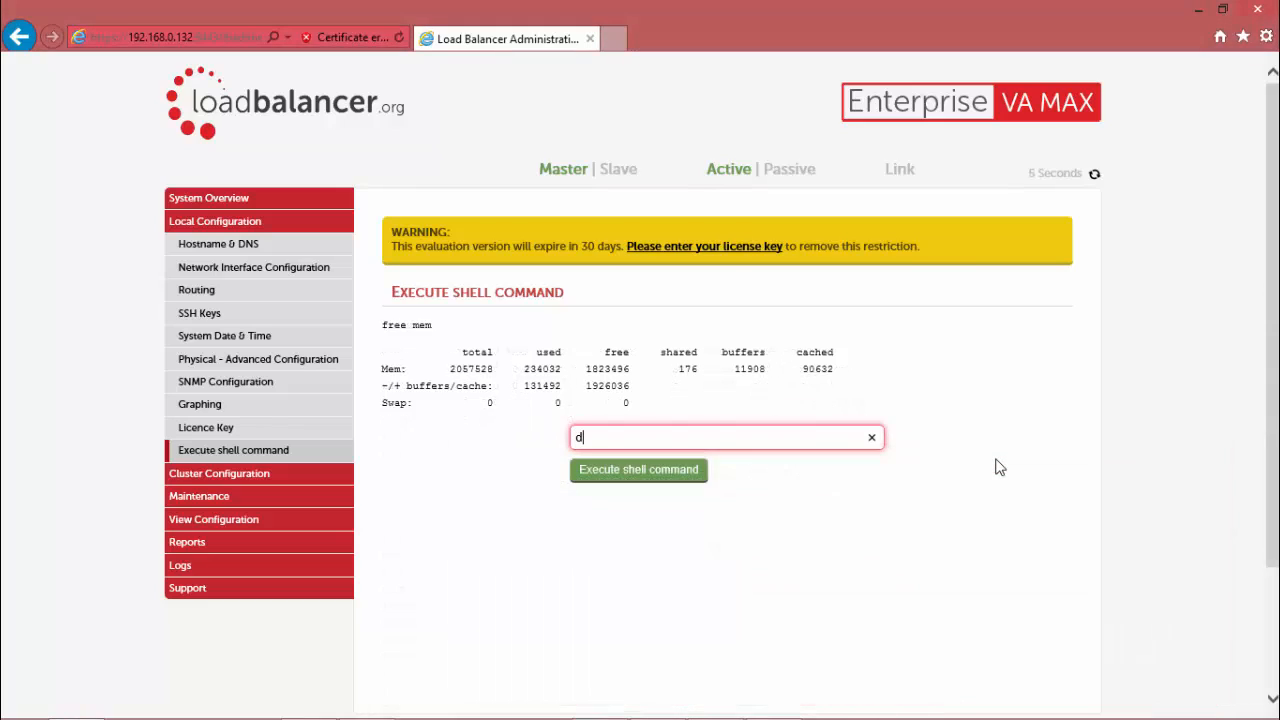
# Run df -h to show filesystem usage, then enter top as the next command
pyautogui.write('f -h')
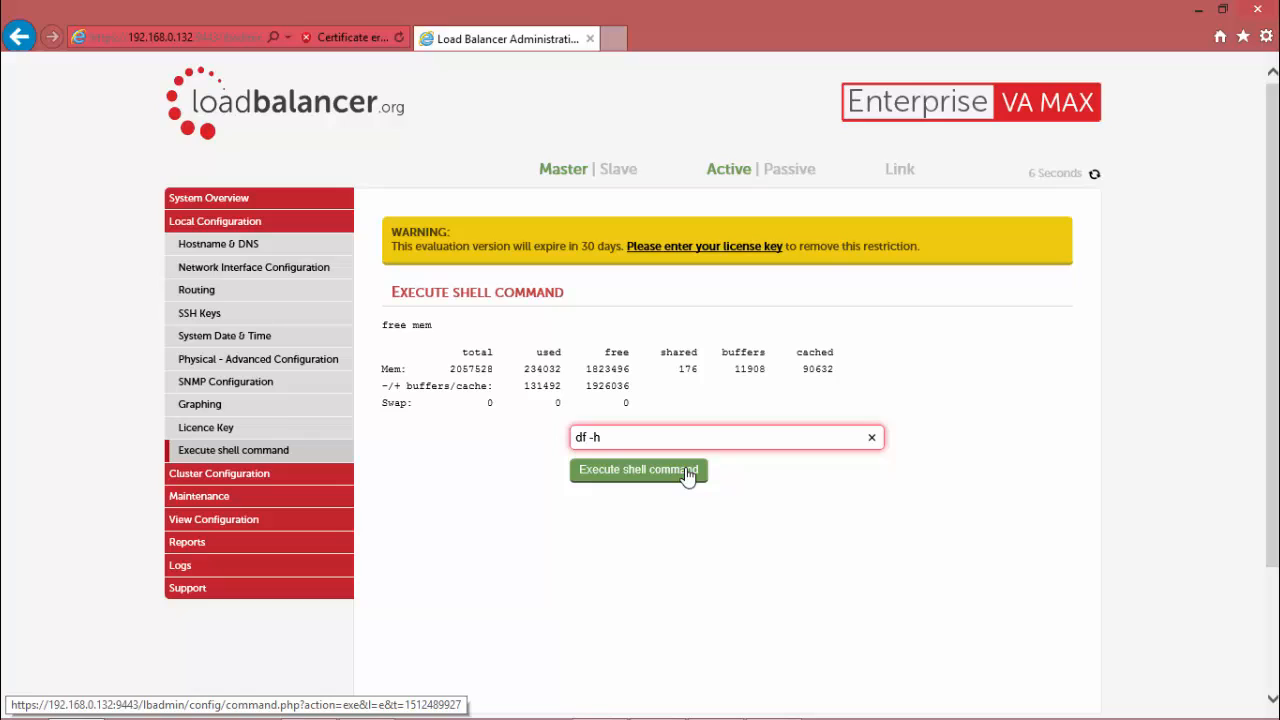
pyautogui.click(636, 468)
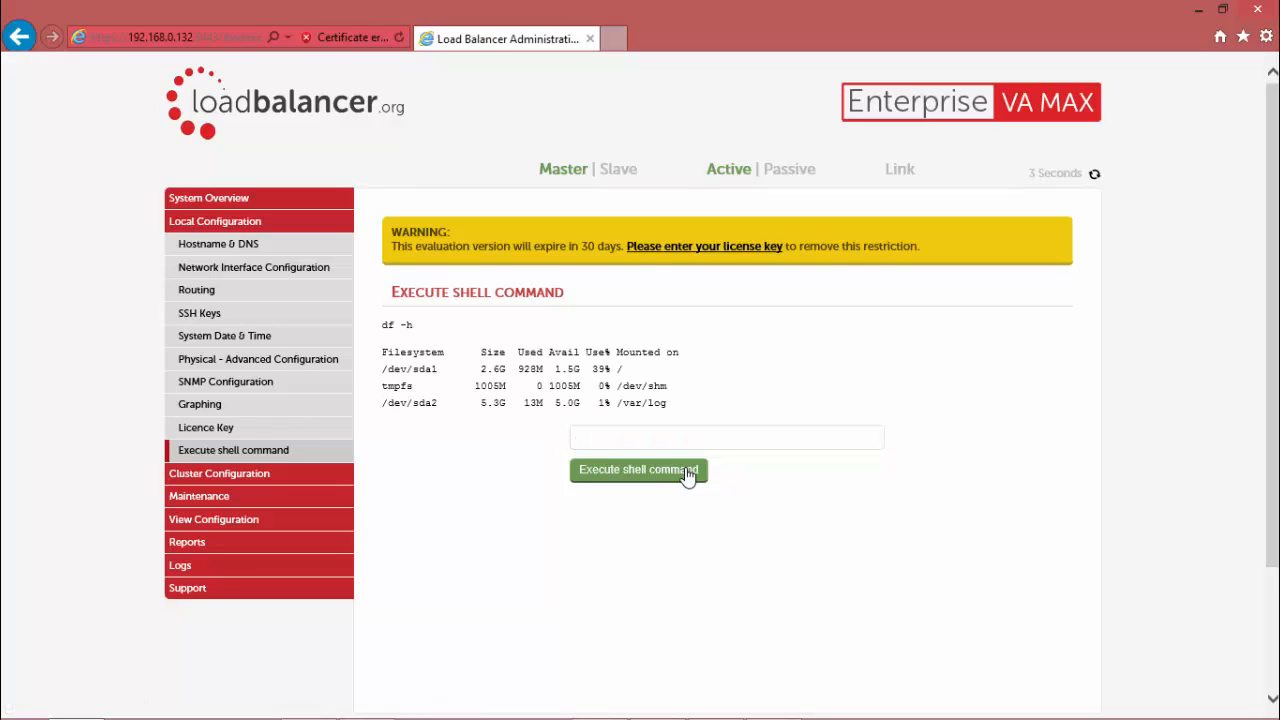
pyautogui.click(636, 468)
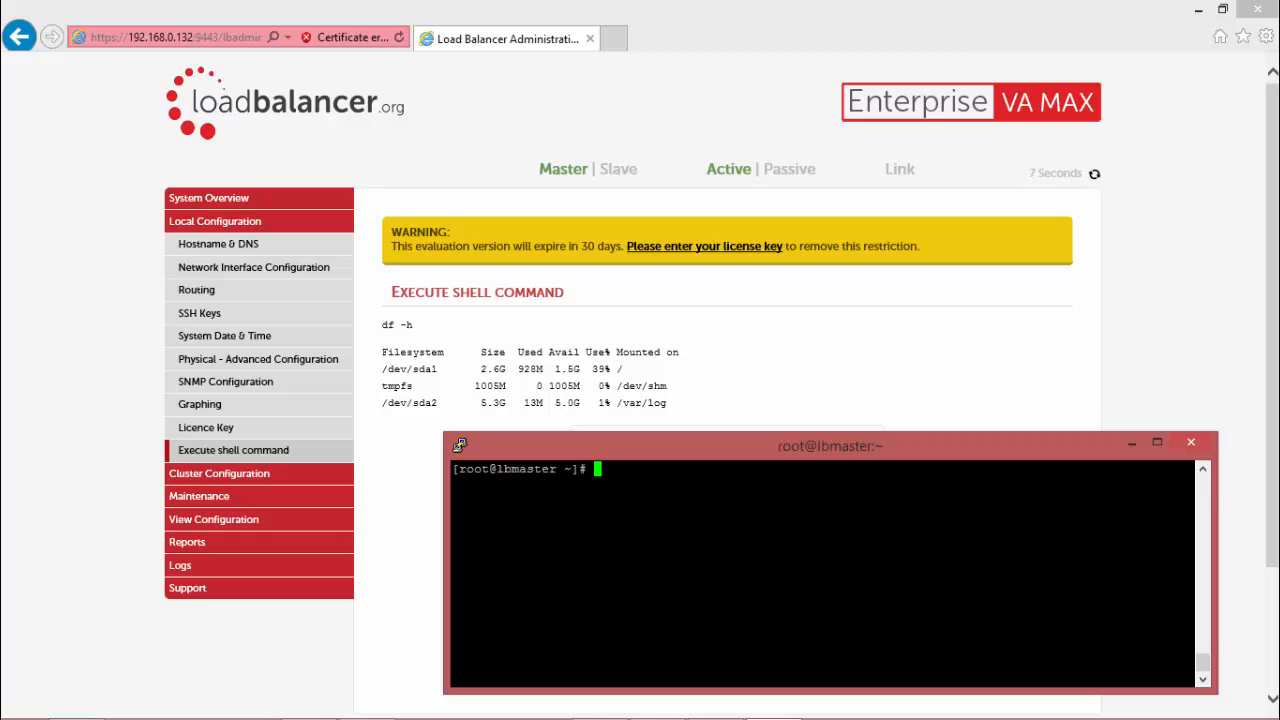
pyautogui.write('top')
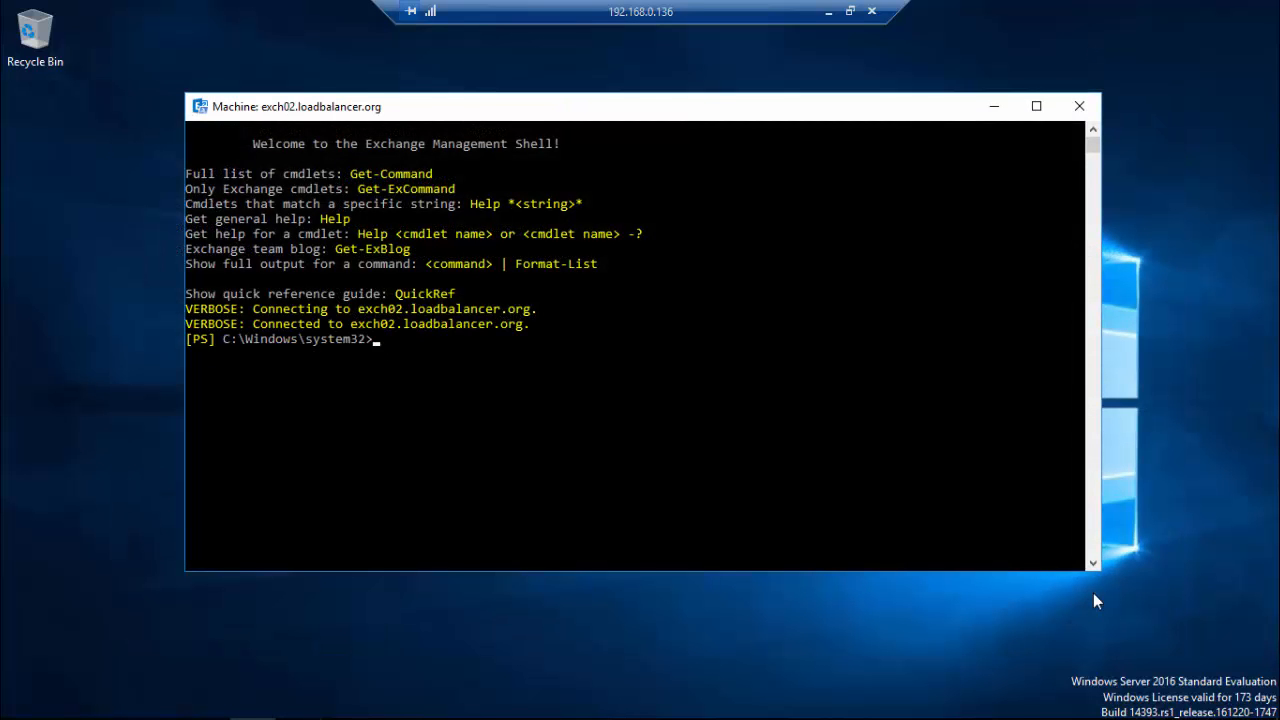
# Run Get-ExchangeServer in the Exchange Management Shell on exch02 to list the servers
pyautogui.write('get-exc')
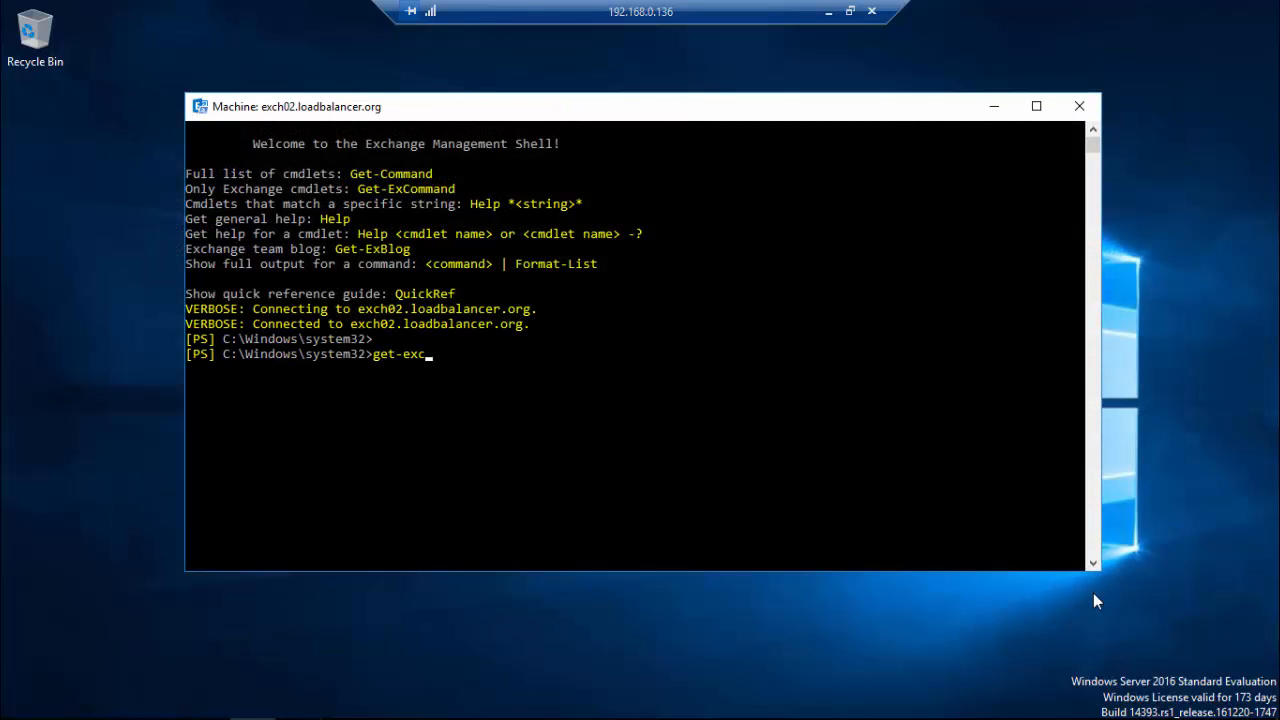
pyautogui.write('hangeser')
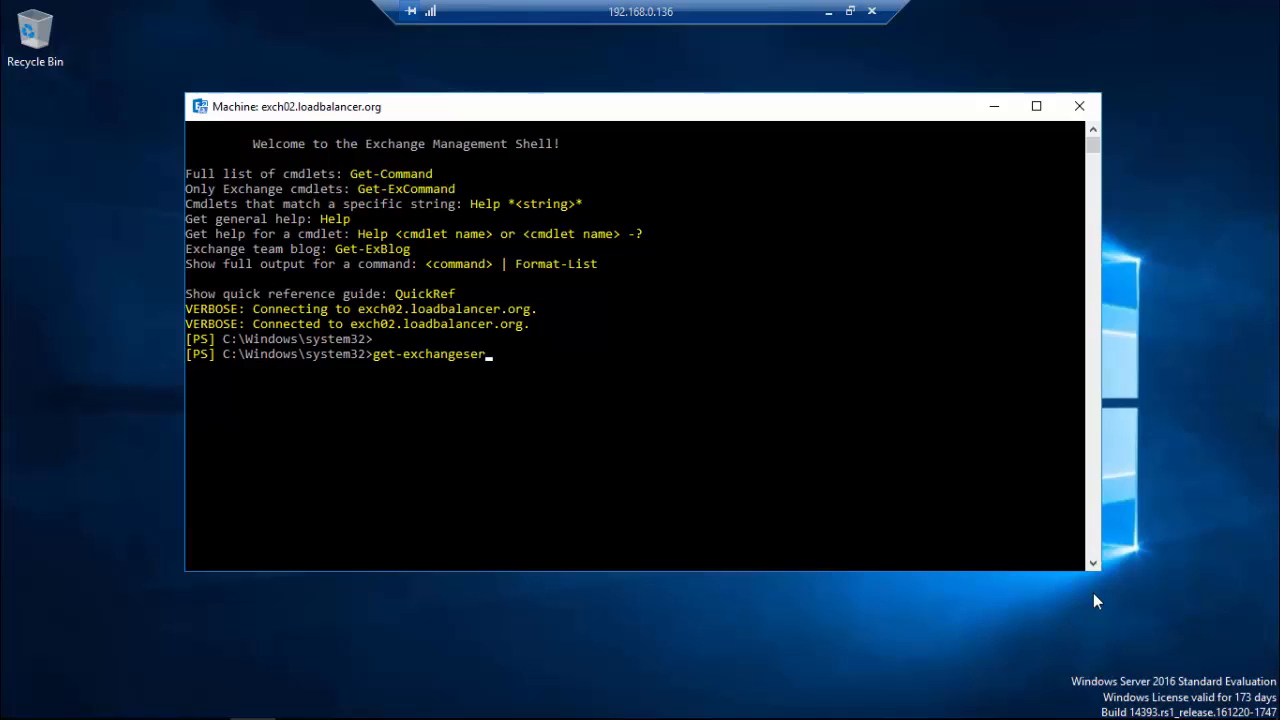
pyautogui.press('Tab')
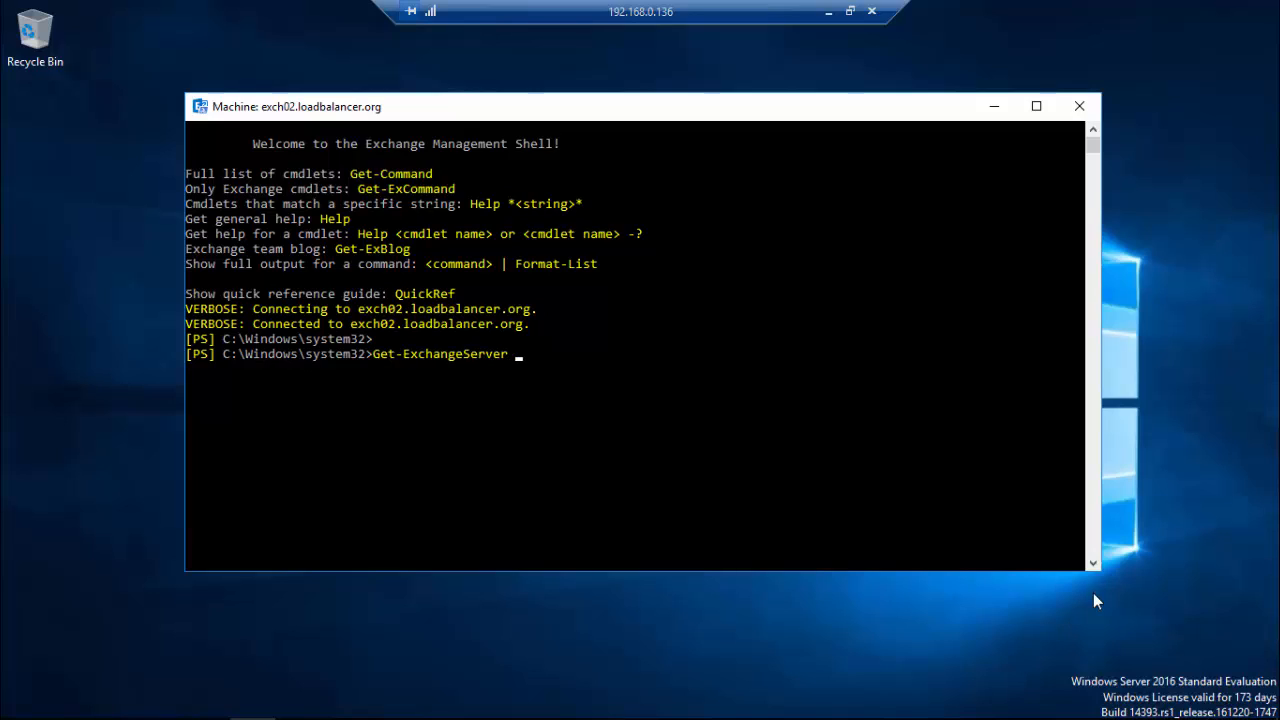
pyautogui.press('Return')
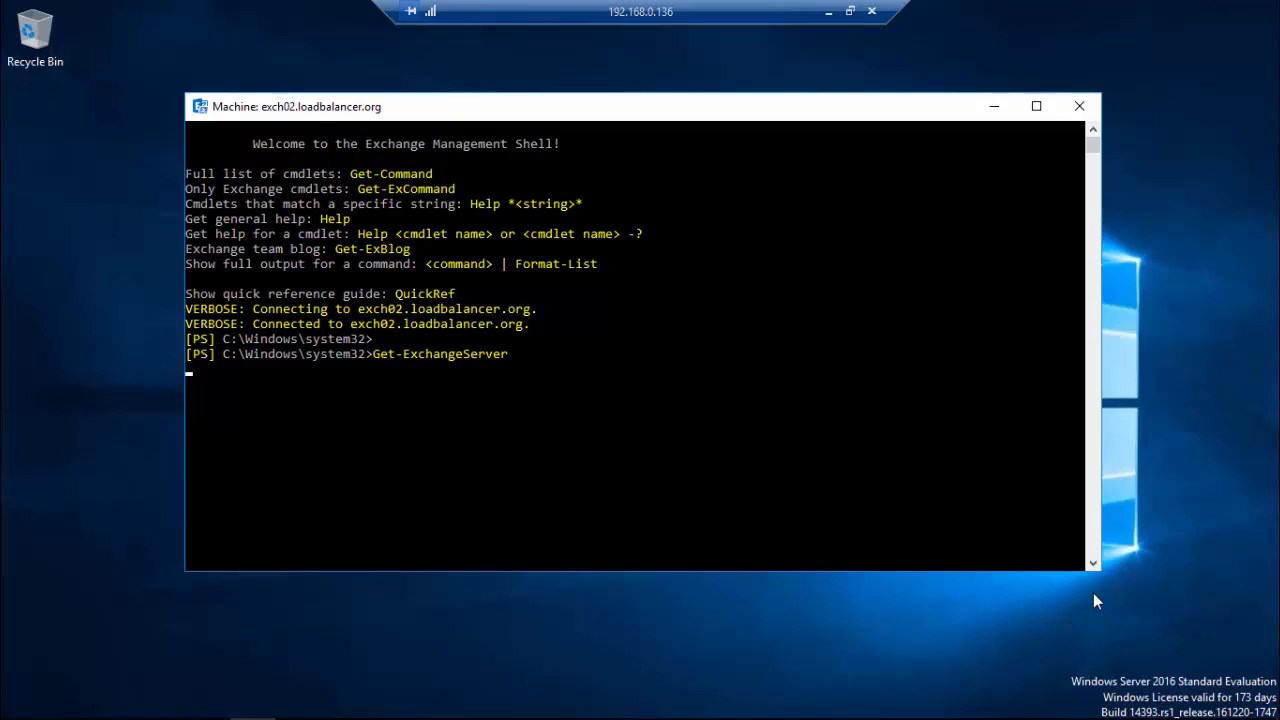
pyautogui.press('Return')
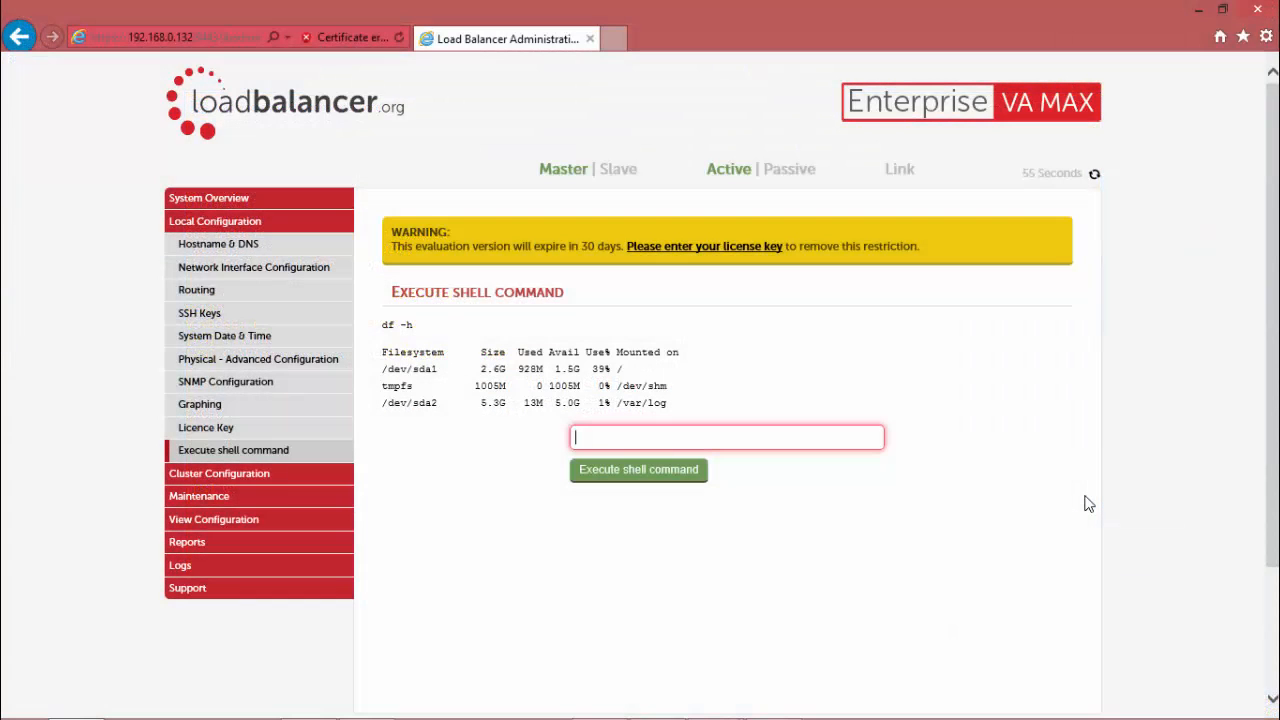
# Run nmap 192.168.0.136 from the appliance shell and view the open ports and services
pyautogui.write('nmap')
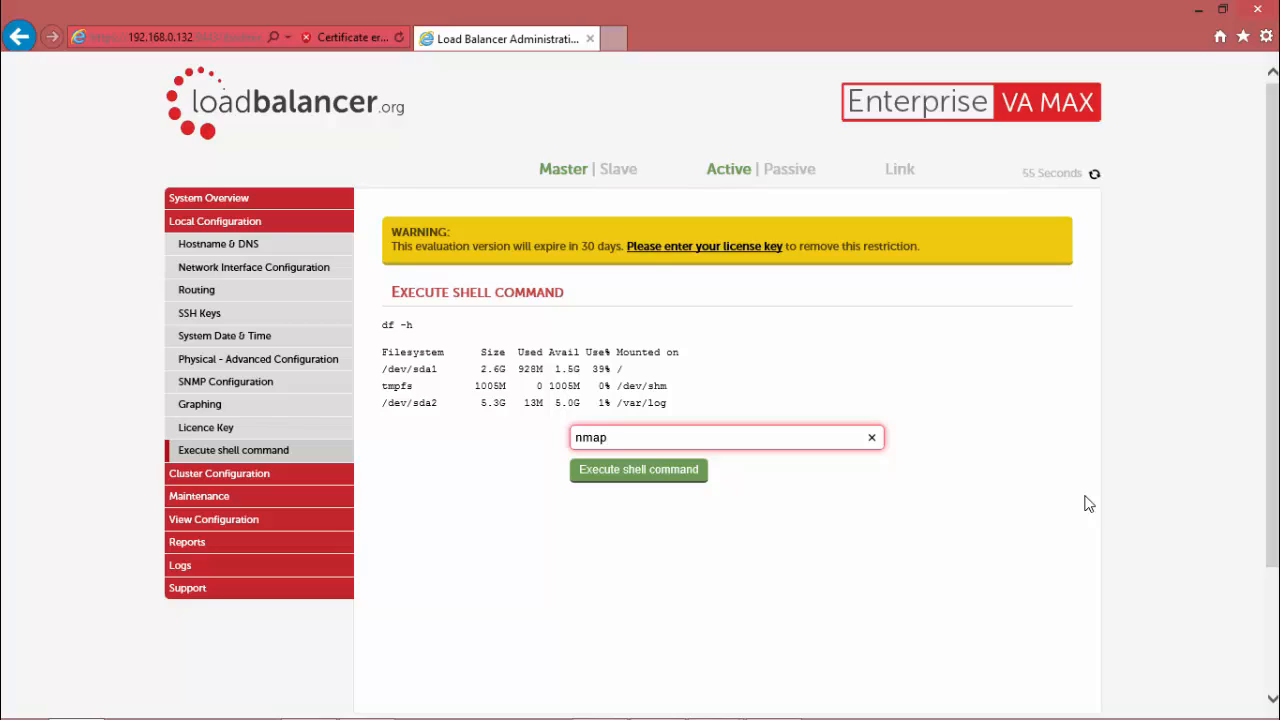
pyautogui.write('192.168')
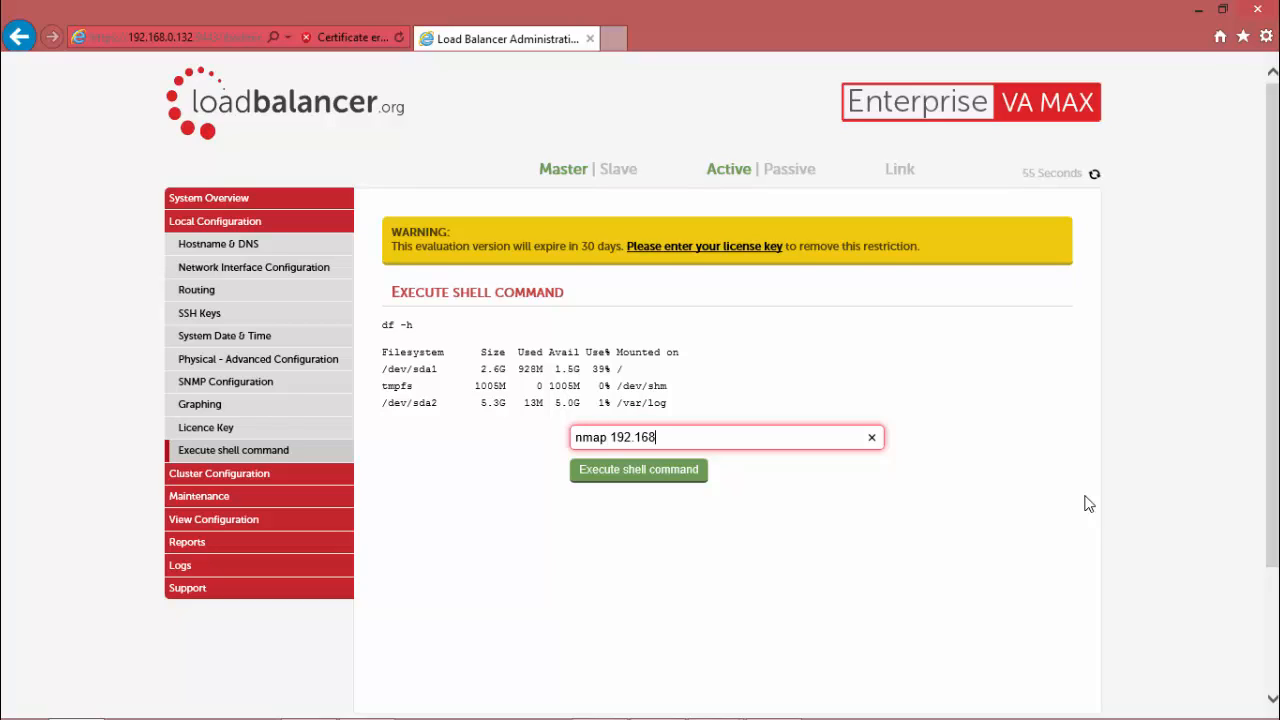
pyautogui.write('.0.1')
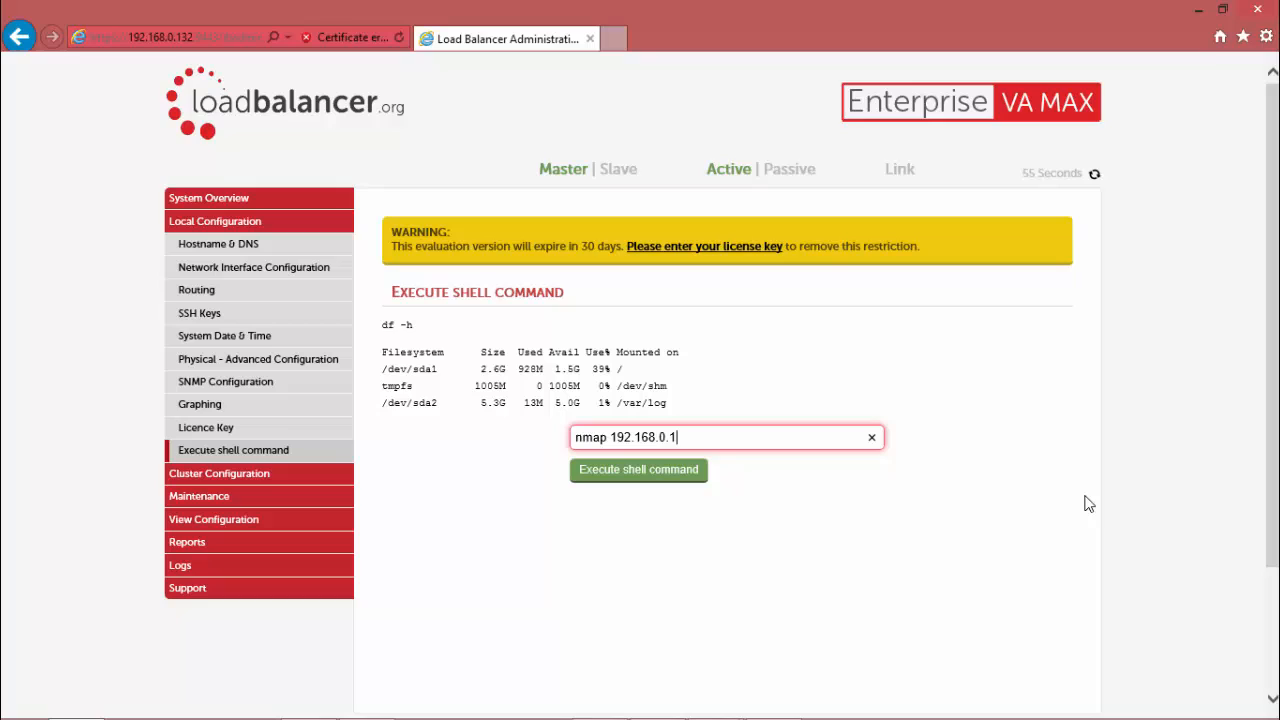
pyautogui.write('36')
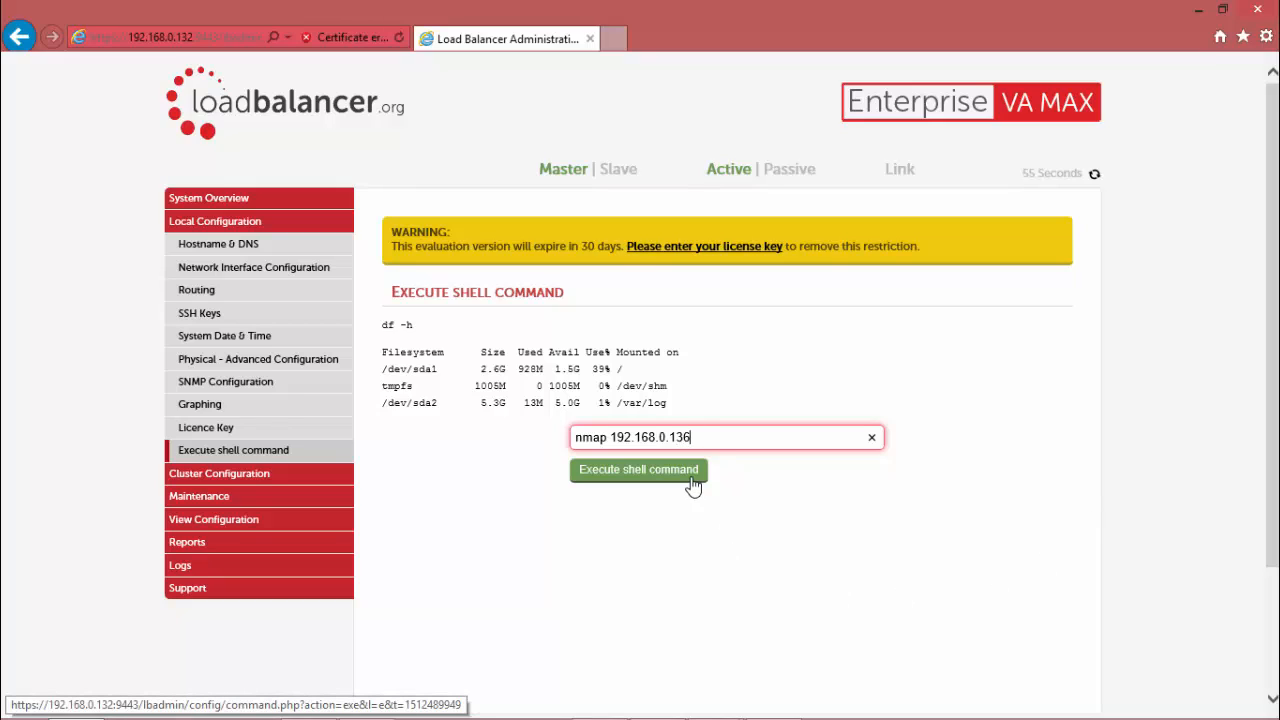
pyautogui.click(638, 468)
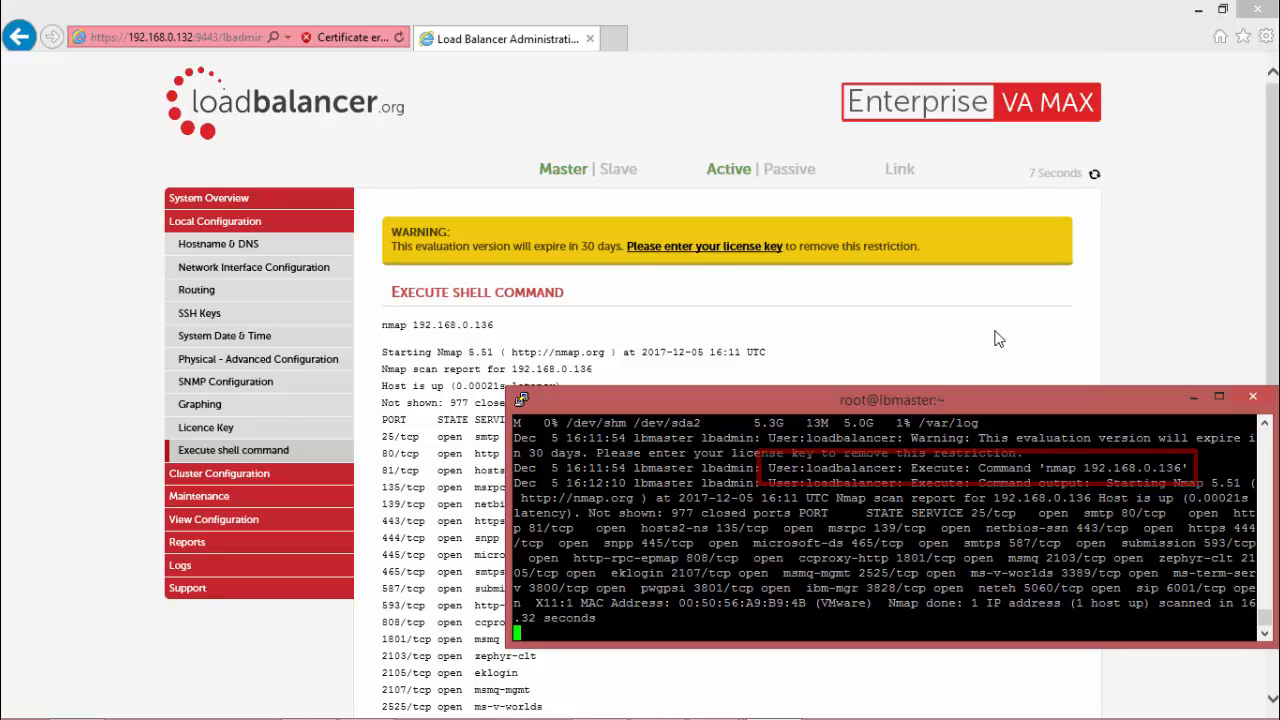
pyautogui.click(1252, 396)
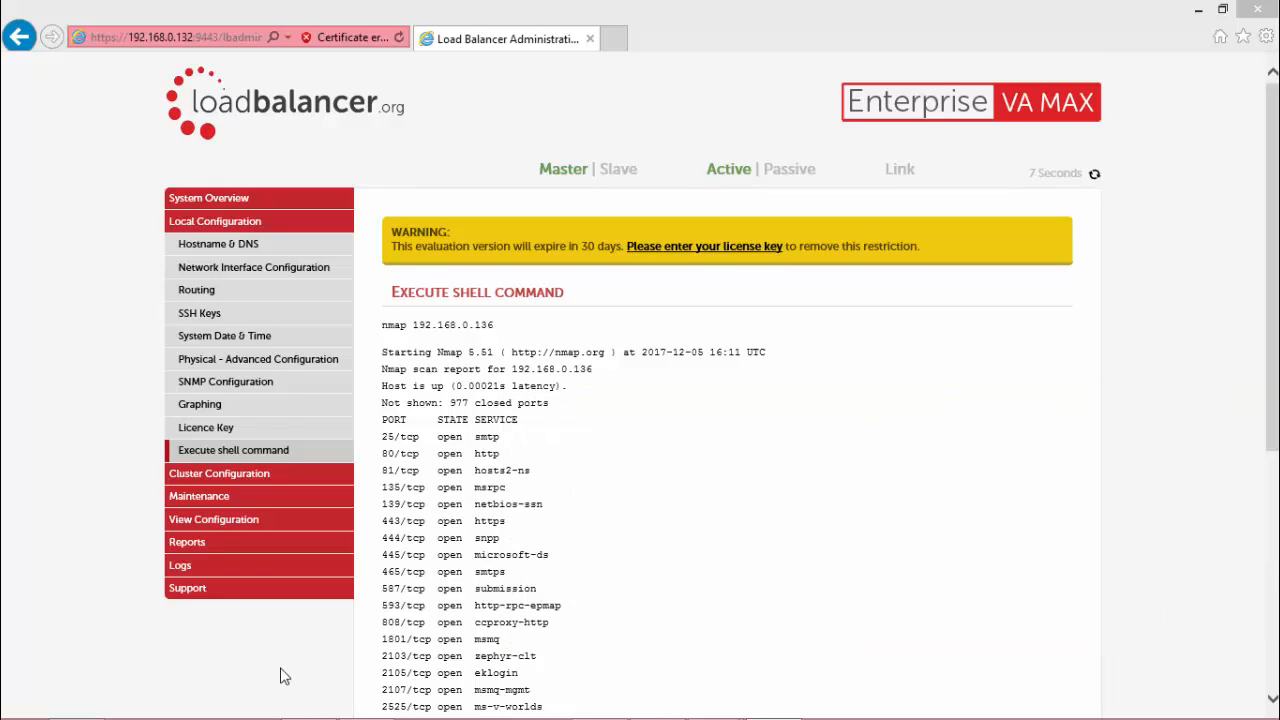
pyautogui.click(188, 588)
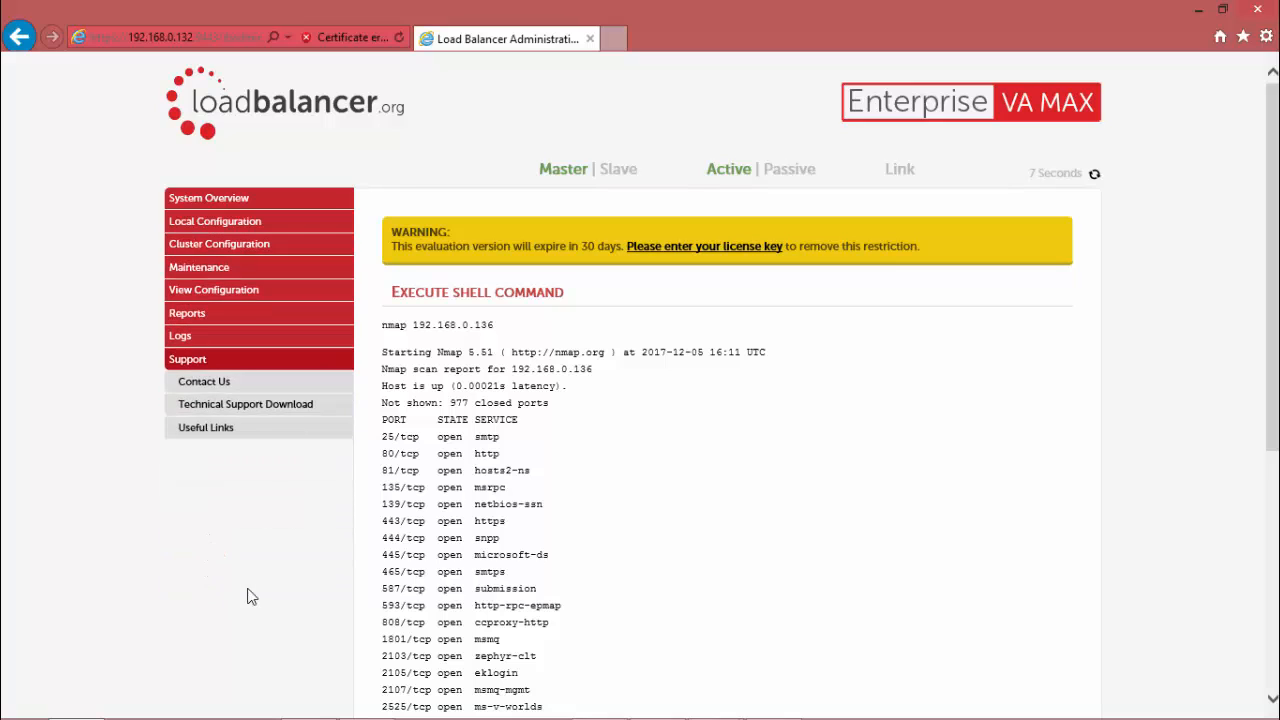
# Generate the appliance's technical support archive from the Technical Support Download page
pyautogui.click(244, 404)
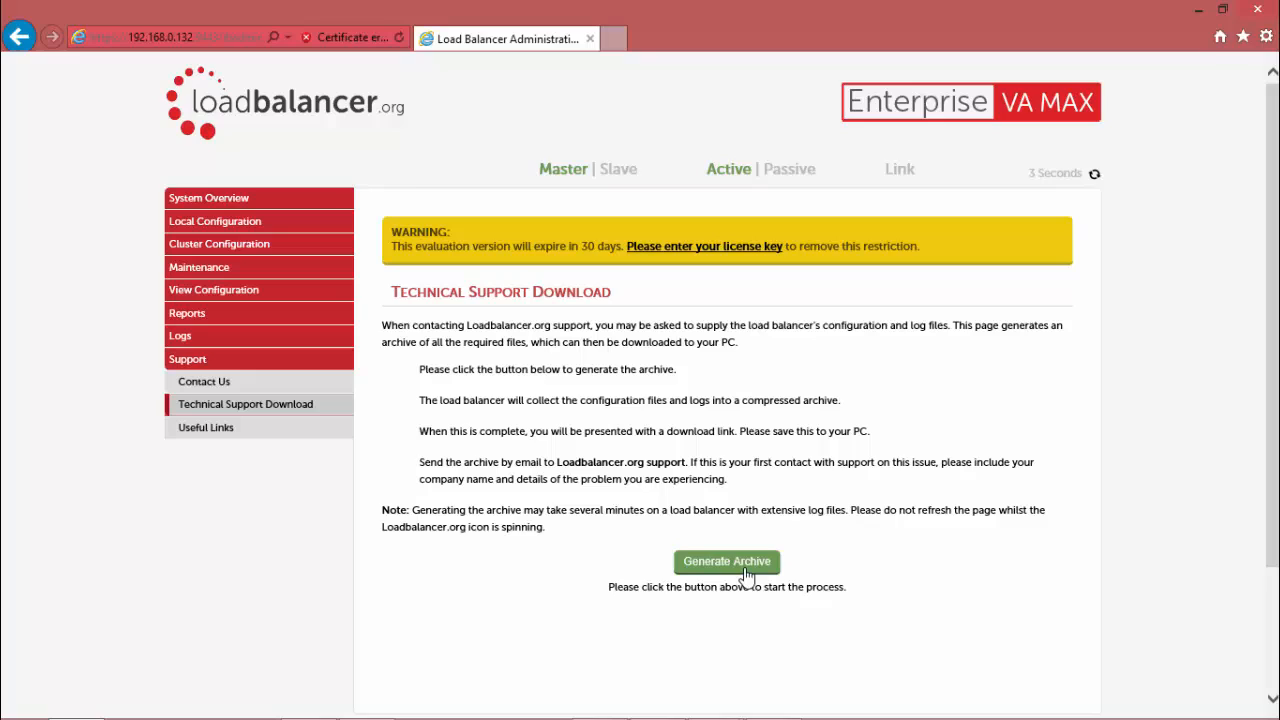
pyautogui.click(726, 560)
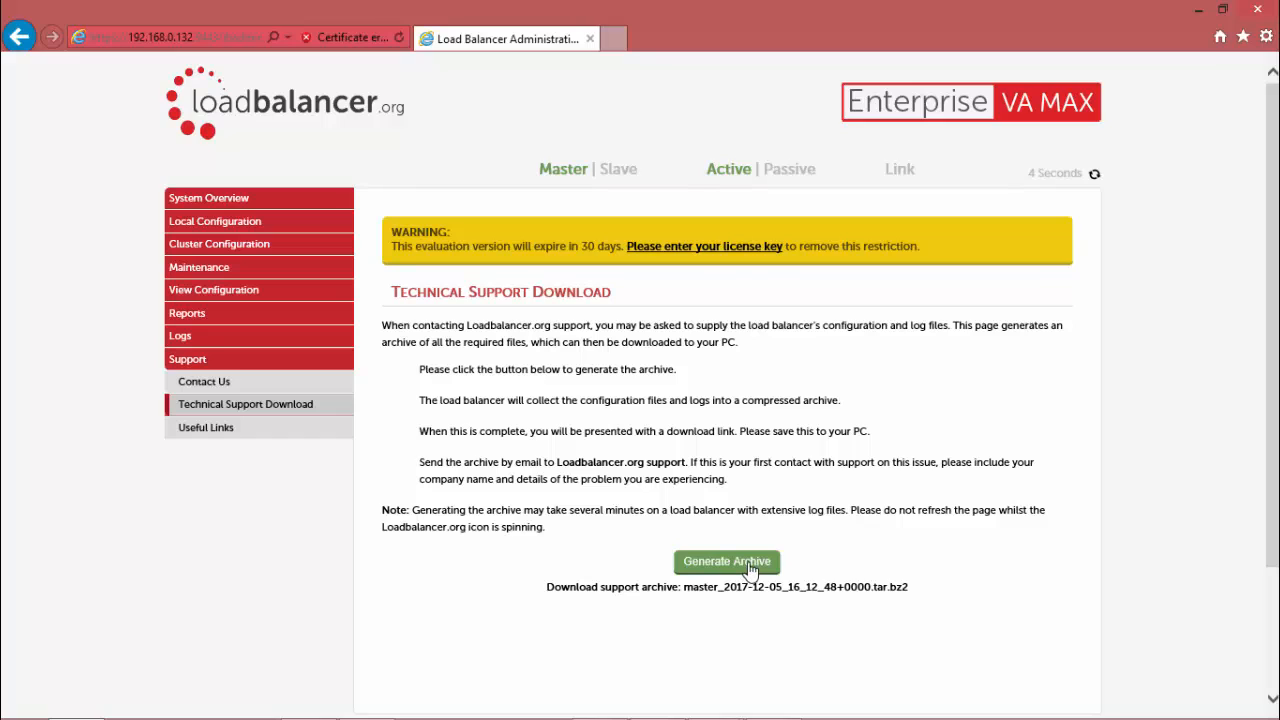
pyautogui.moveTo(900, 596)
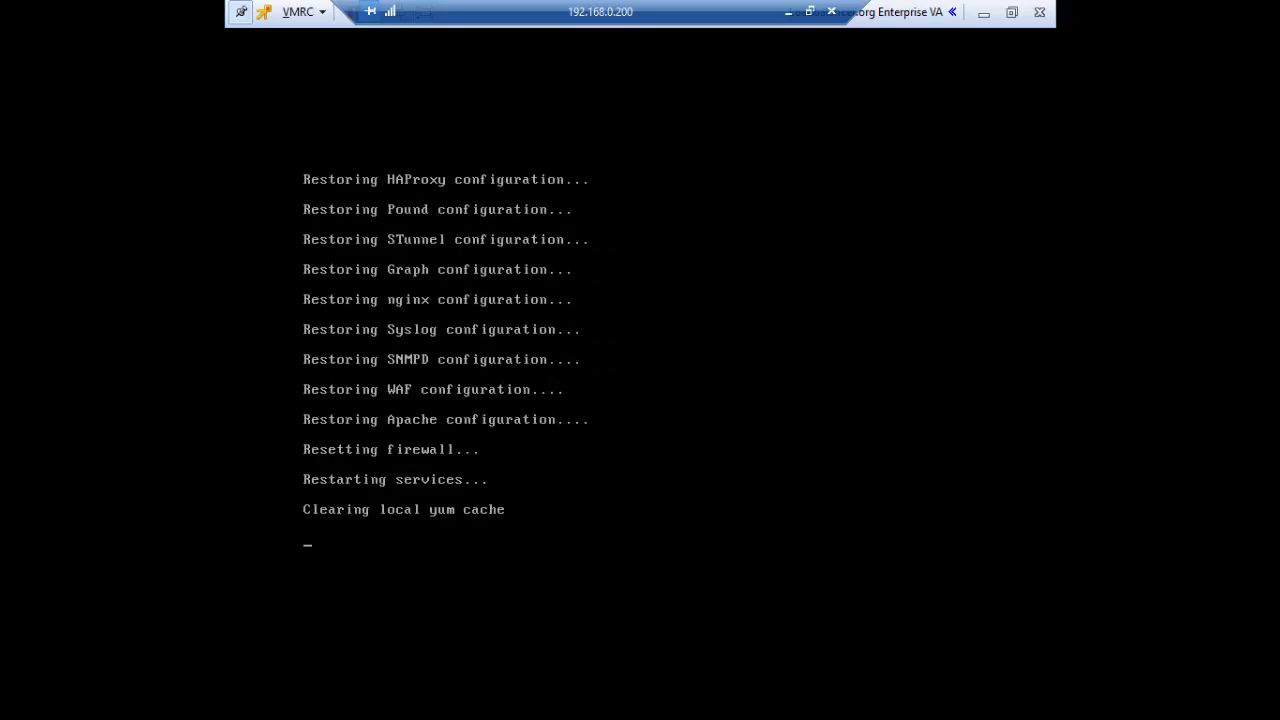
# Reboot the appliance from the console after the factory-defaults restore completes
pyautogui.write('reb')
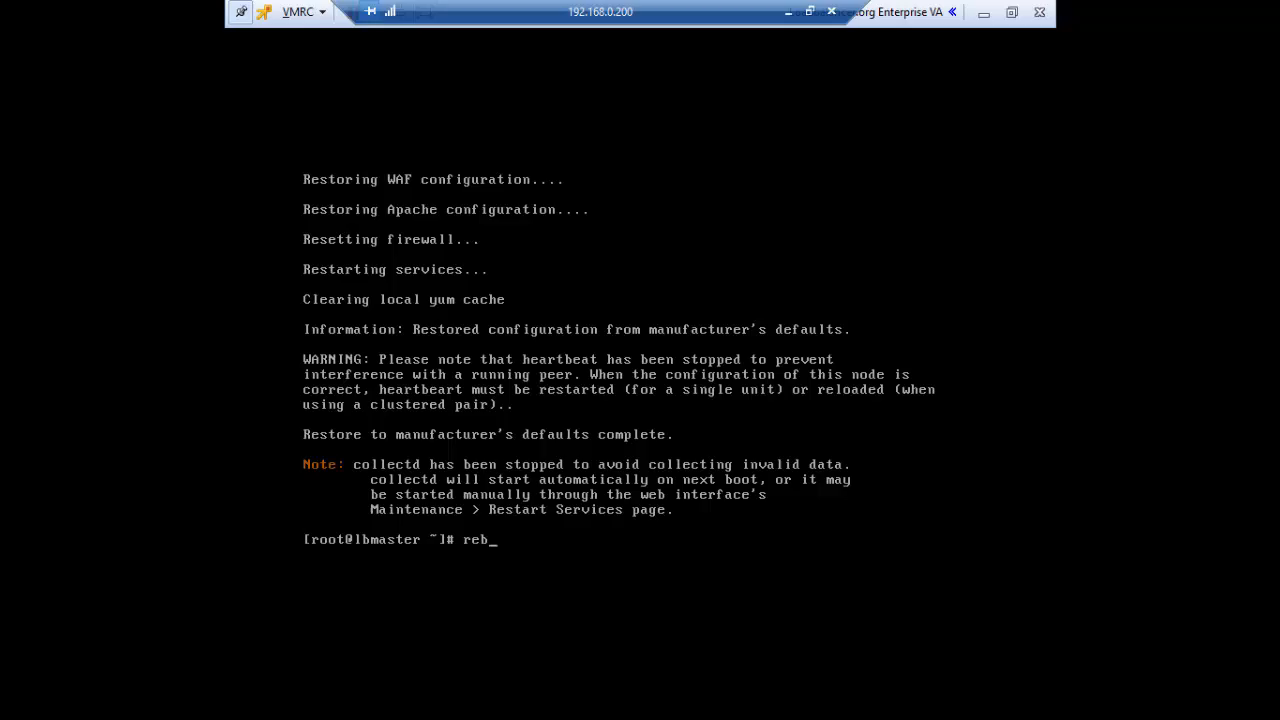
pyautogui.press('Return')
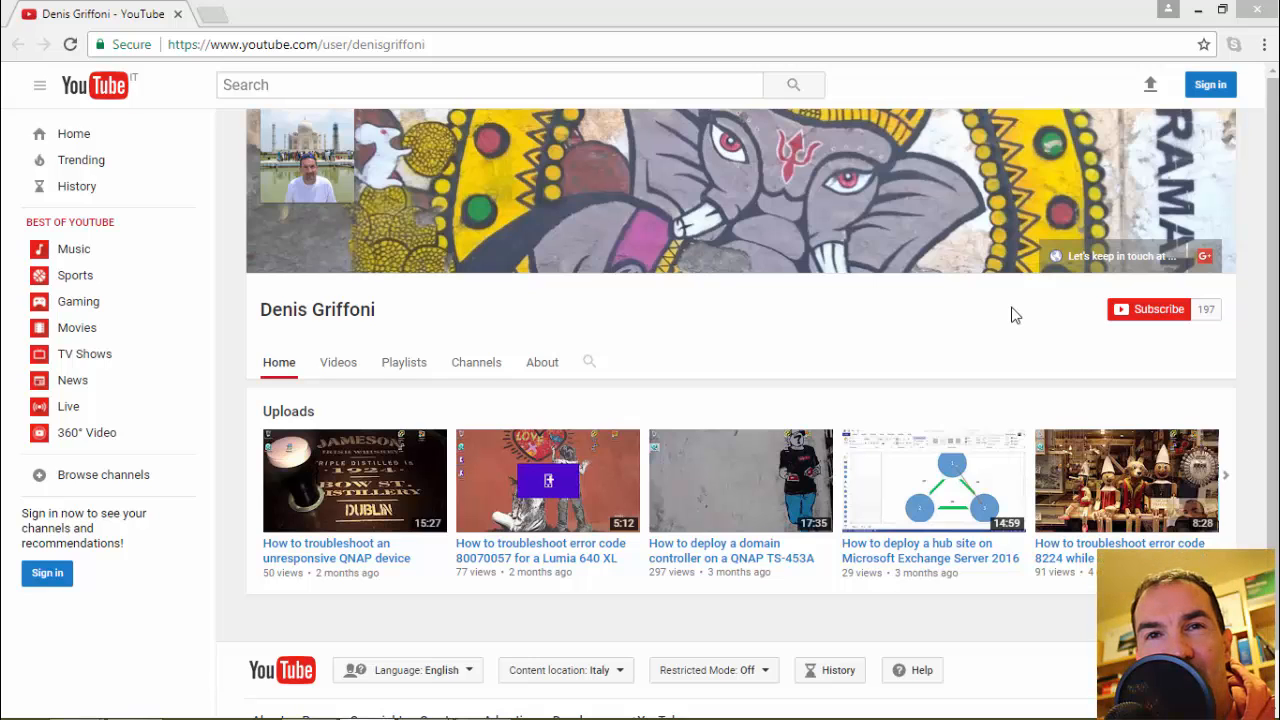
pyautogui.moveTo(1064, 310)
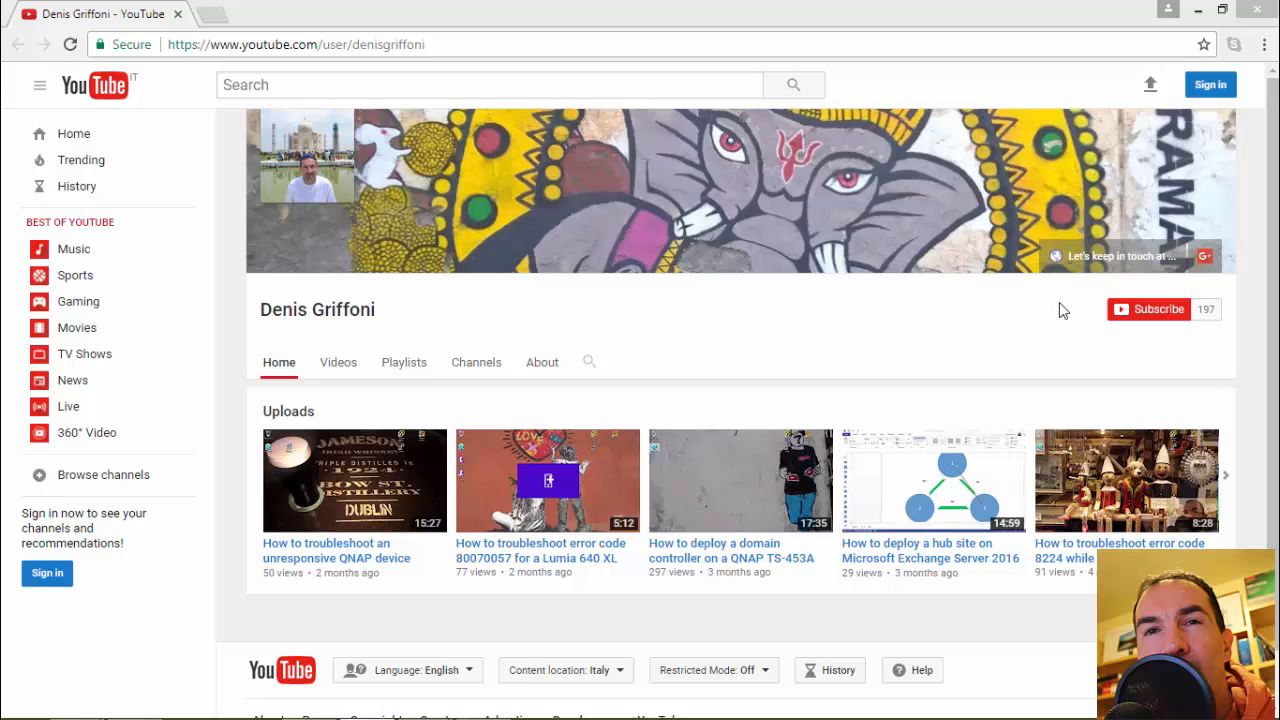
pyautogui.click(280, 12)
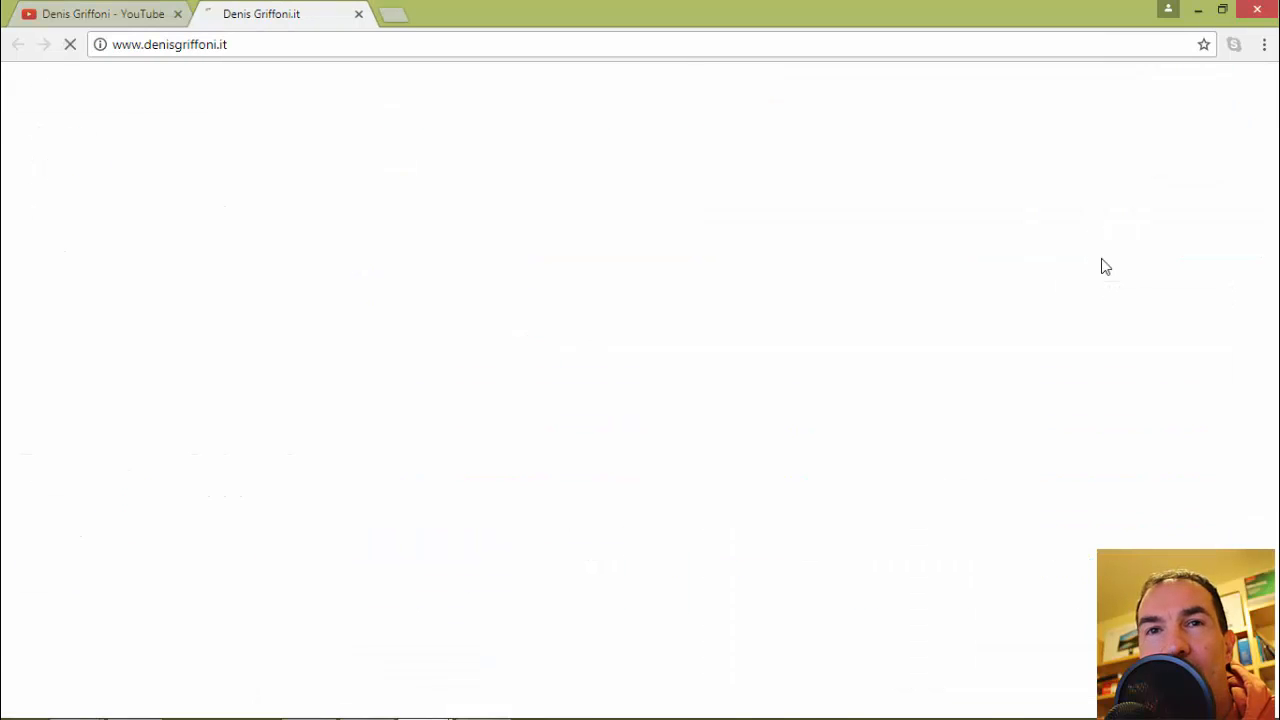